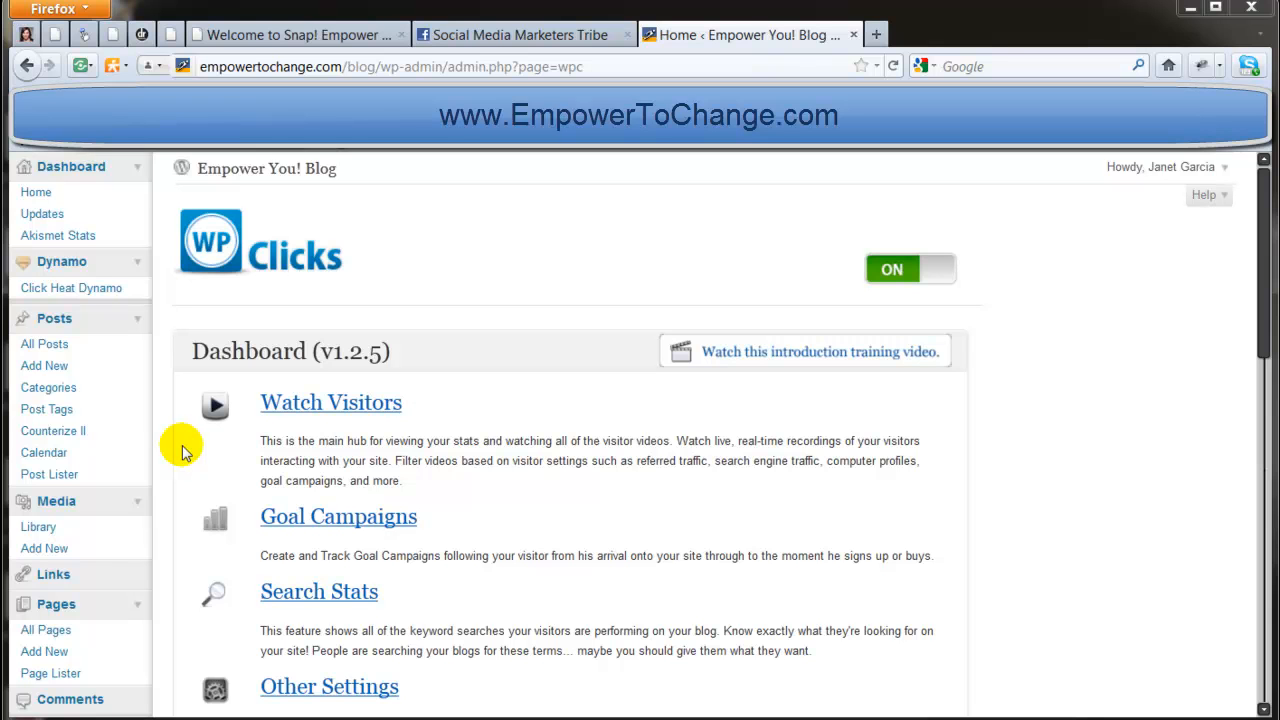
- Show the Other Settings page with data-deletion dates, Eastern timezone and the blocked IP list
scroll(down, 3)
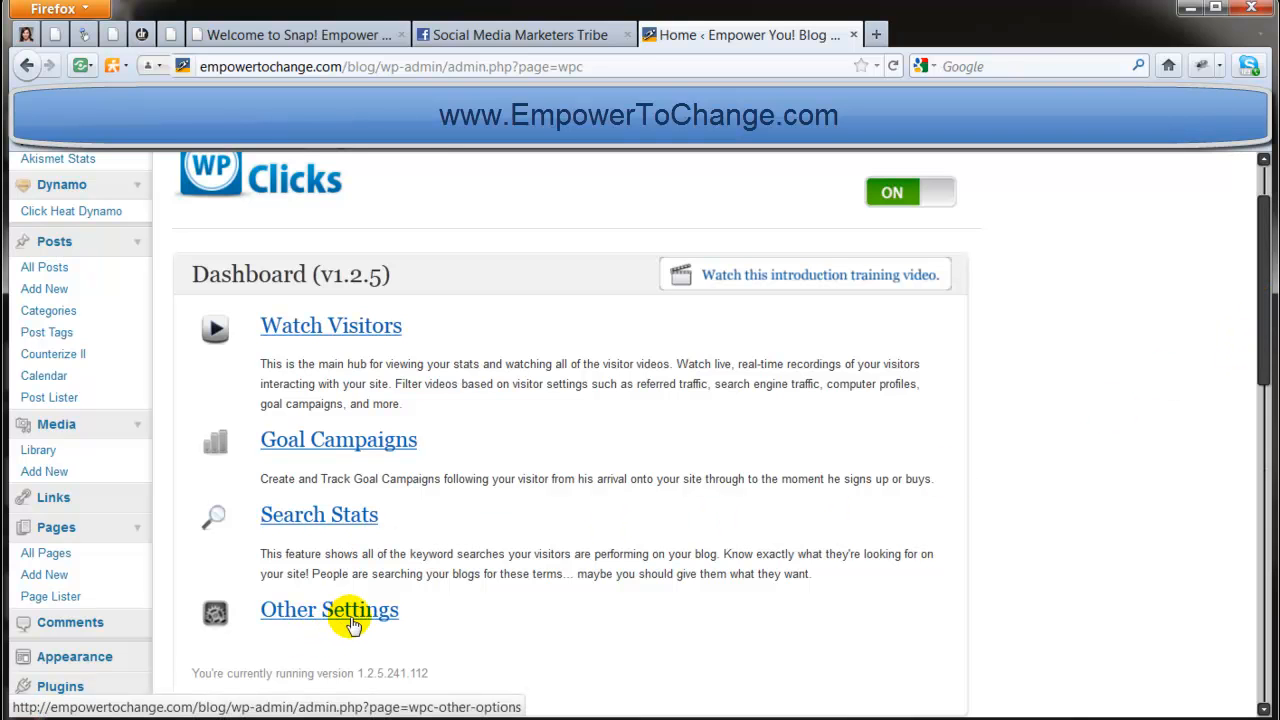
click(328, 608)
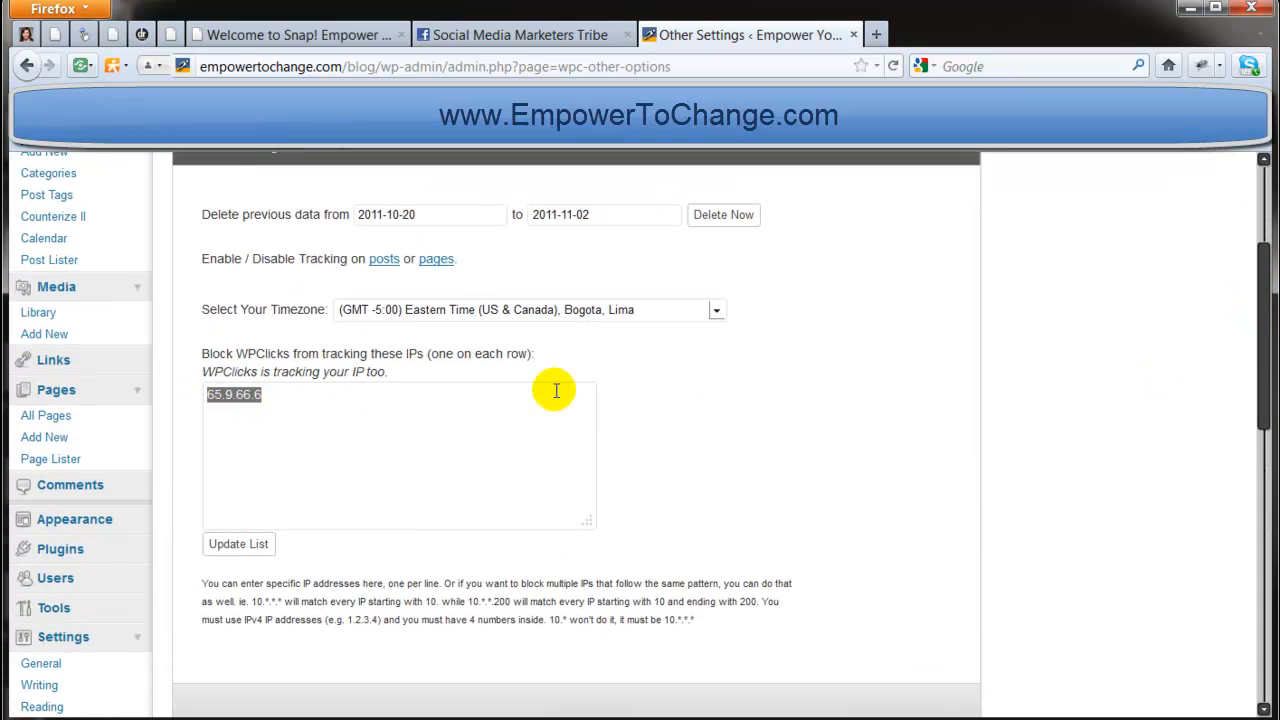
mouse_move(536, 398)
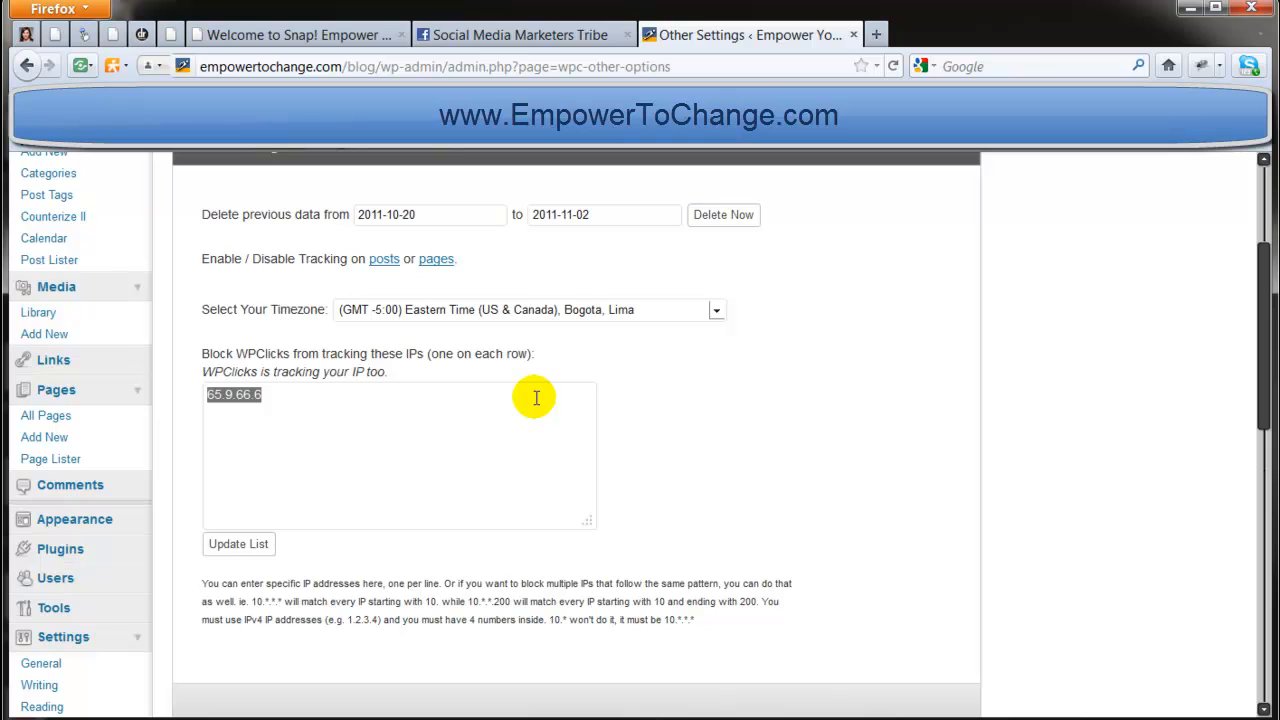
mouse_move(936, 384)
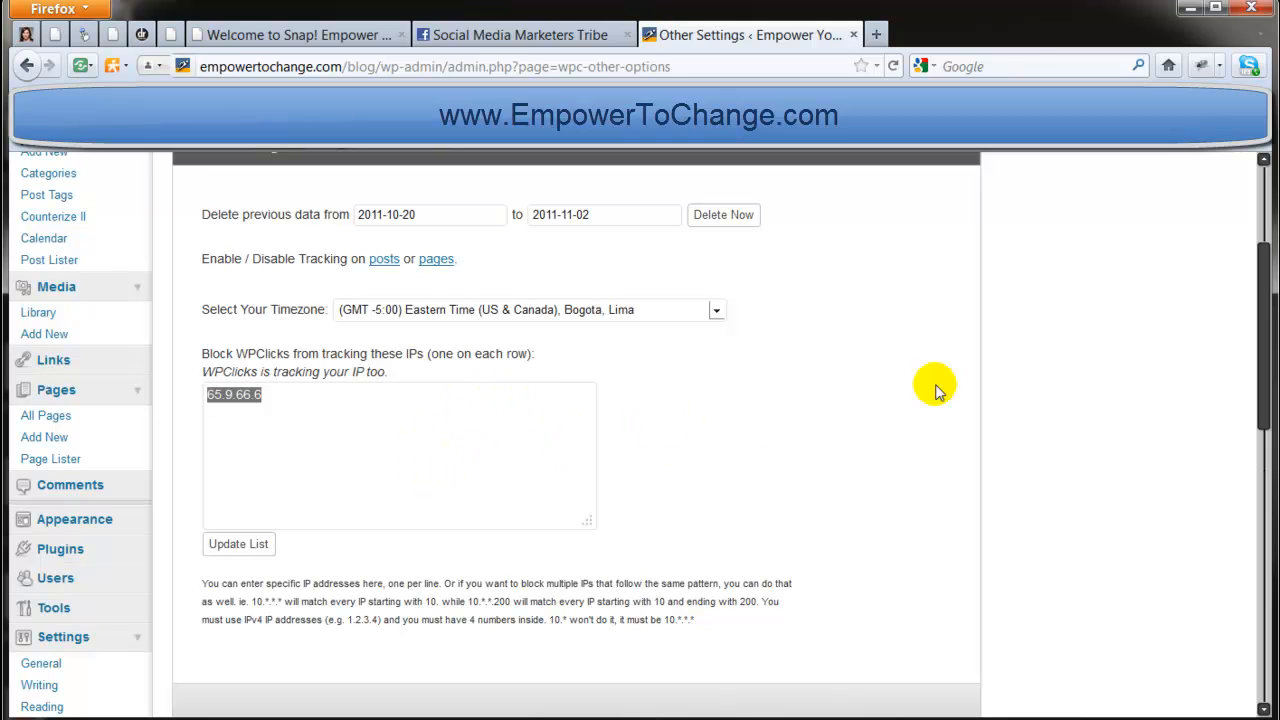
mouse_move(1264, 264)
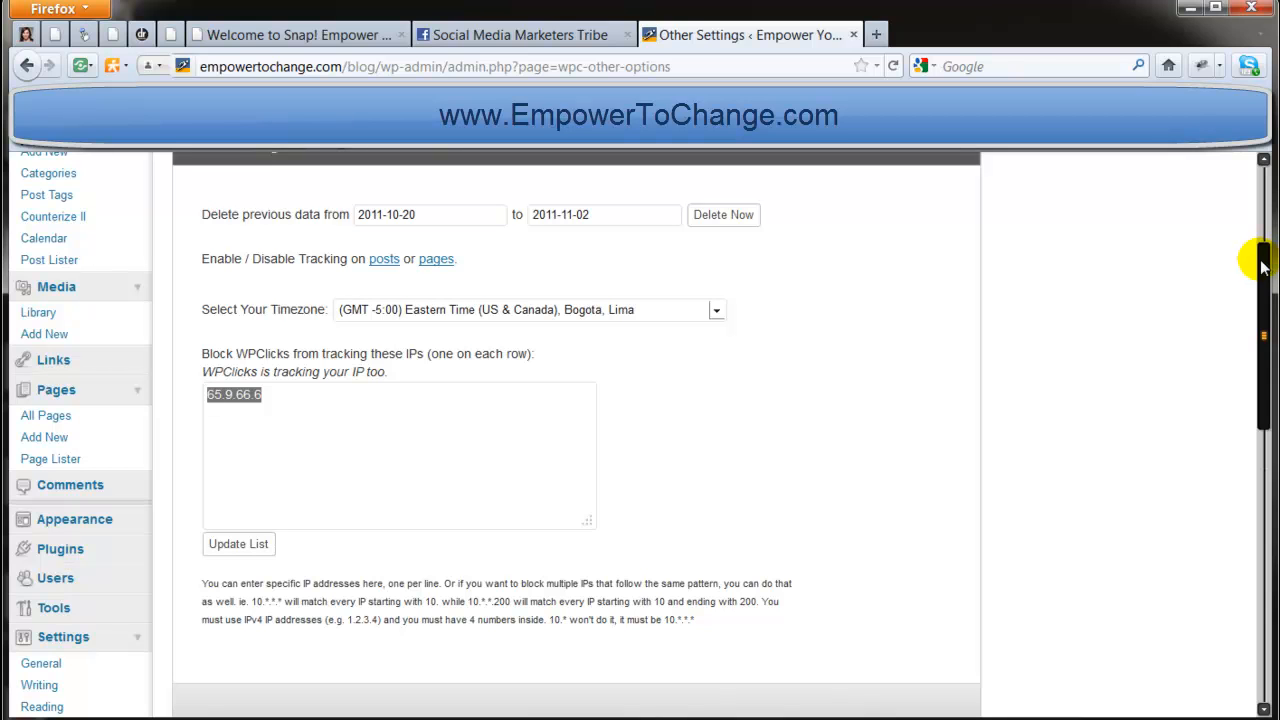
mouse_move(982, 316)
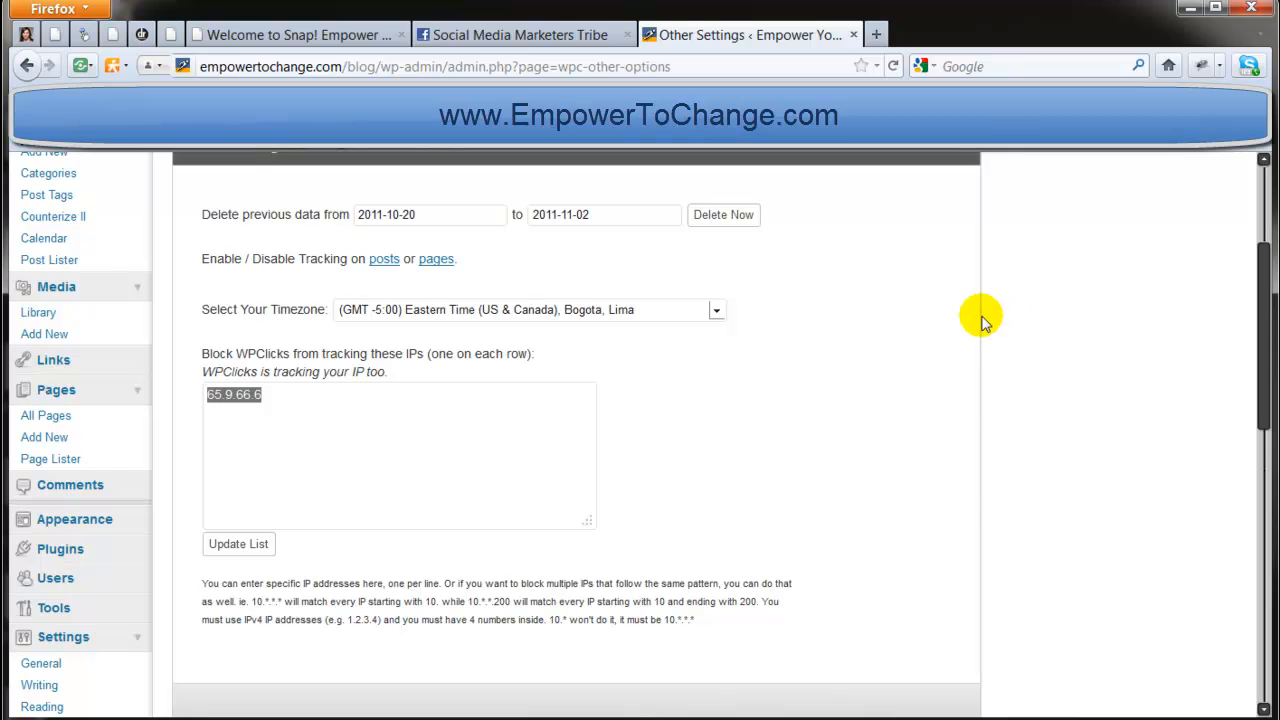
mouse_move(1270, 260)
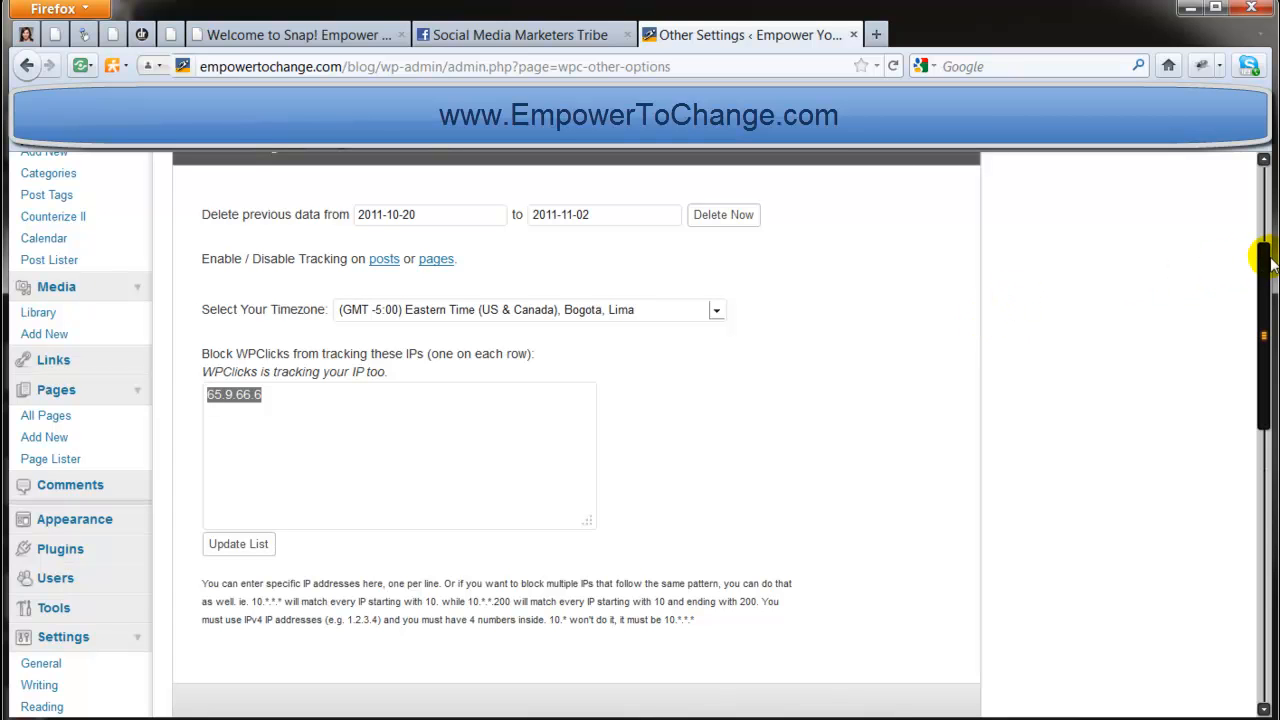
scroll(up, 3)
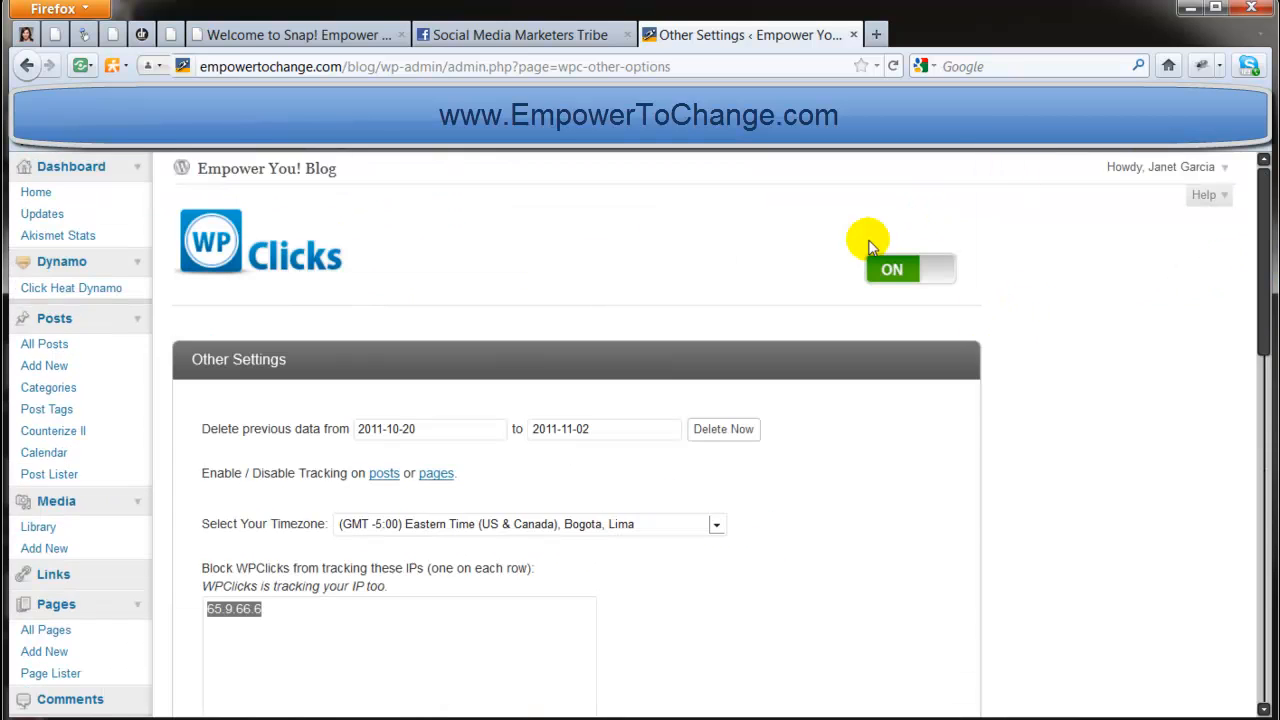
scroll(down, 3)
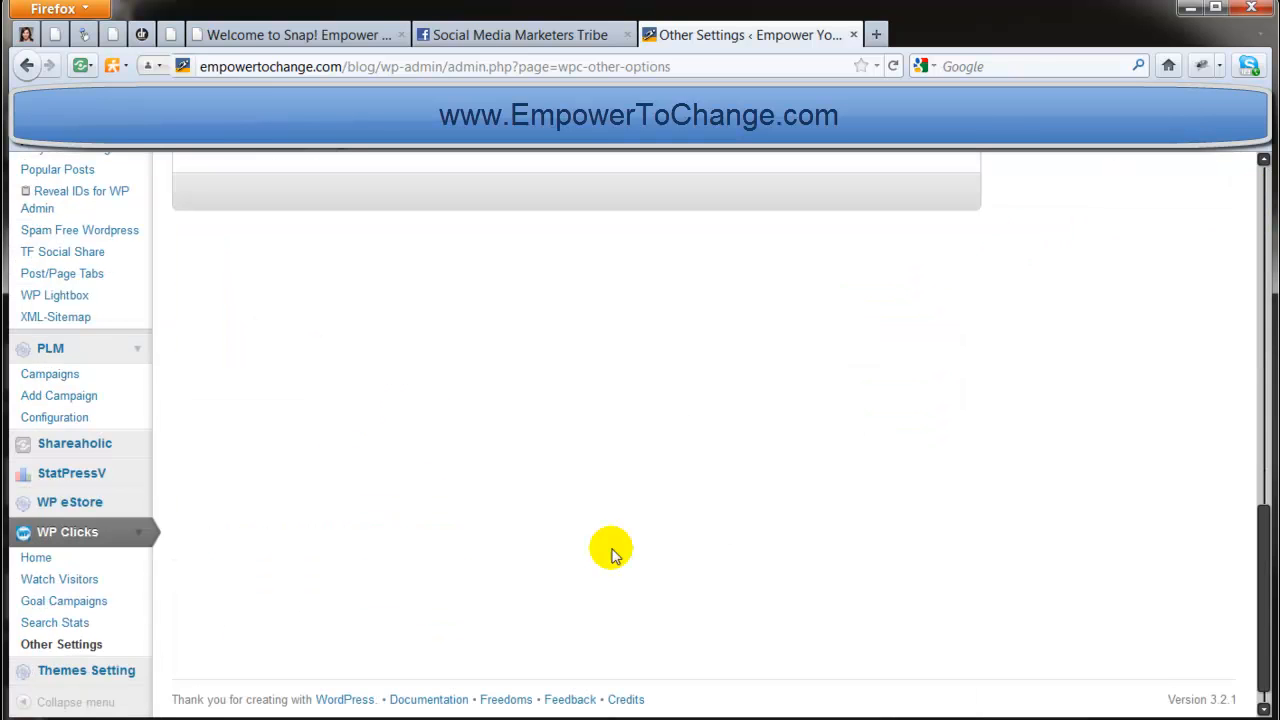
scroll(up, 3)
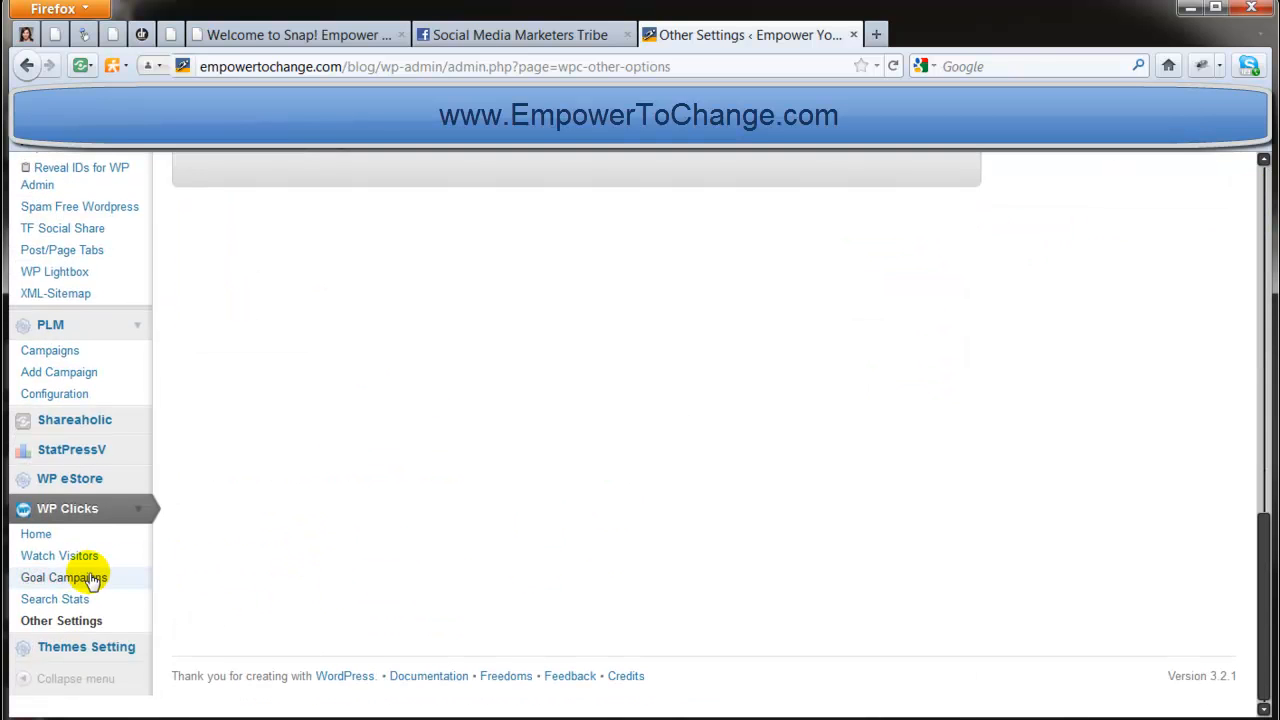
- Show the Goal Campaigns page, which reports no campaigns exist yet
click(64, 576)
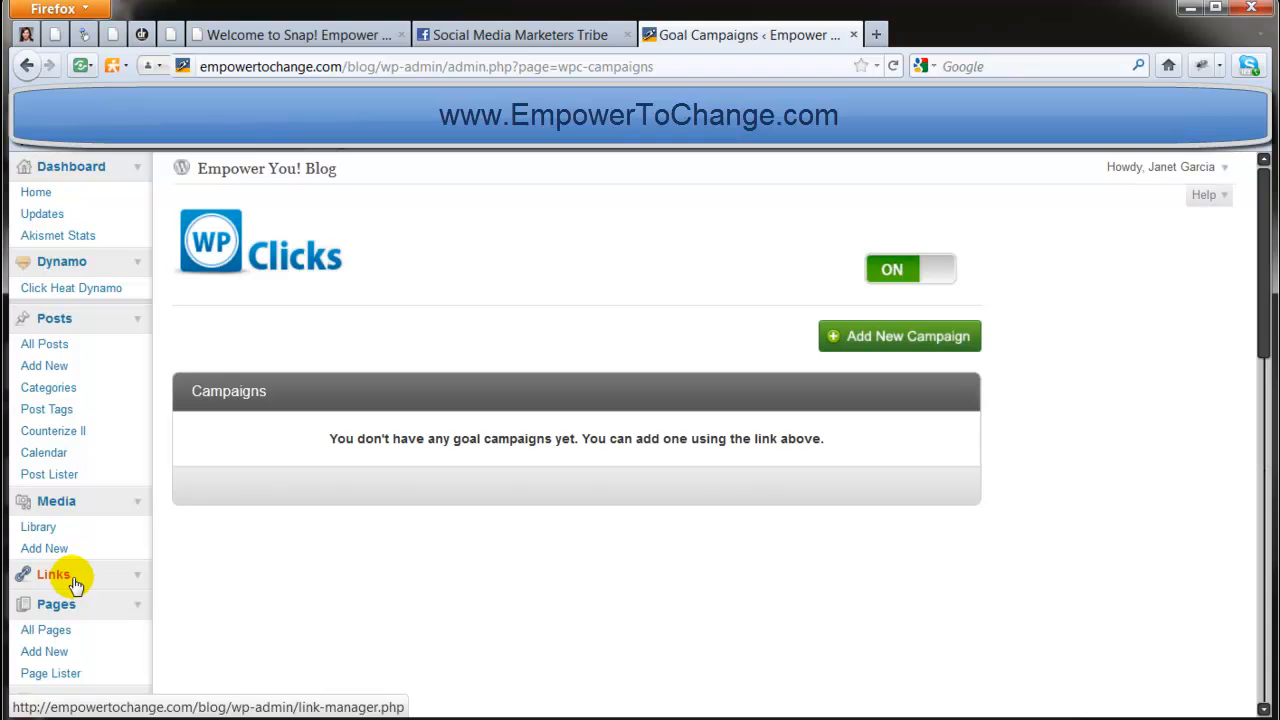
mouse_move(512, 472)
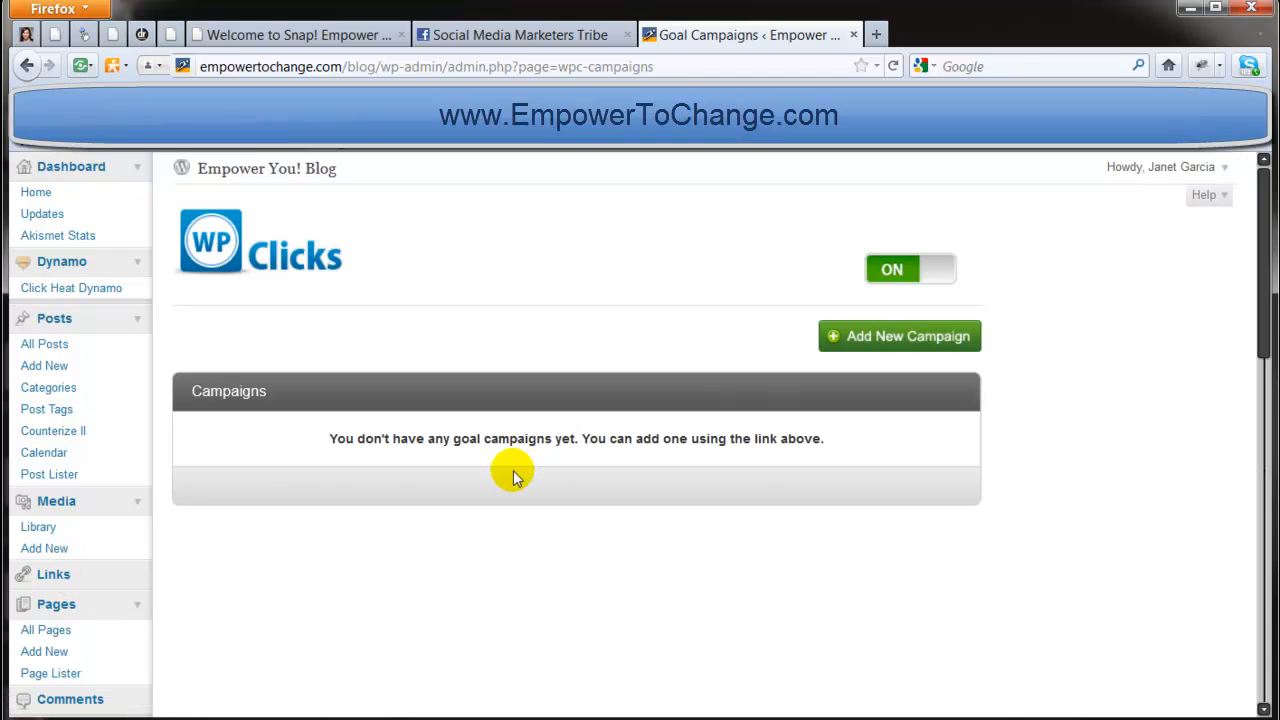
mouse_move(524, 460)
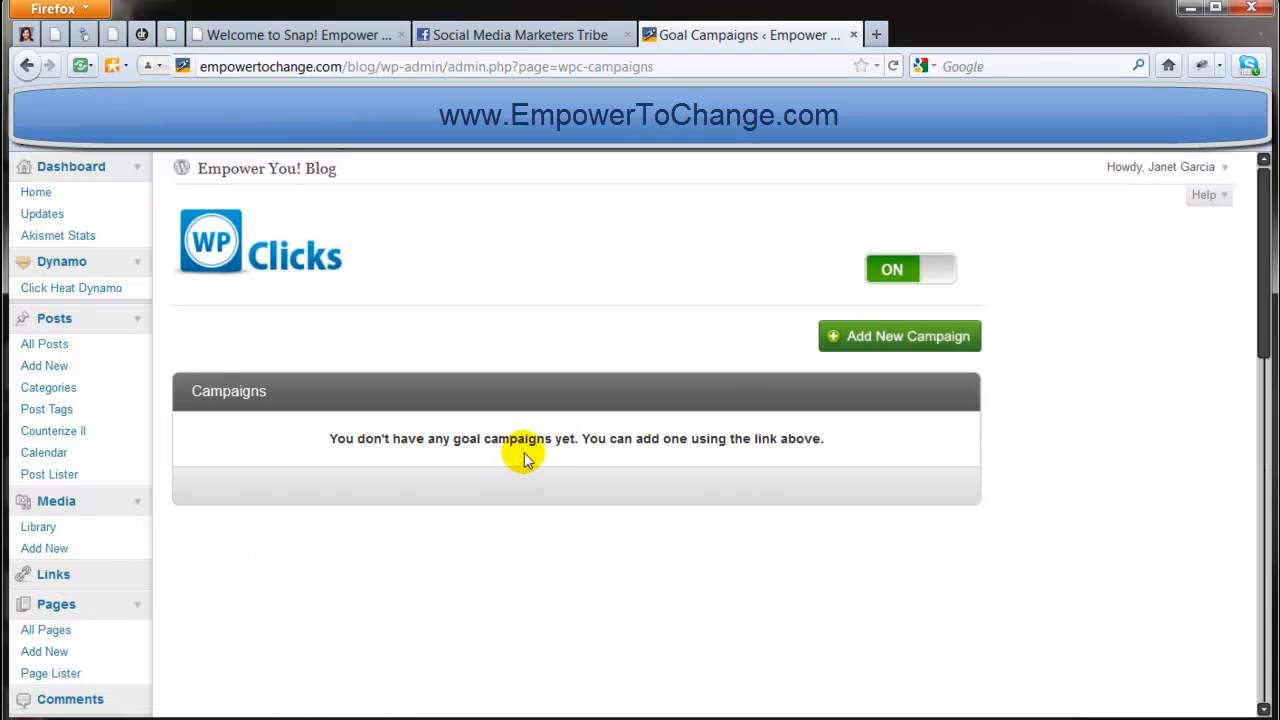
mouse_move(444, 462)
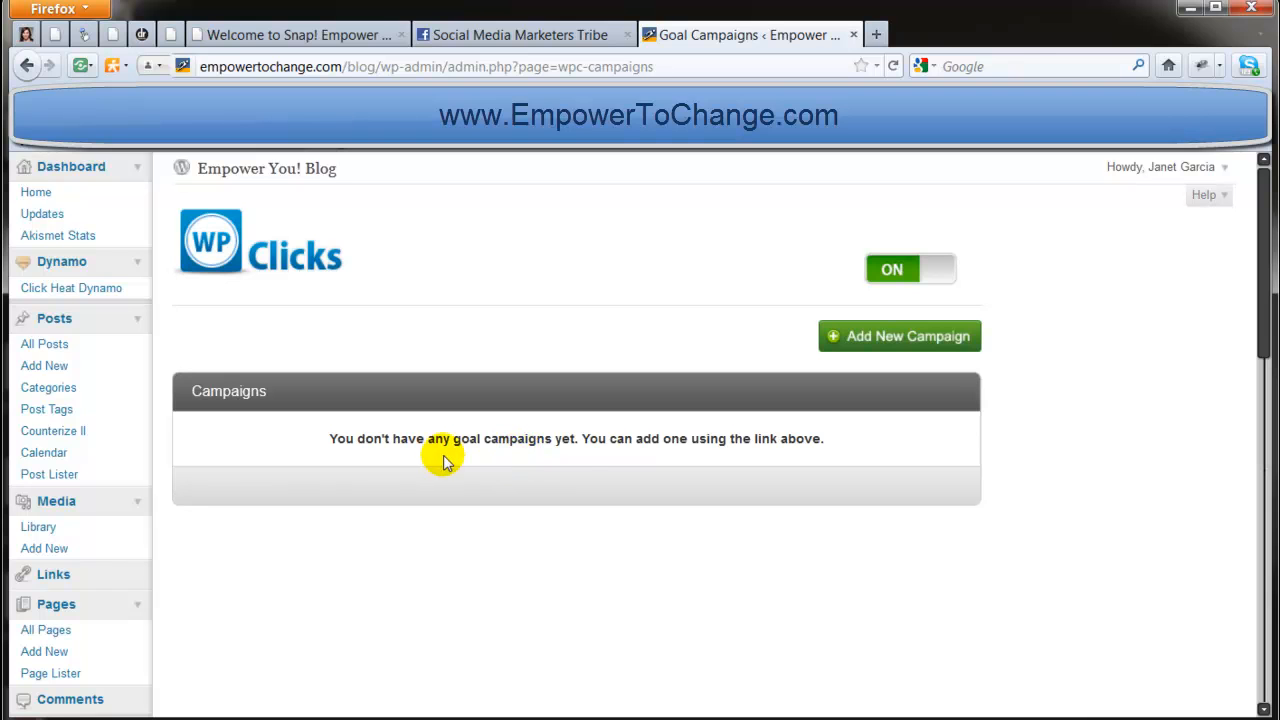
mouse_move(576, 460)
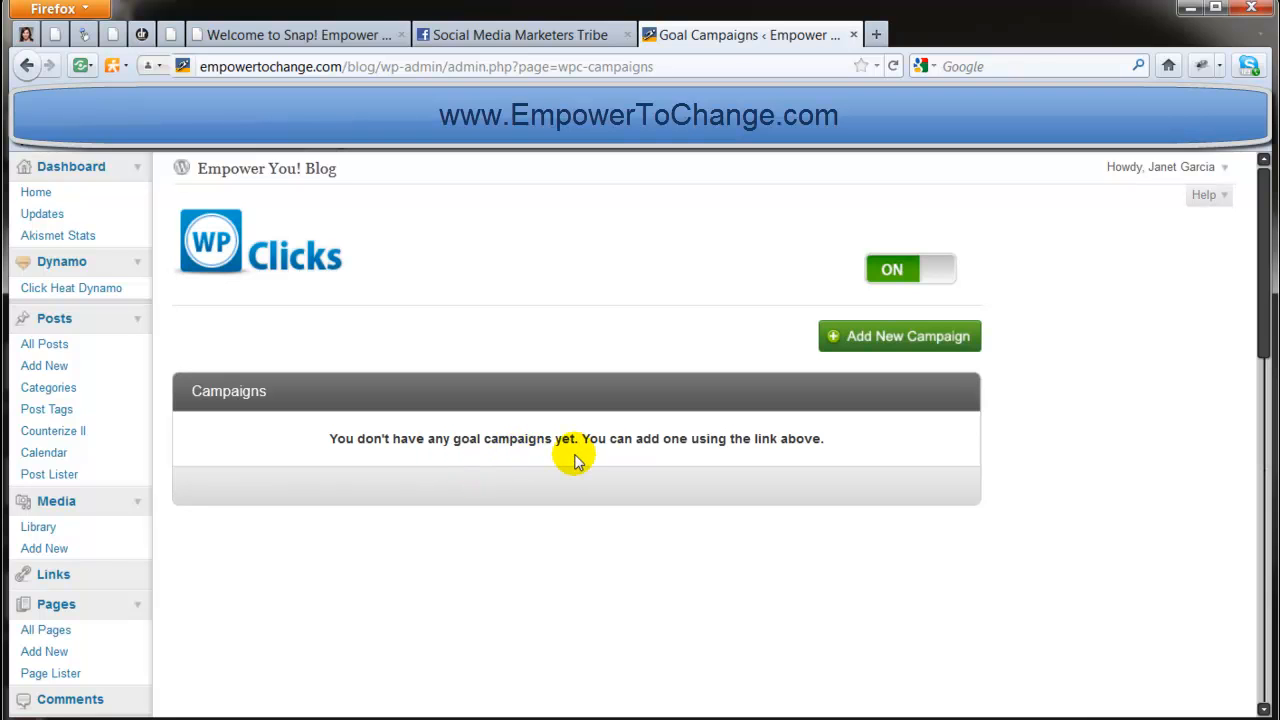
mouse_move(562, 470)
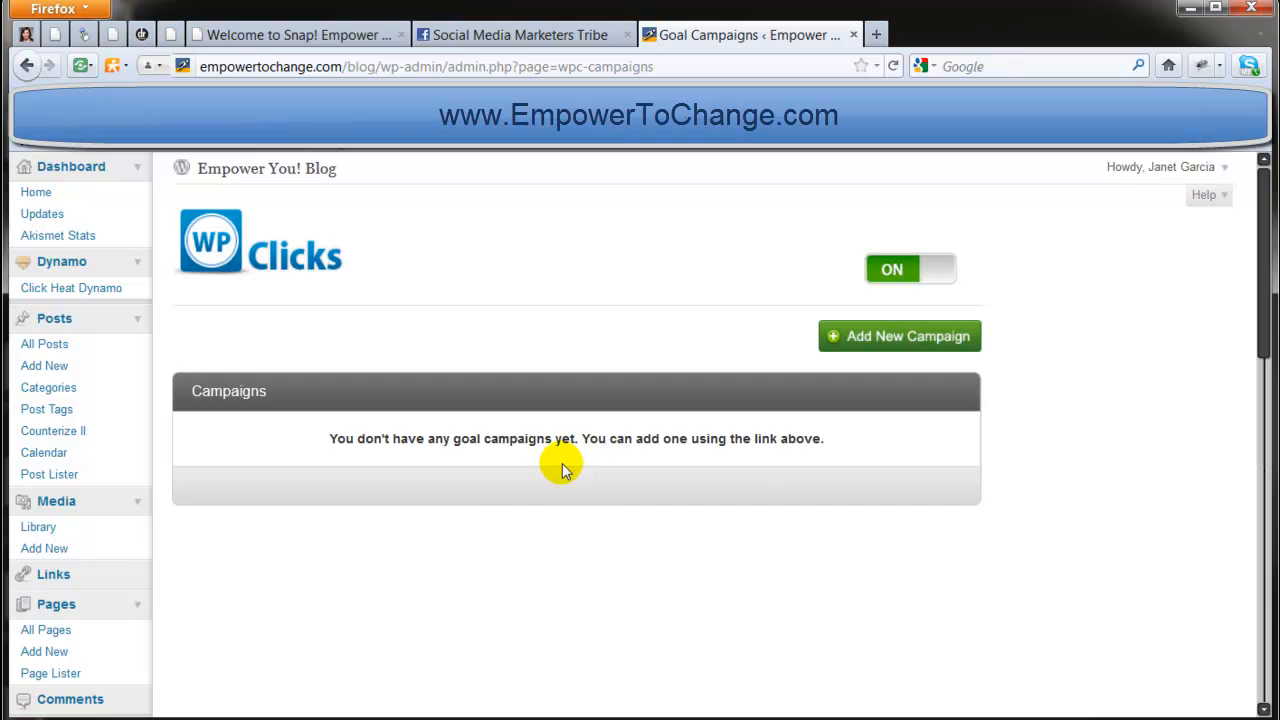
mouse_move(200, 448)
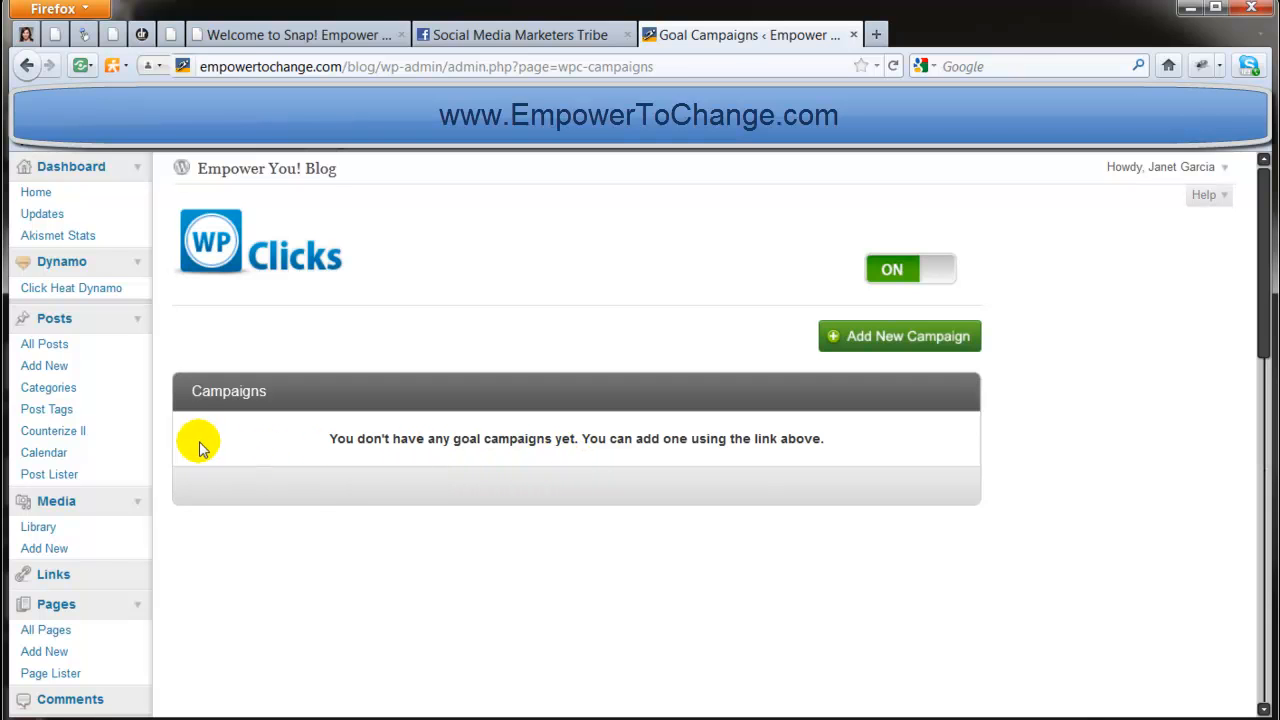
mouse_move(648, 446)
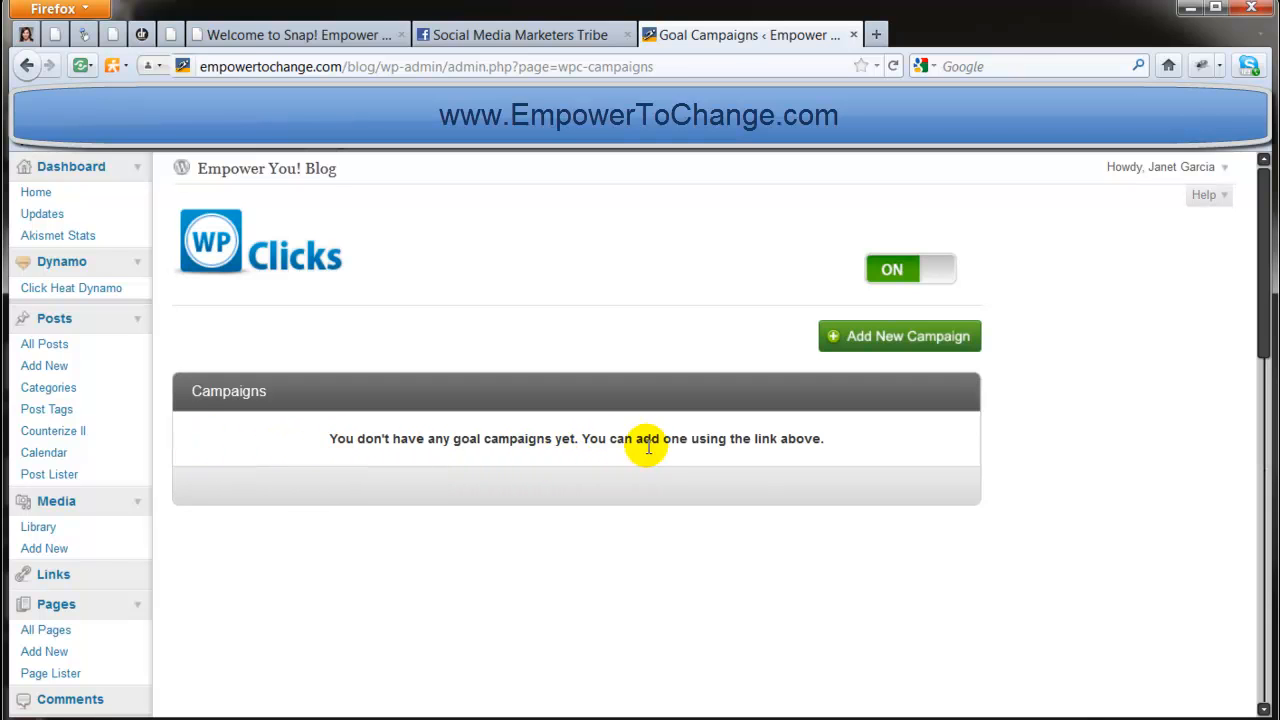
mouse_move(442, 456)
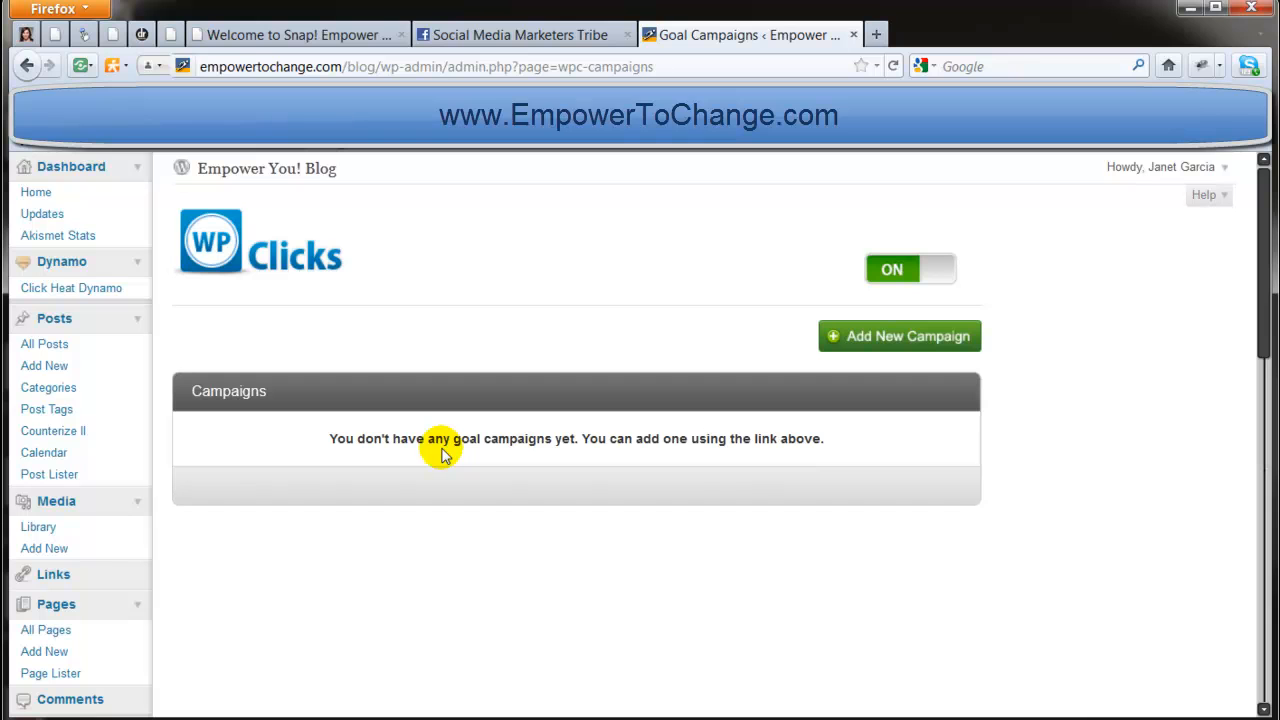
mouse_move(398, 458)
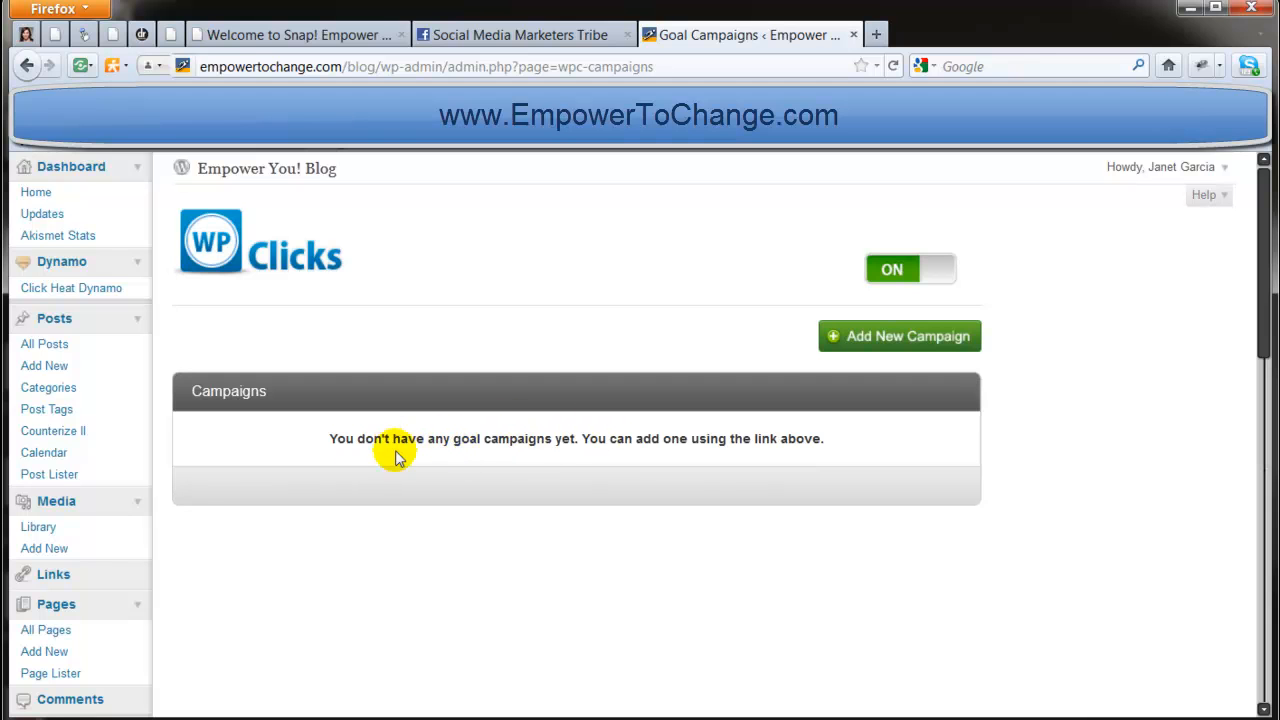
mouse_move(460, 456)
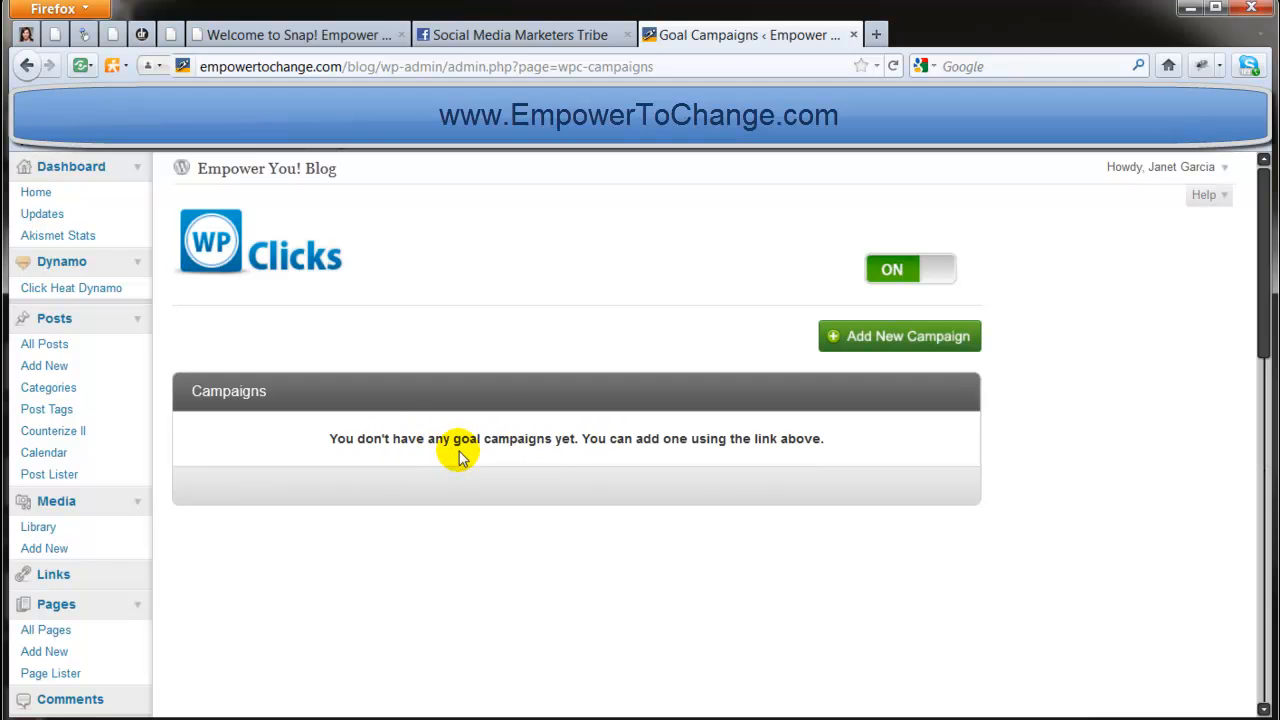
mouse_move(612, 438)
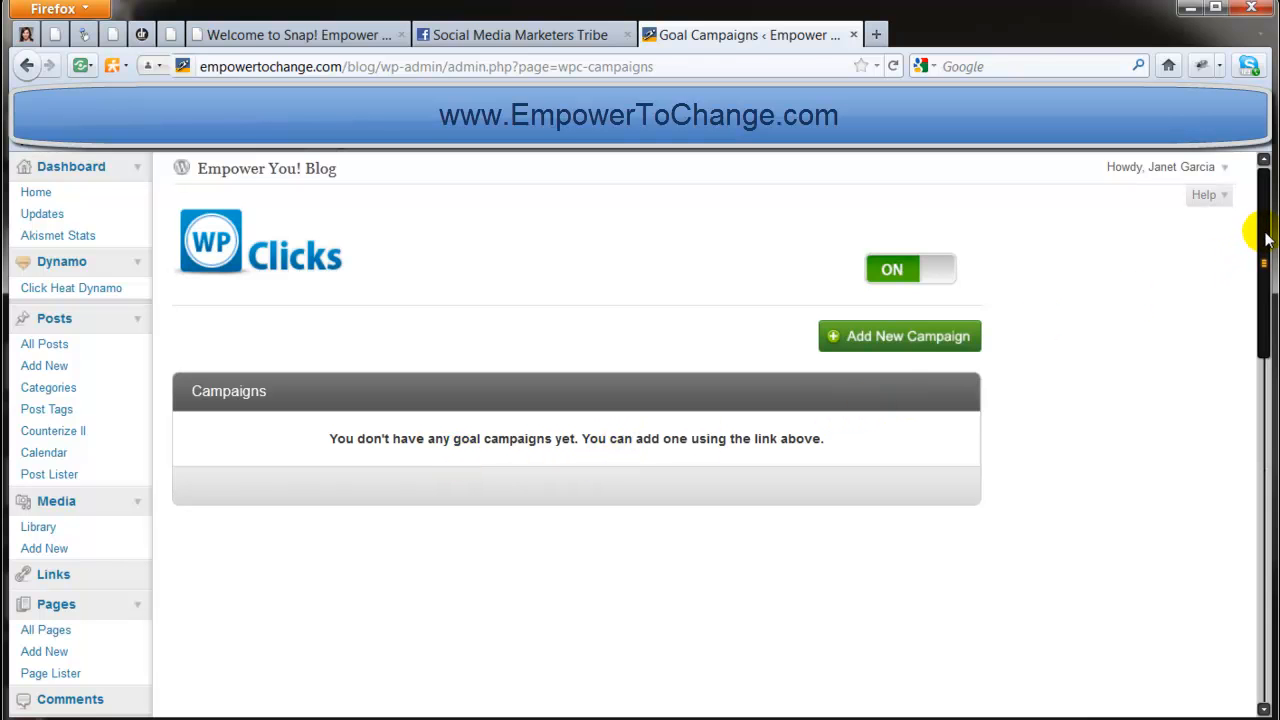
scroll(down, 3)
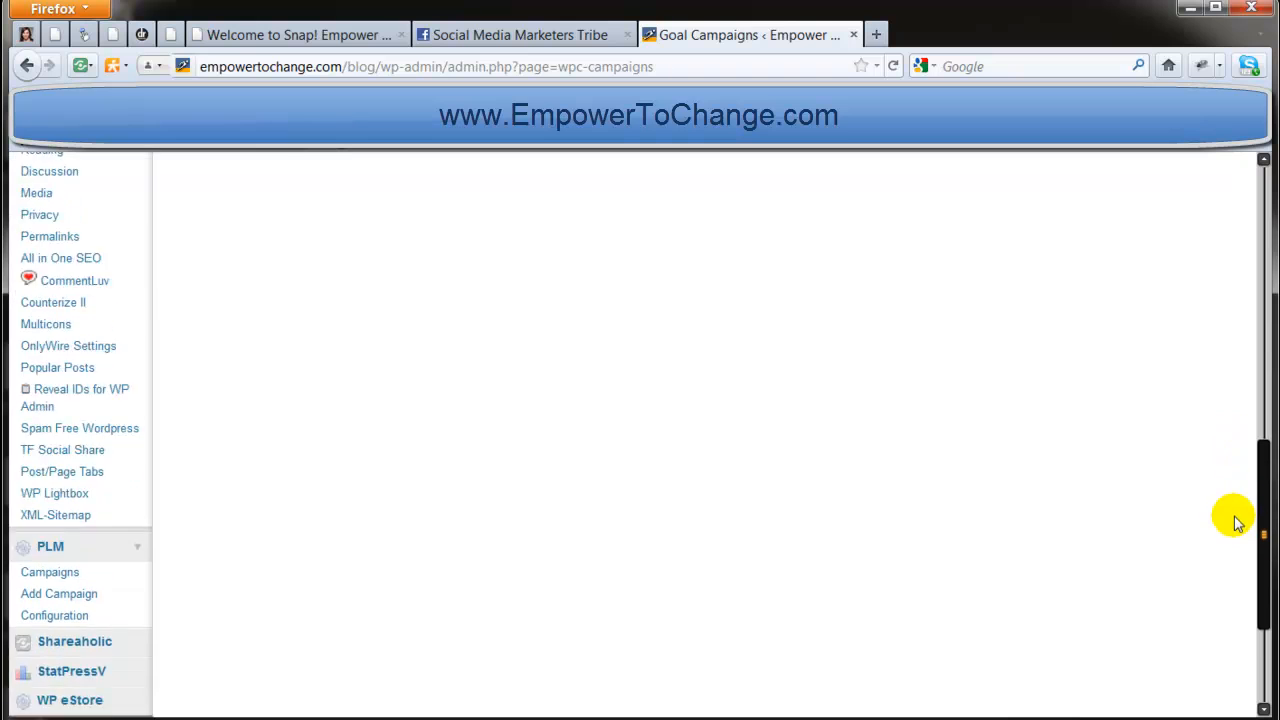
click(60, 576)
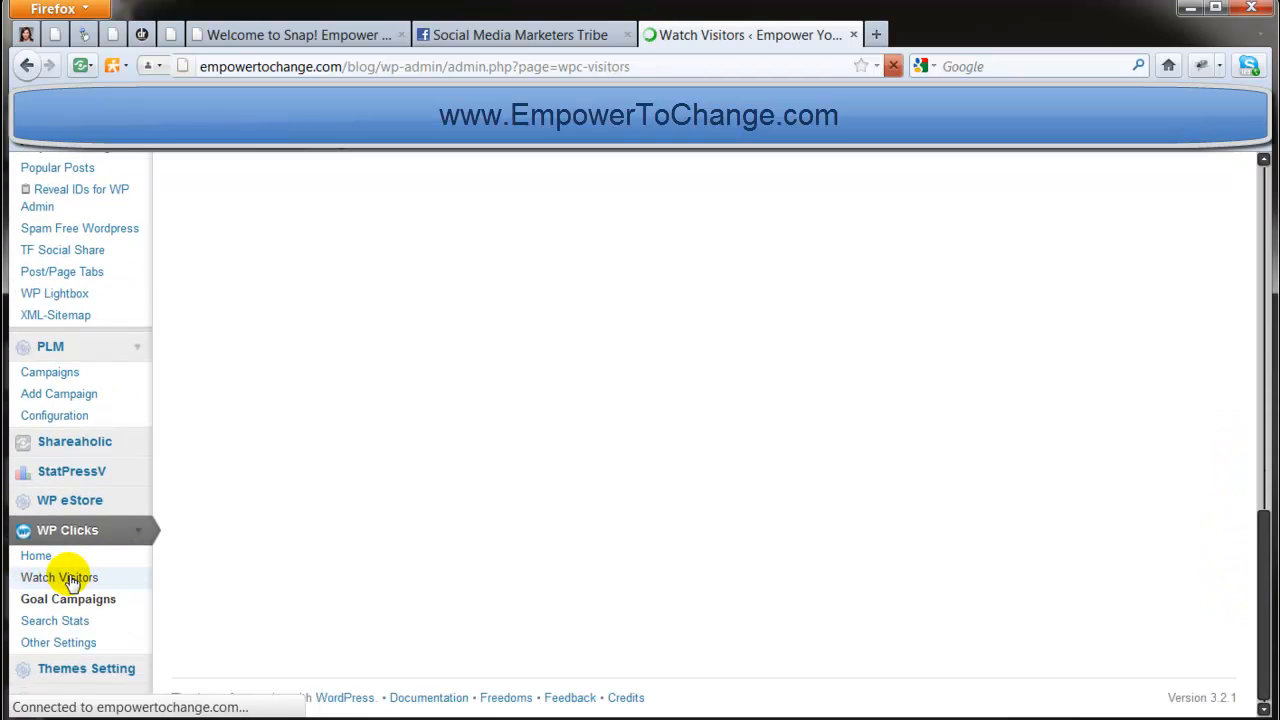
click(60, 576)
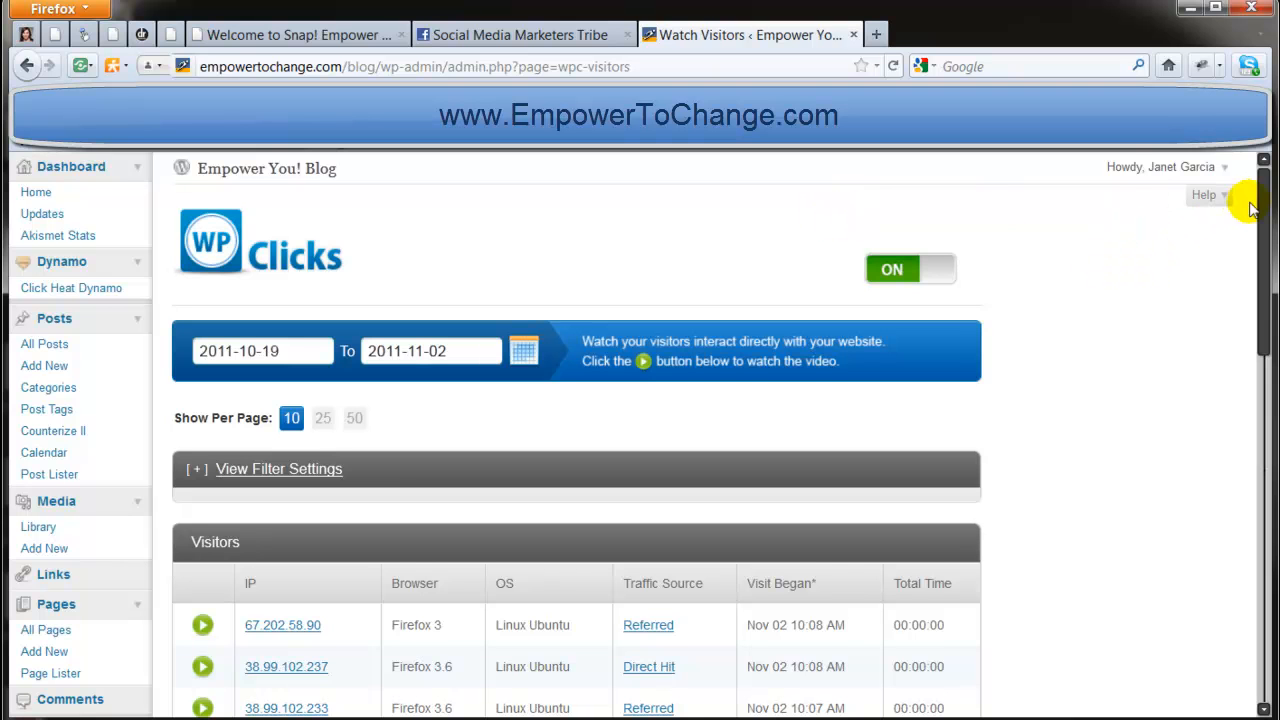
scroll(down, 3)
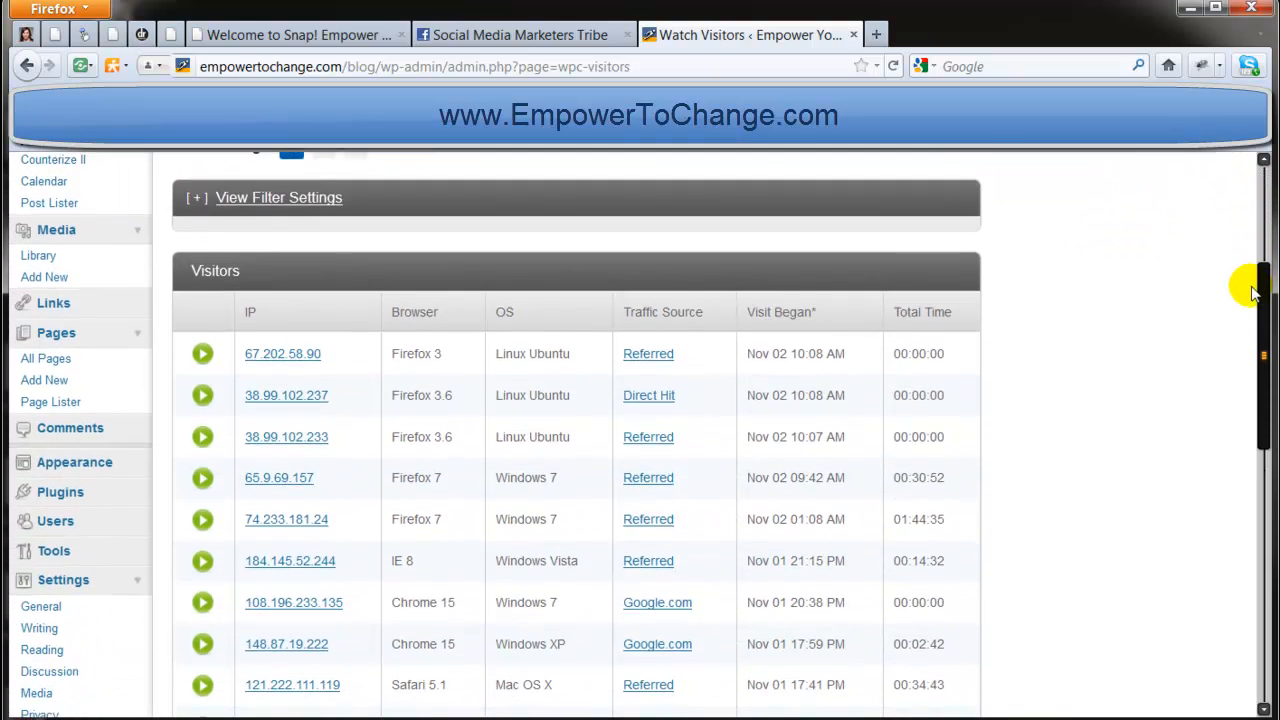
scroll(down, 3)
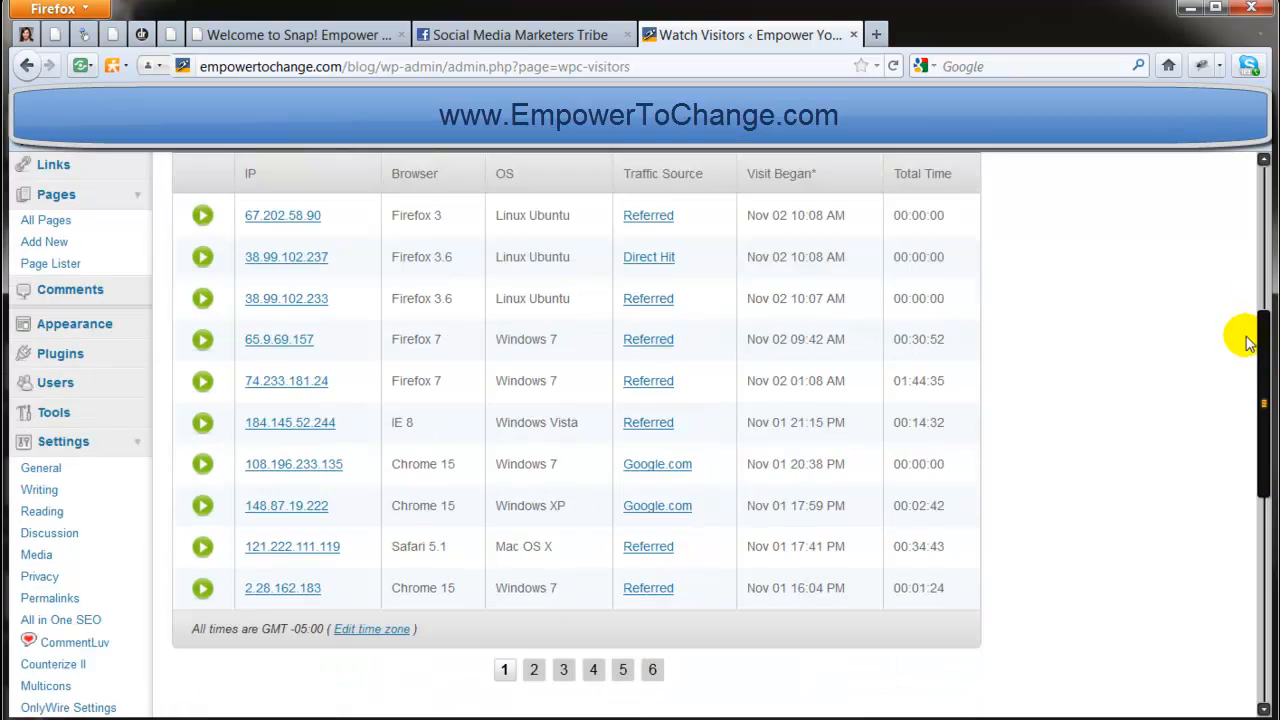
scroll(down, 3)
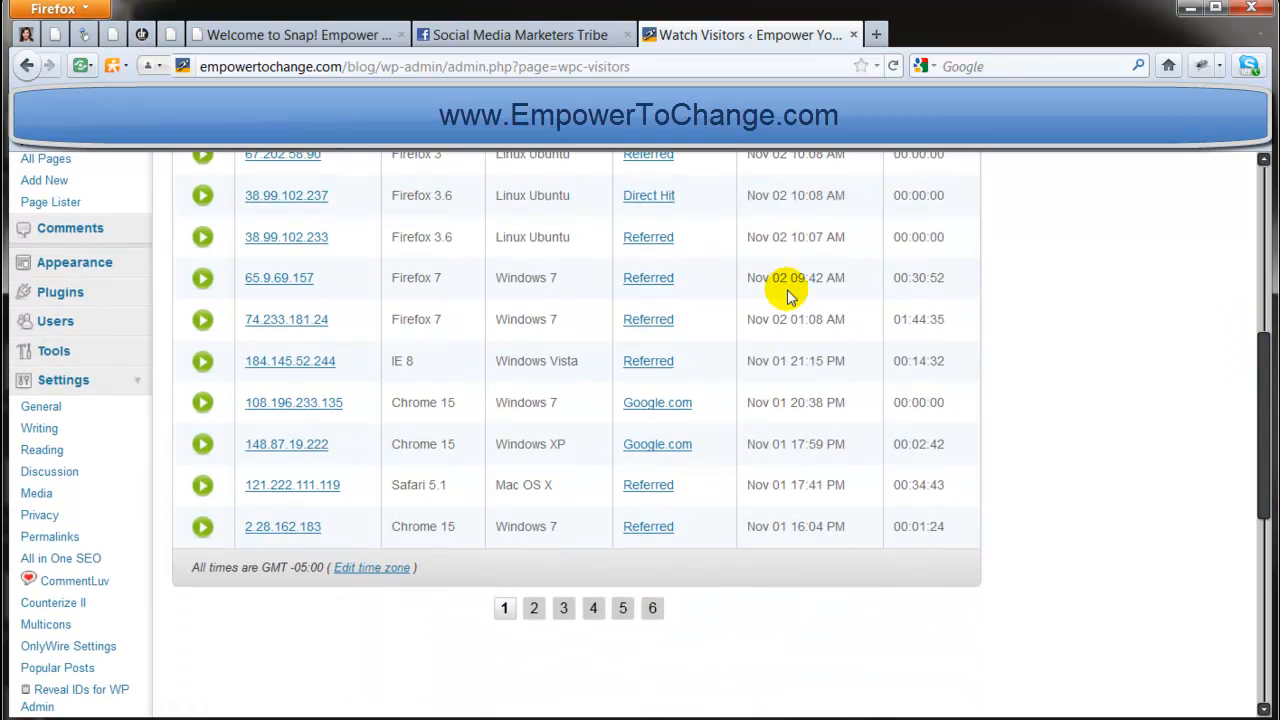
mouse_move(942, 366)
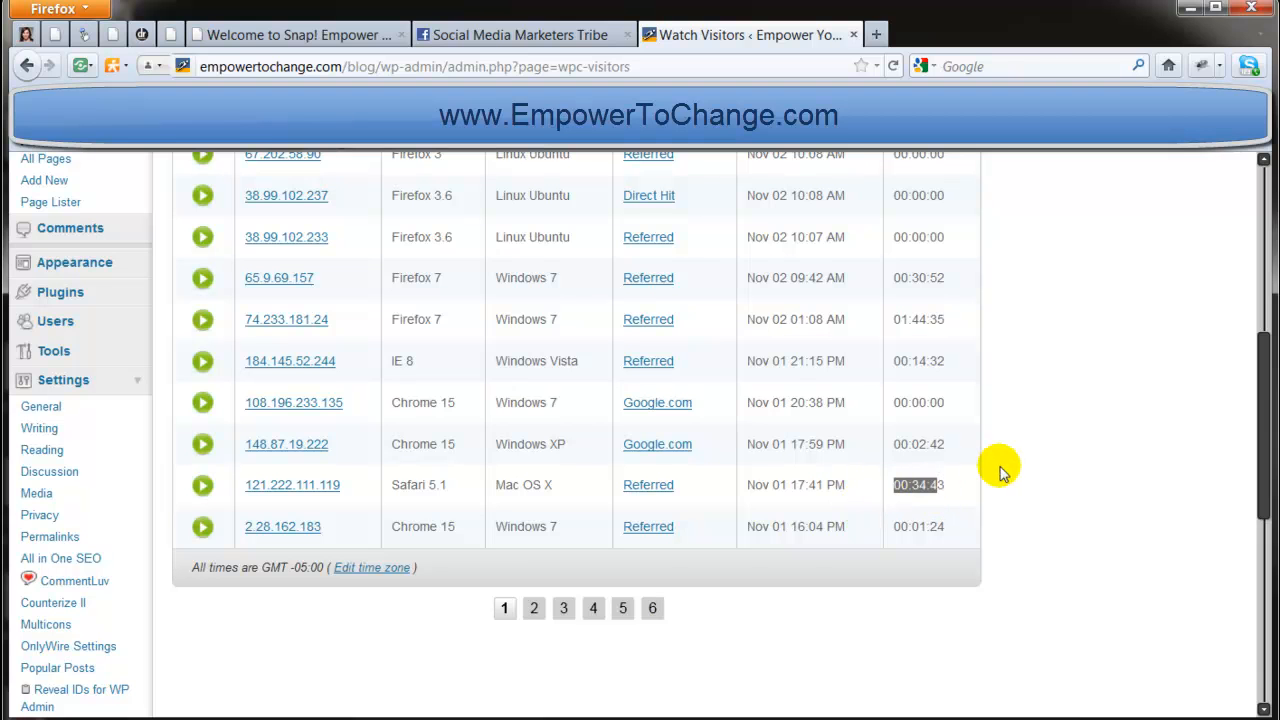
mouse_move(978, 408)
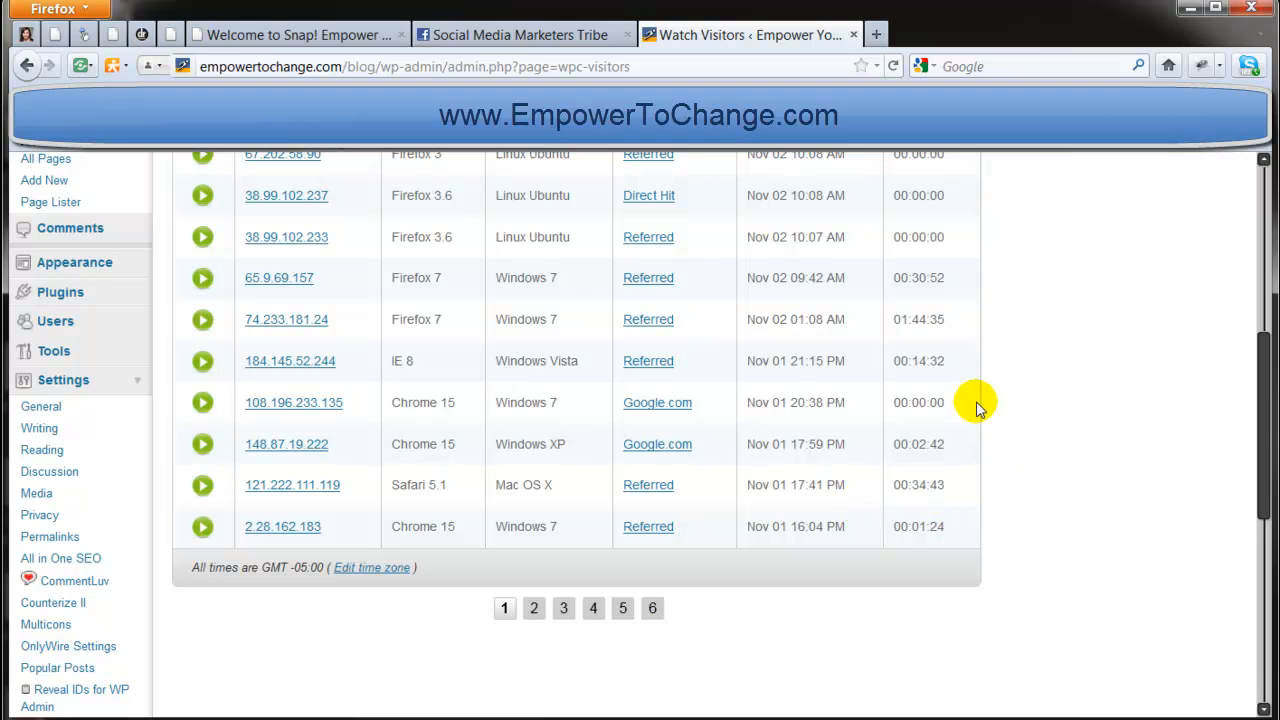
mouse_move(948, 428)
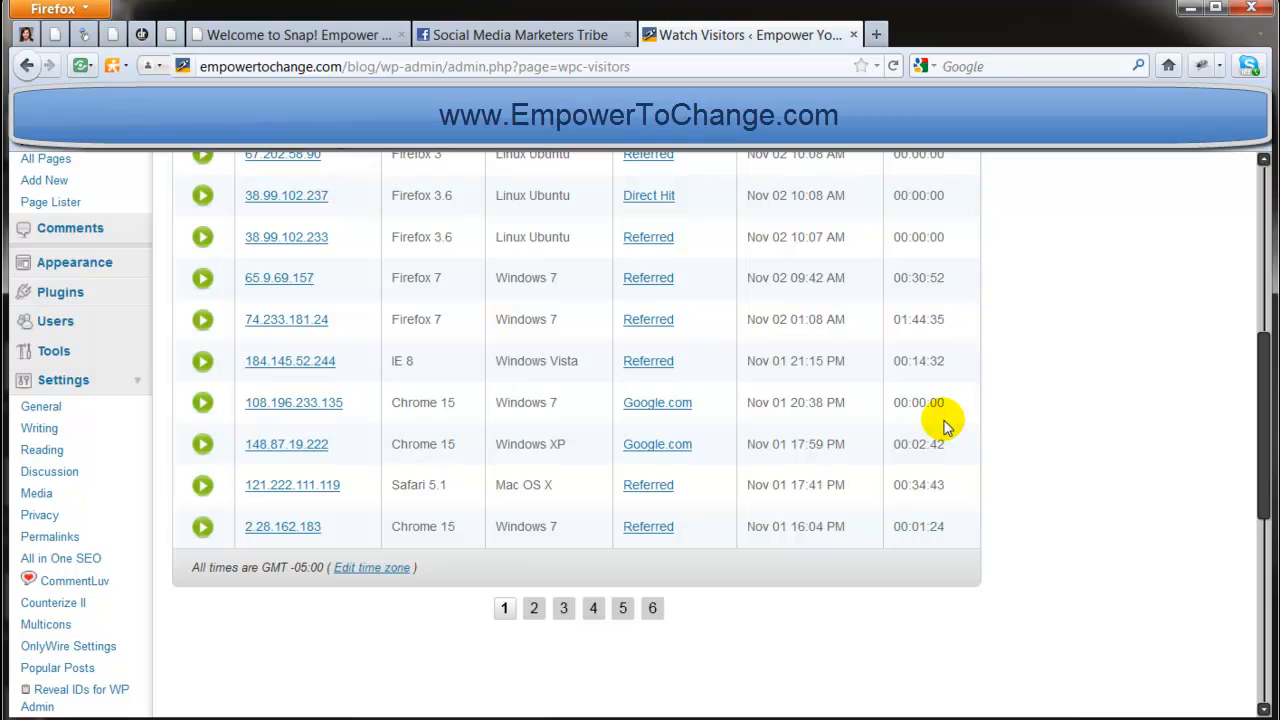
mouse_move(1264, 364)
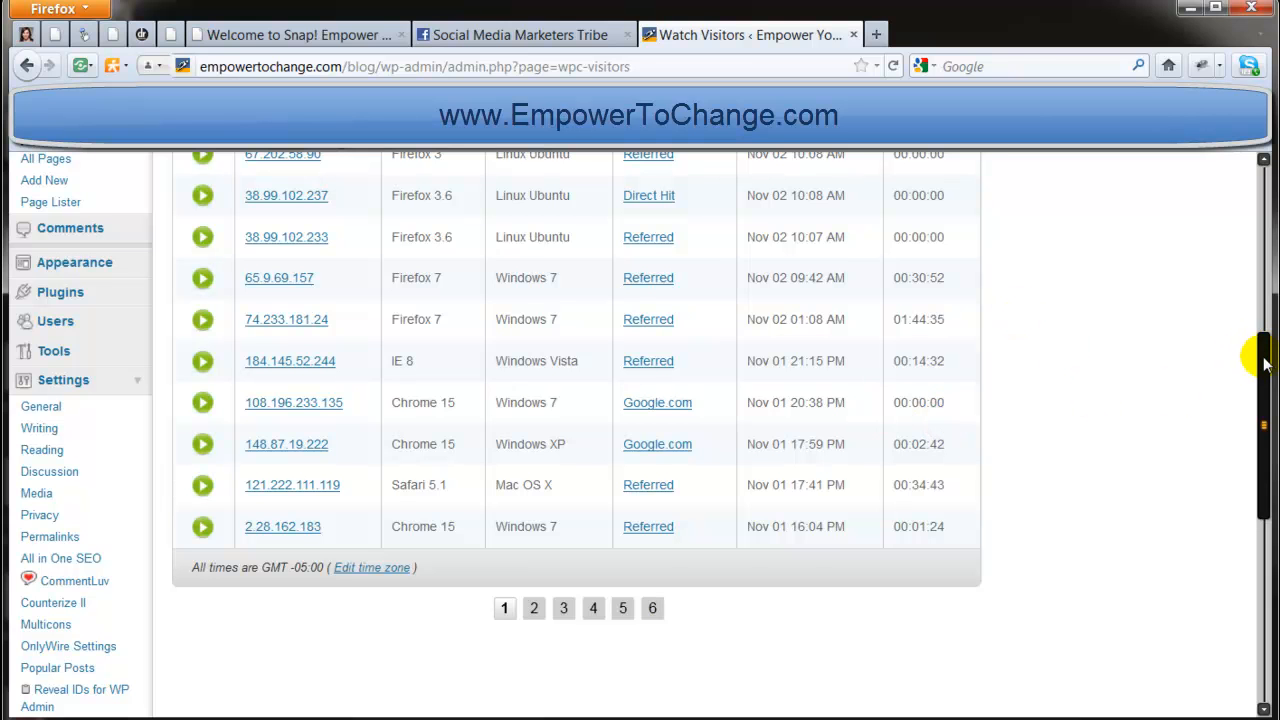
scroll(up, 3)
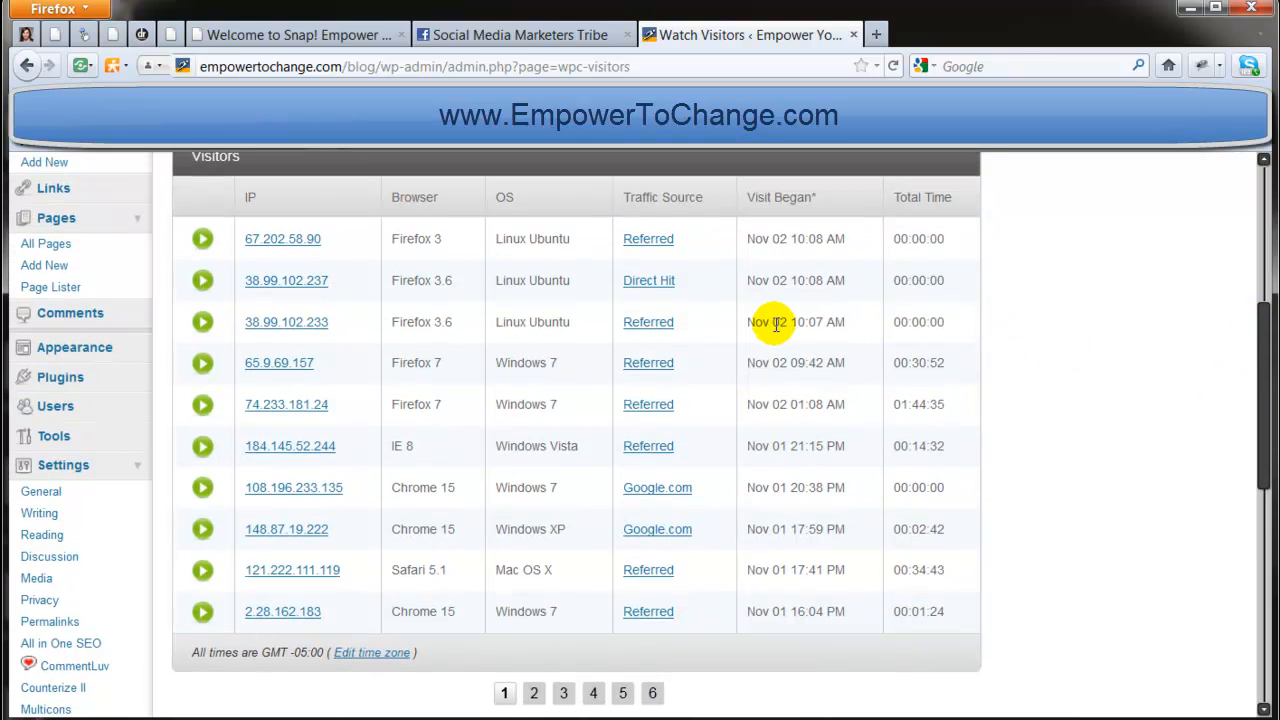
- Review the IE 8 Windows Vista visitor's statistics and flowchart, then collapse its details
click(204, 446)
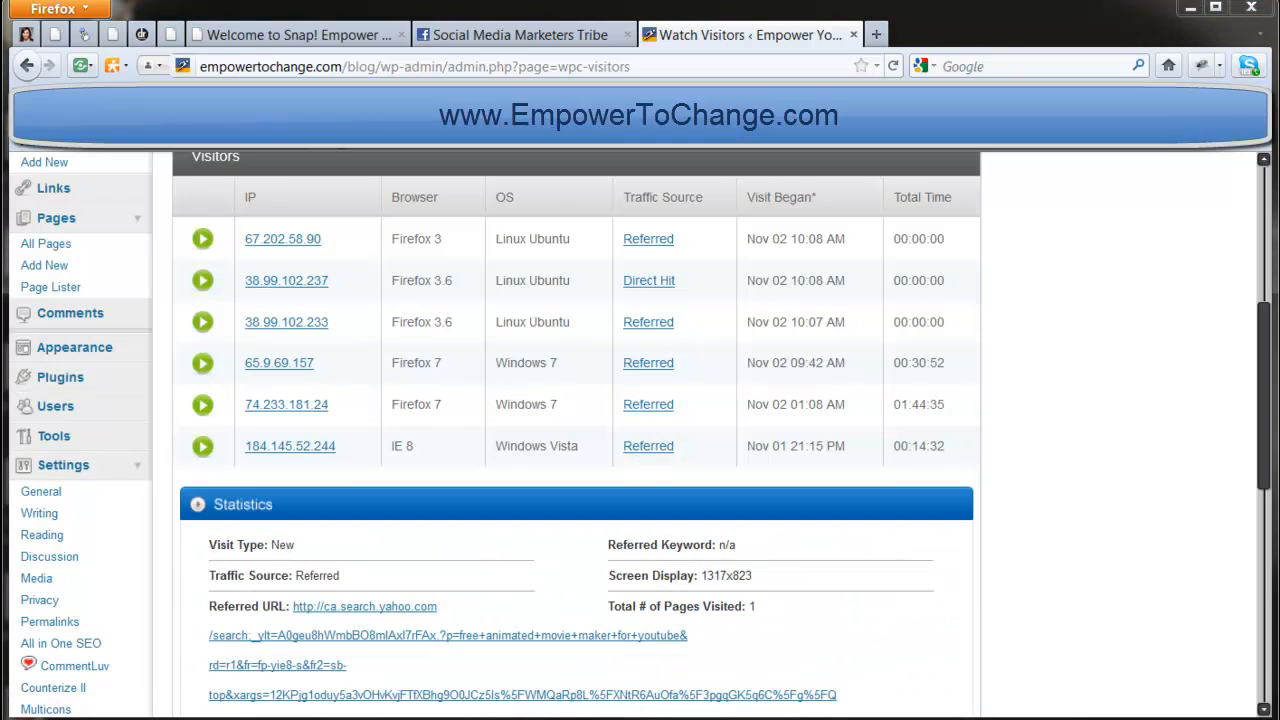
mouse_move(1256, 444)
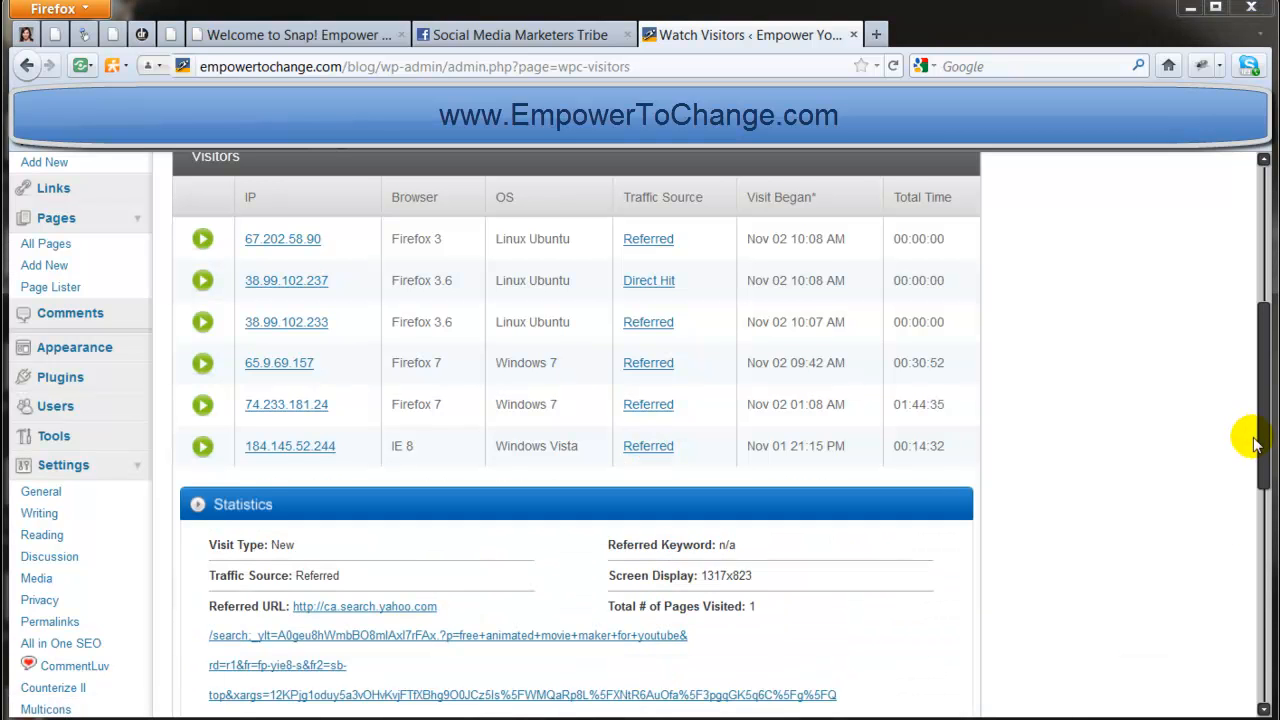
scroll(down, 3)
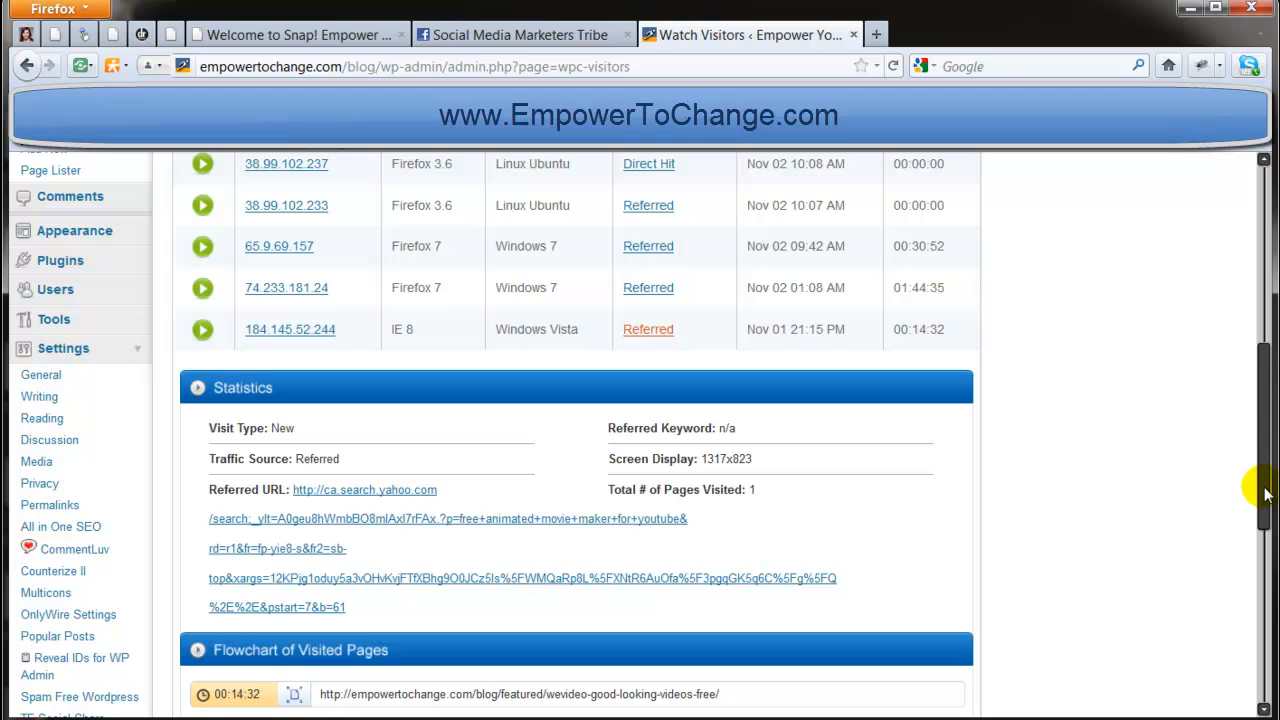
mouse_move(364, 508)
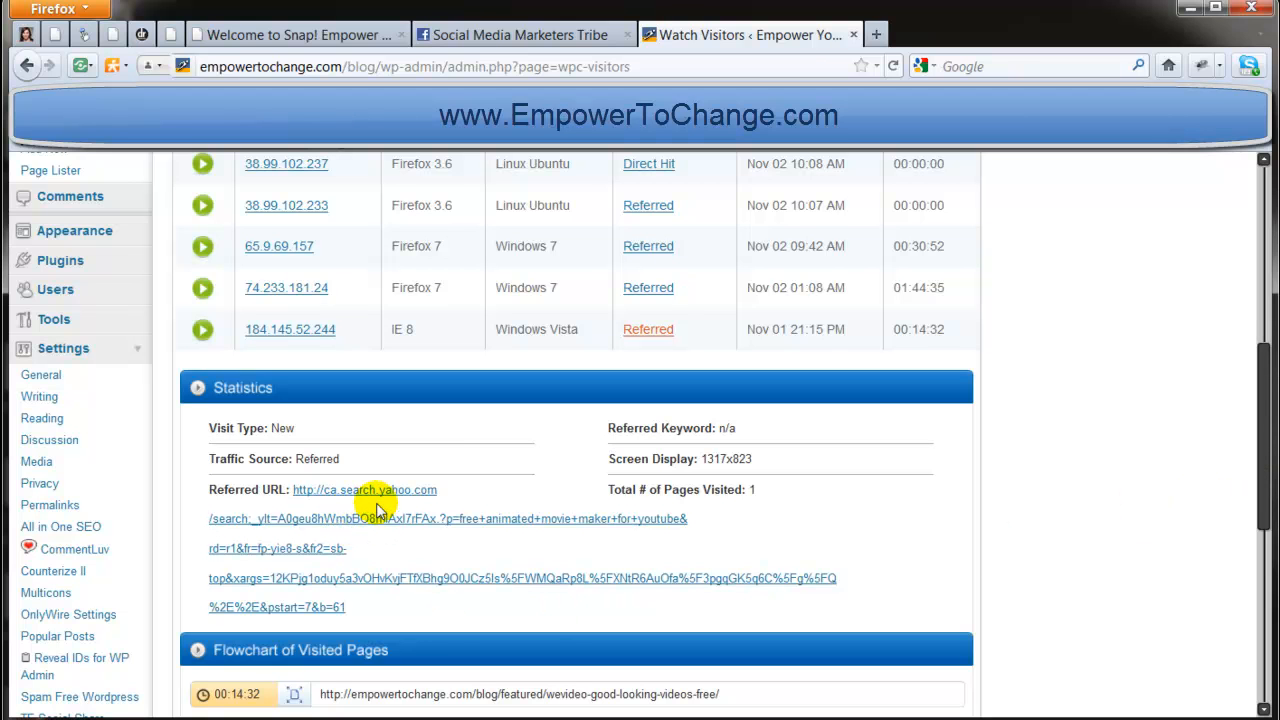
mouse_move(360, 564)
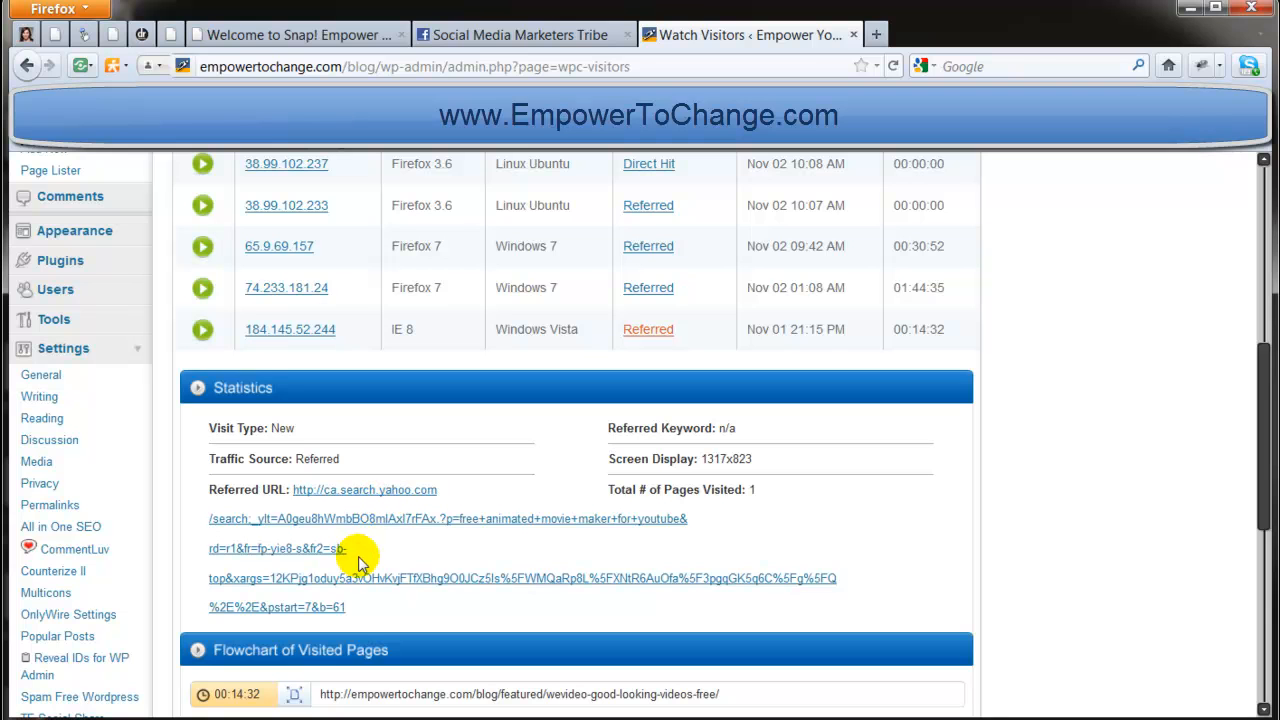
mouse_move(360, 620)
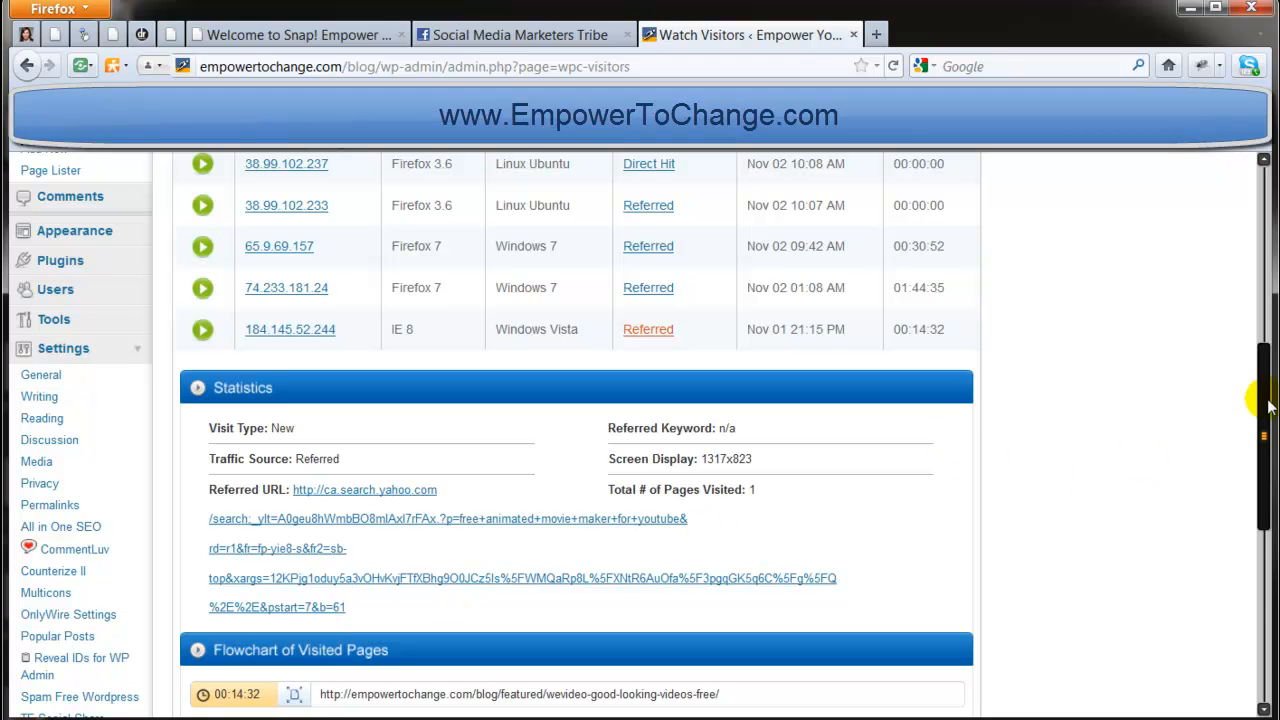
scroll(down, 3)
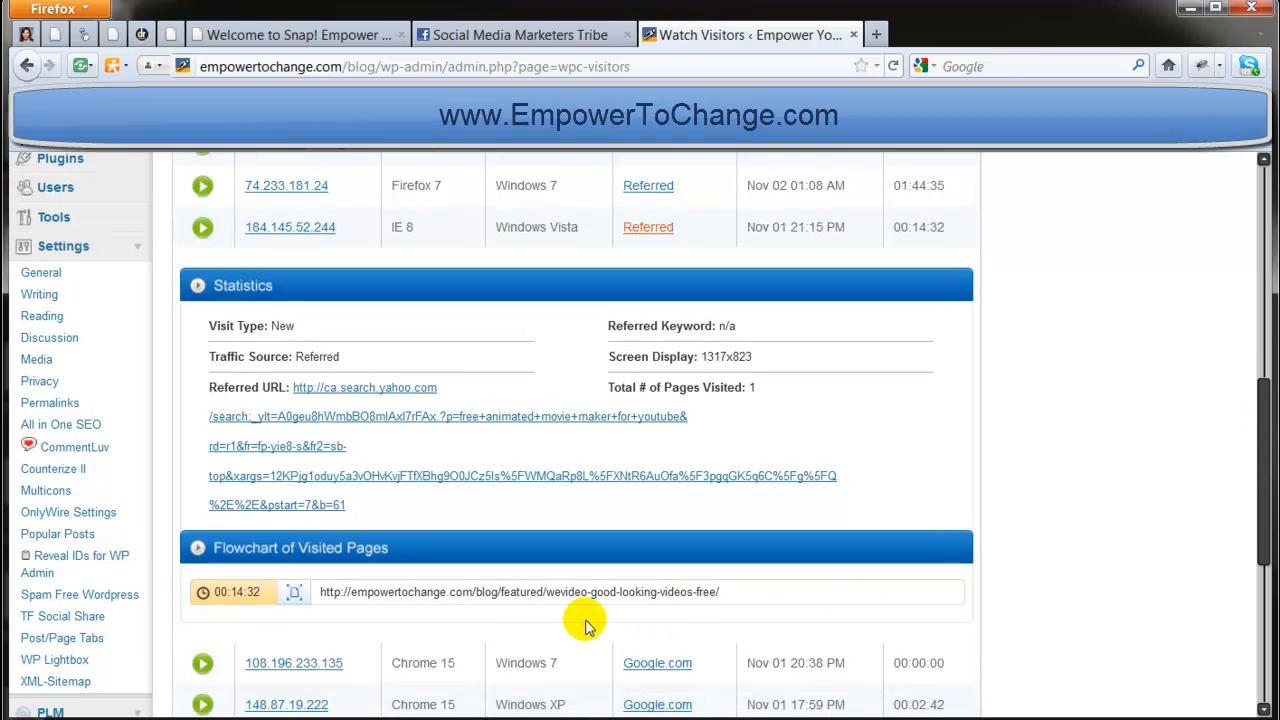
mouse_move(630, 610)
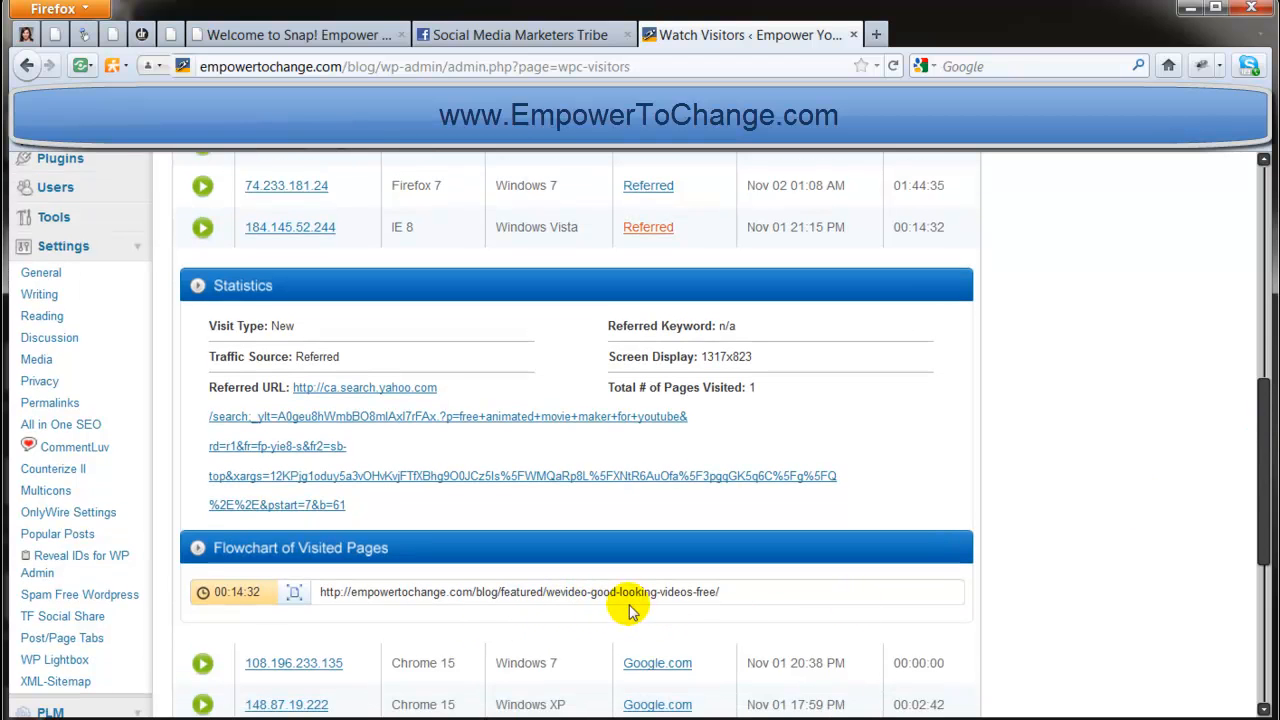
mouse_move(562, 610)
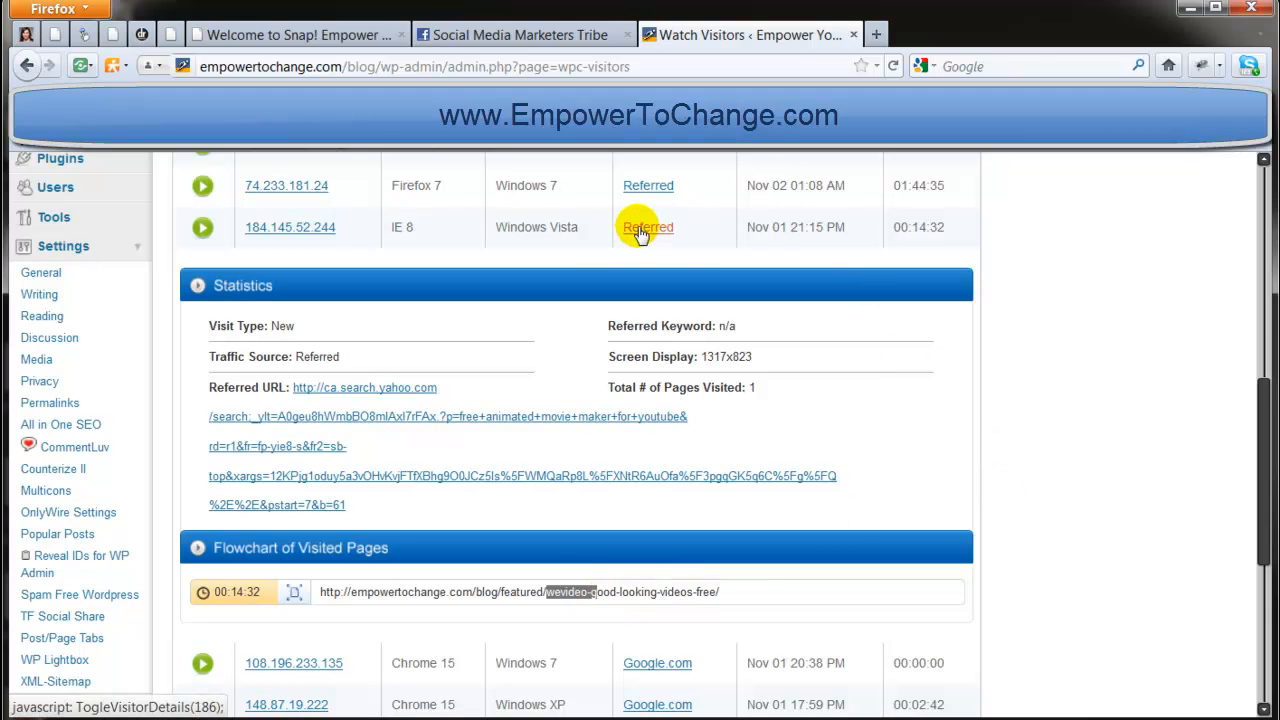
click(648, 228)
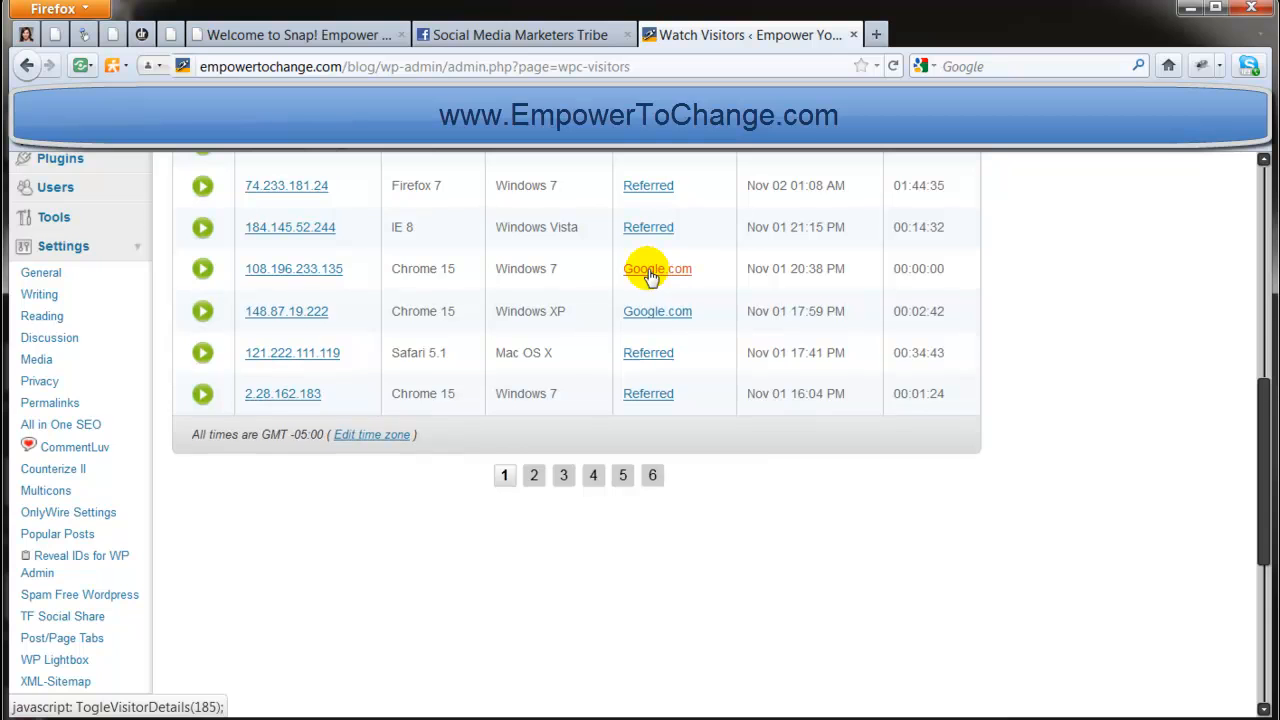
- Expand the details of the Windows 7 Chrome 15 visitor referred from Google.com
click(202, 268)
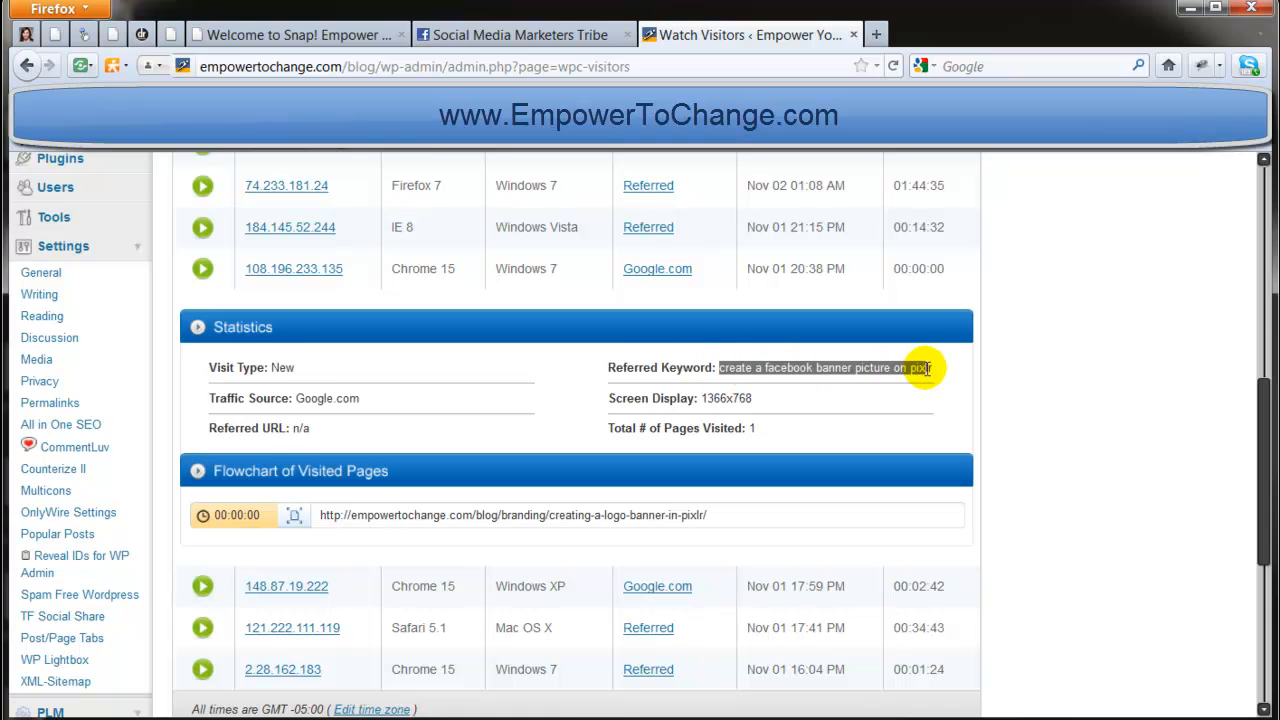
mouse_move(920, 392)
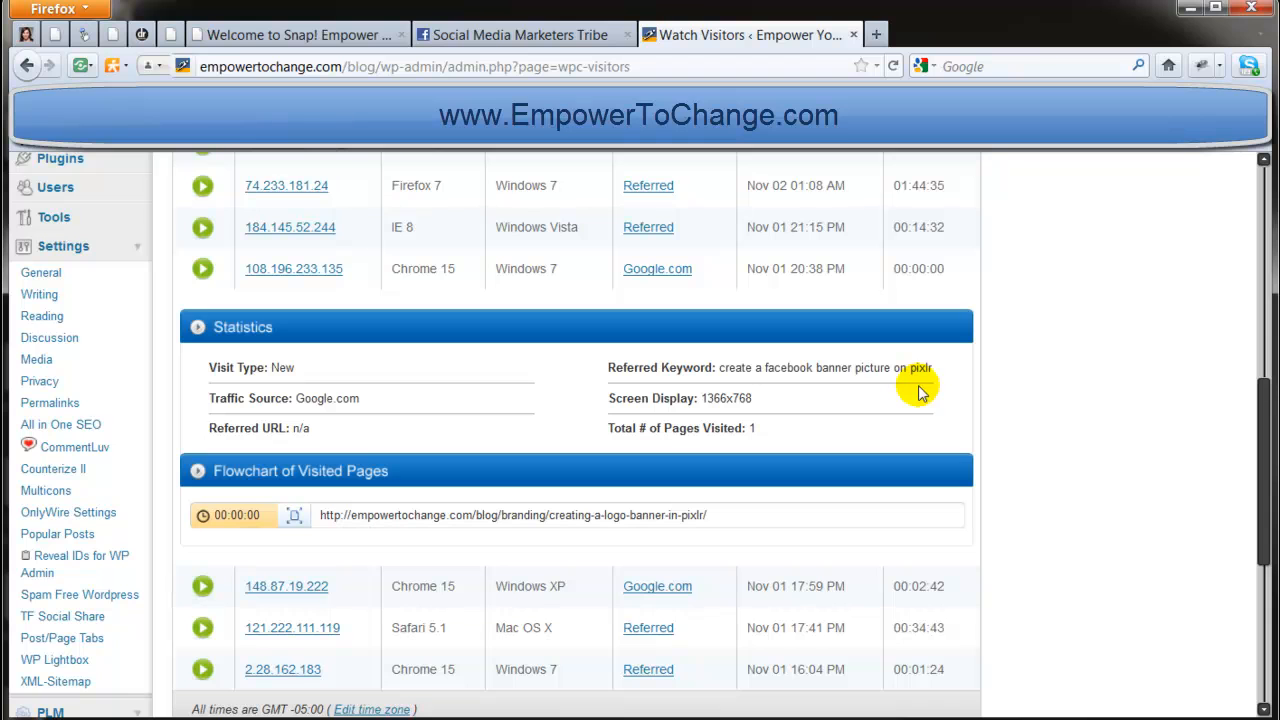
mouse_move(740, 384)
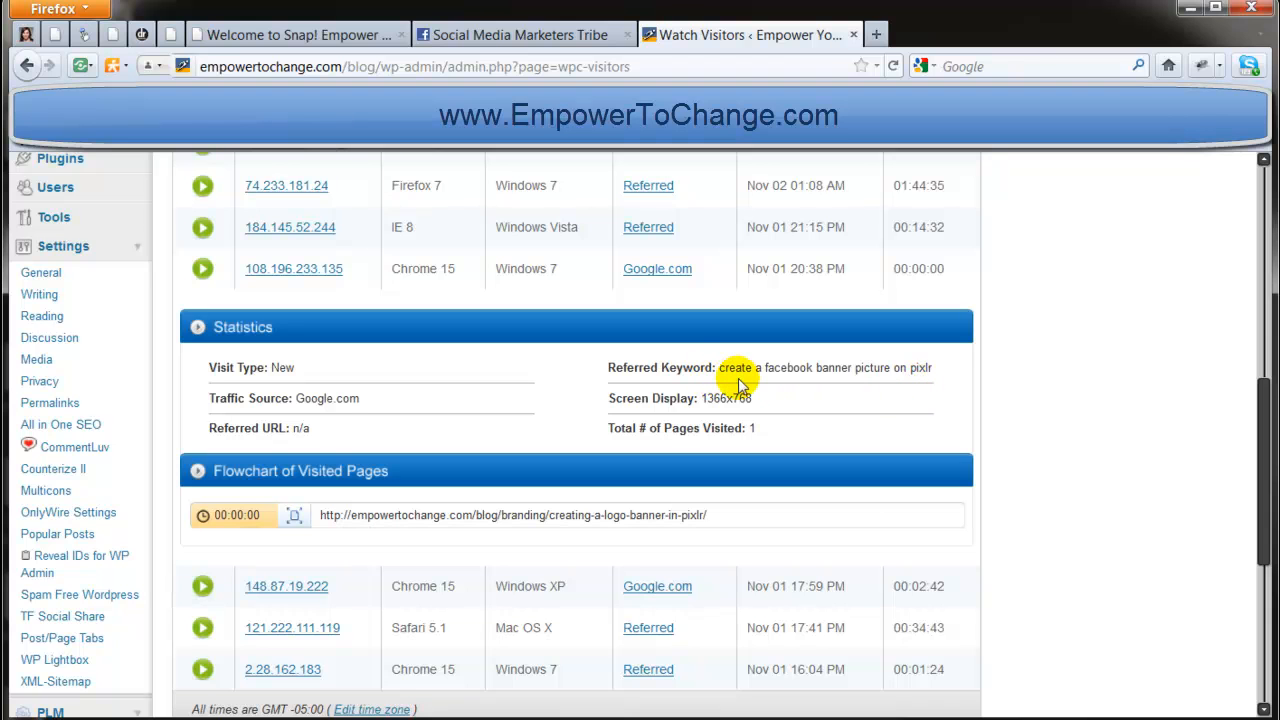
mouse_move(910, 388)
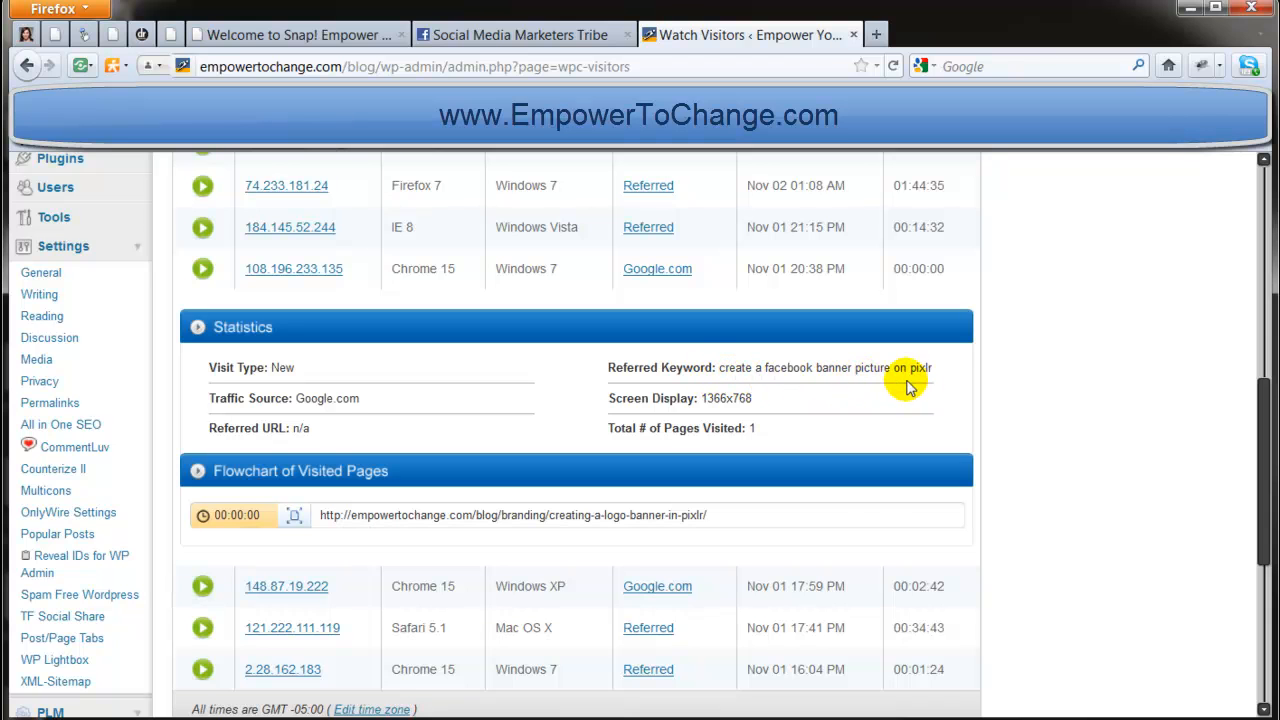
mouse_move(536, 528)
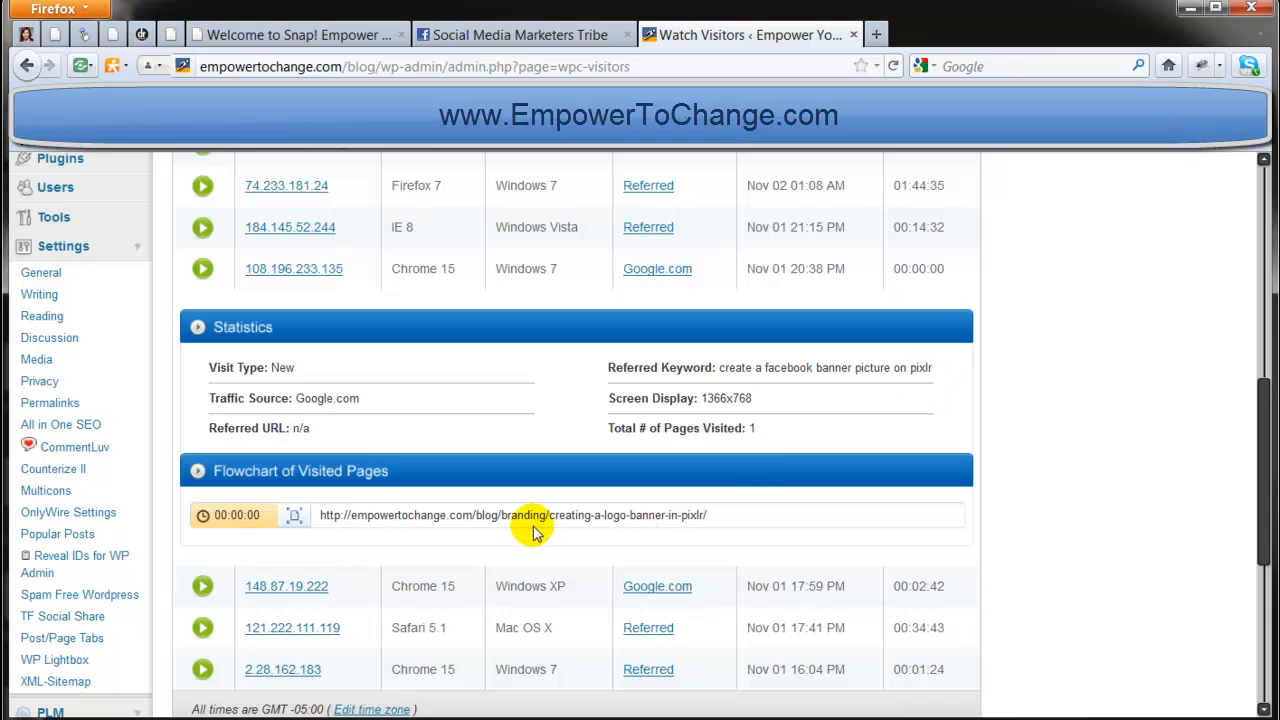
mouse_move(592, 532)
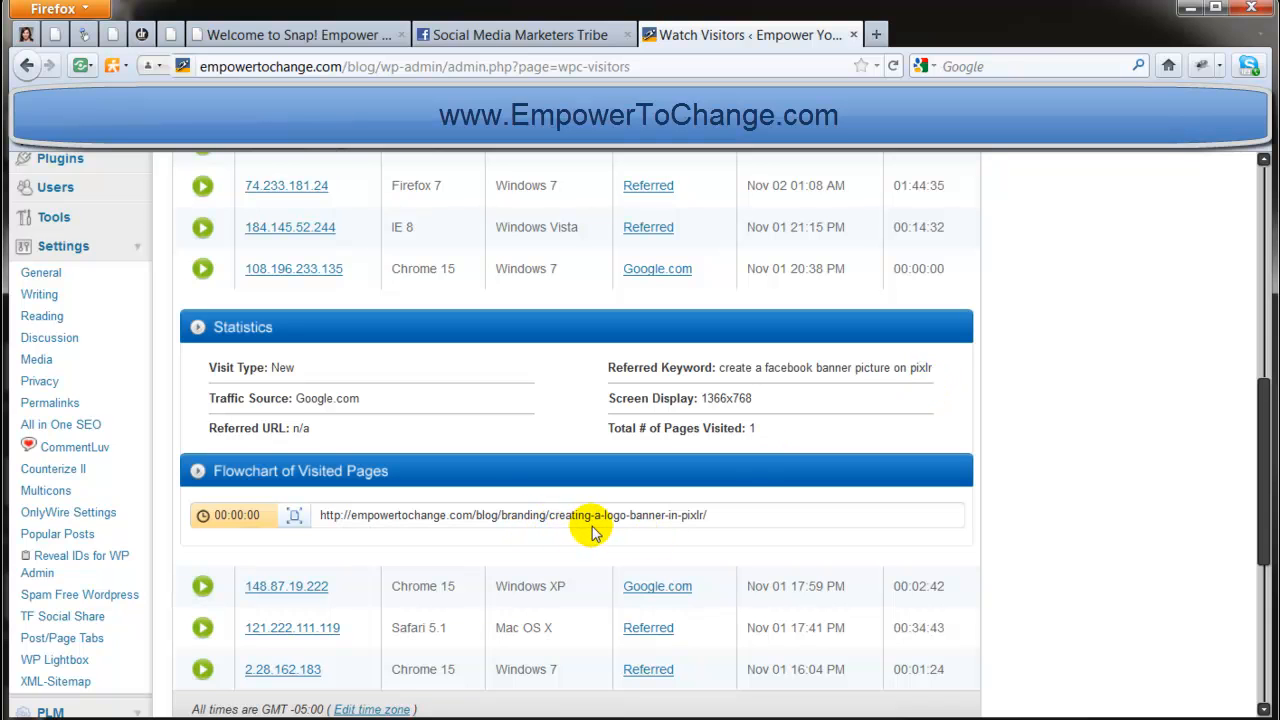
mouse_move(718, 530)
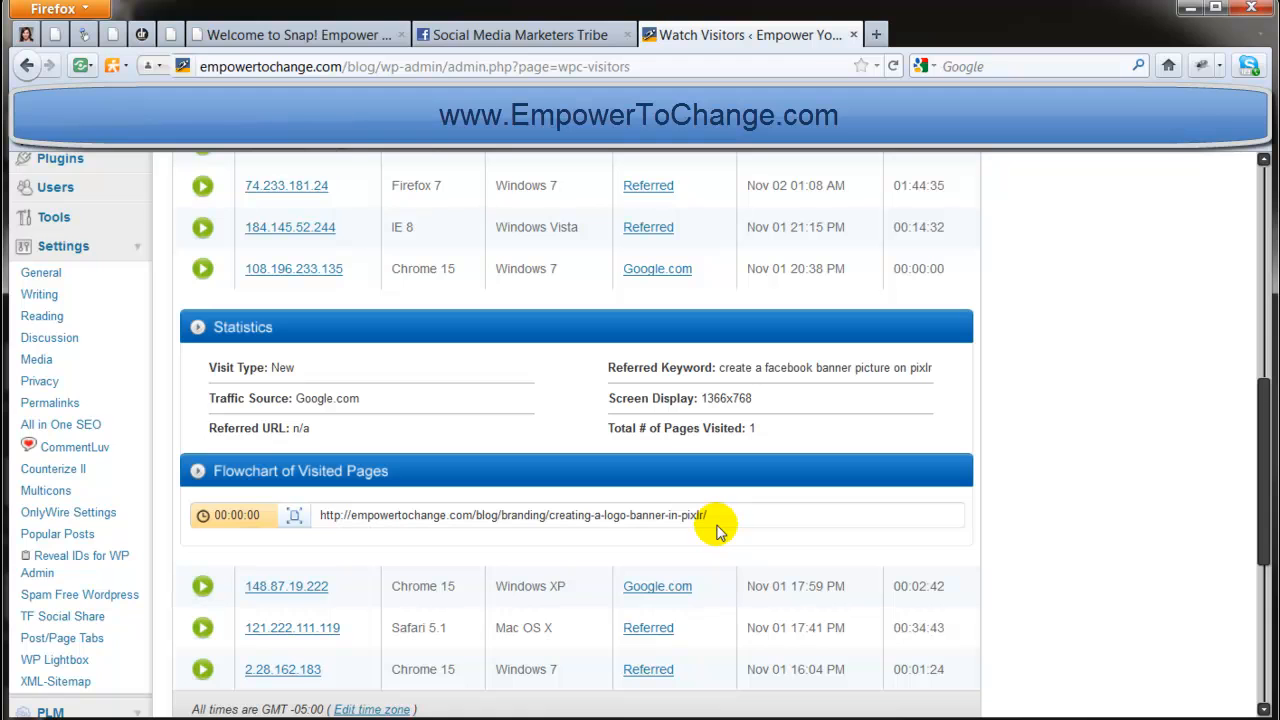
mouse_move(708, 540)
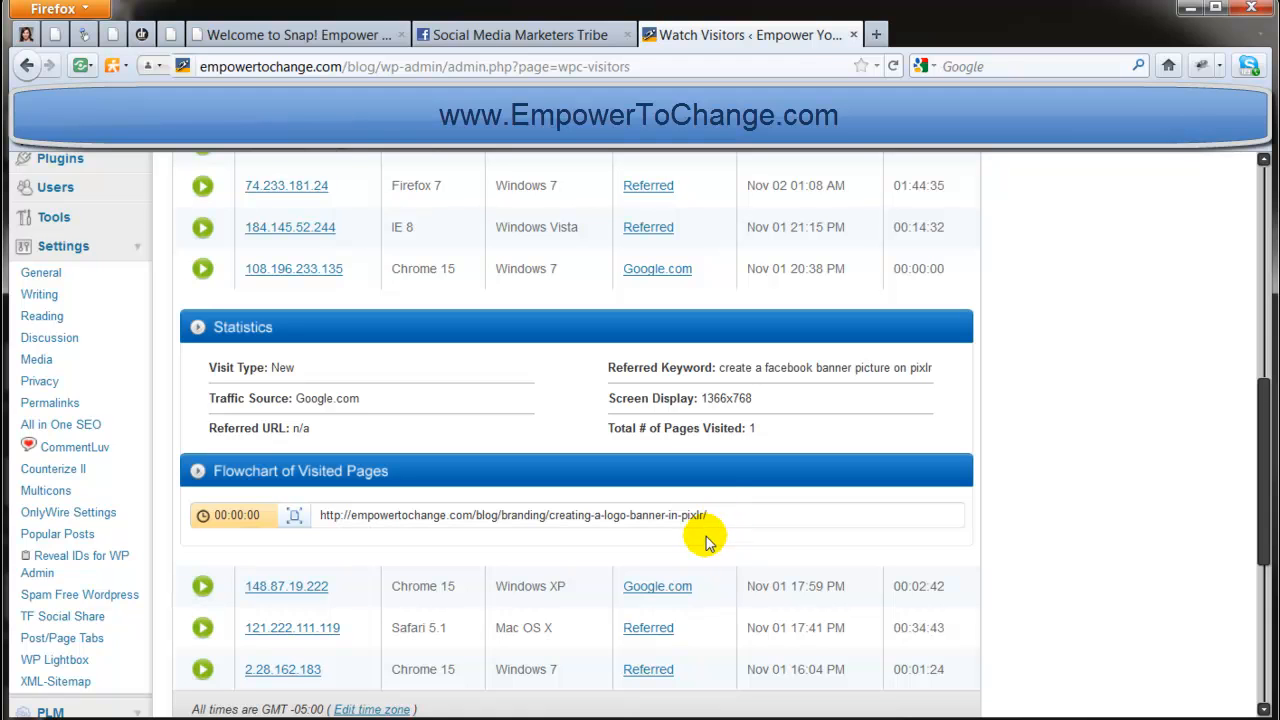
- Expand the Windows XP Chrome 15 Google.com visitor's statistics and flowchart instead
click(202, 268)
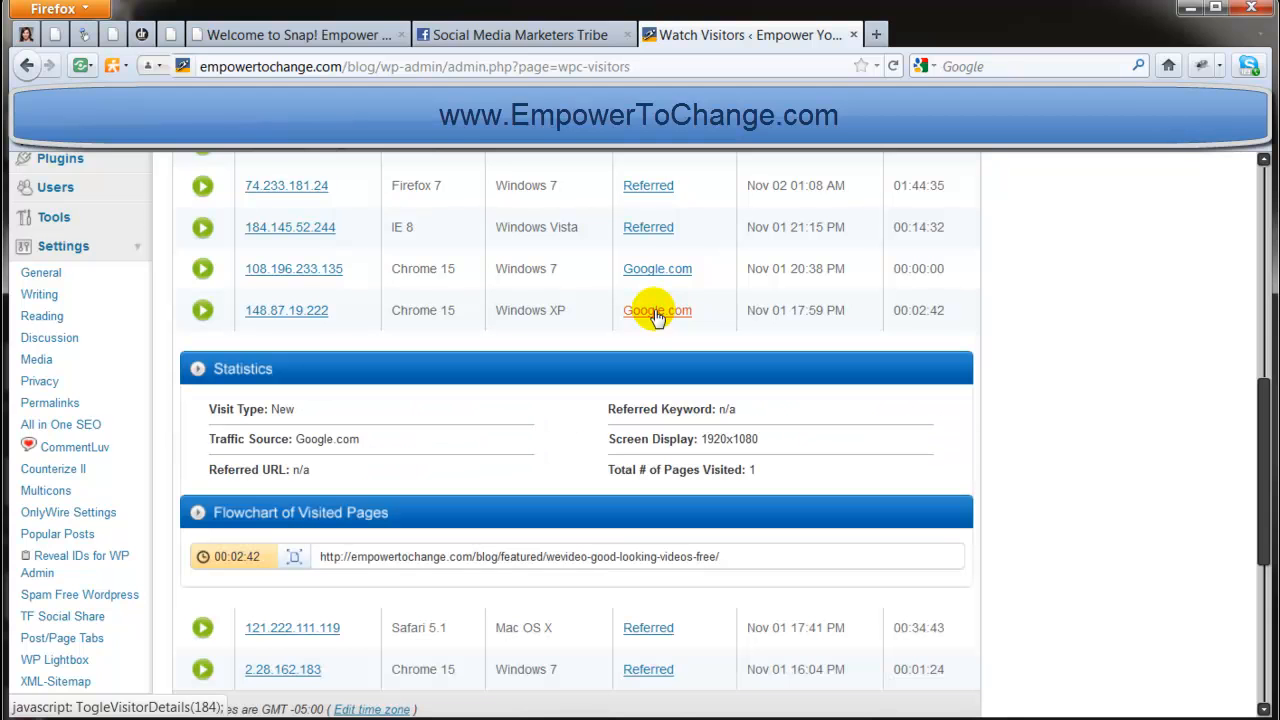
mouse_move(740, 408)
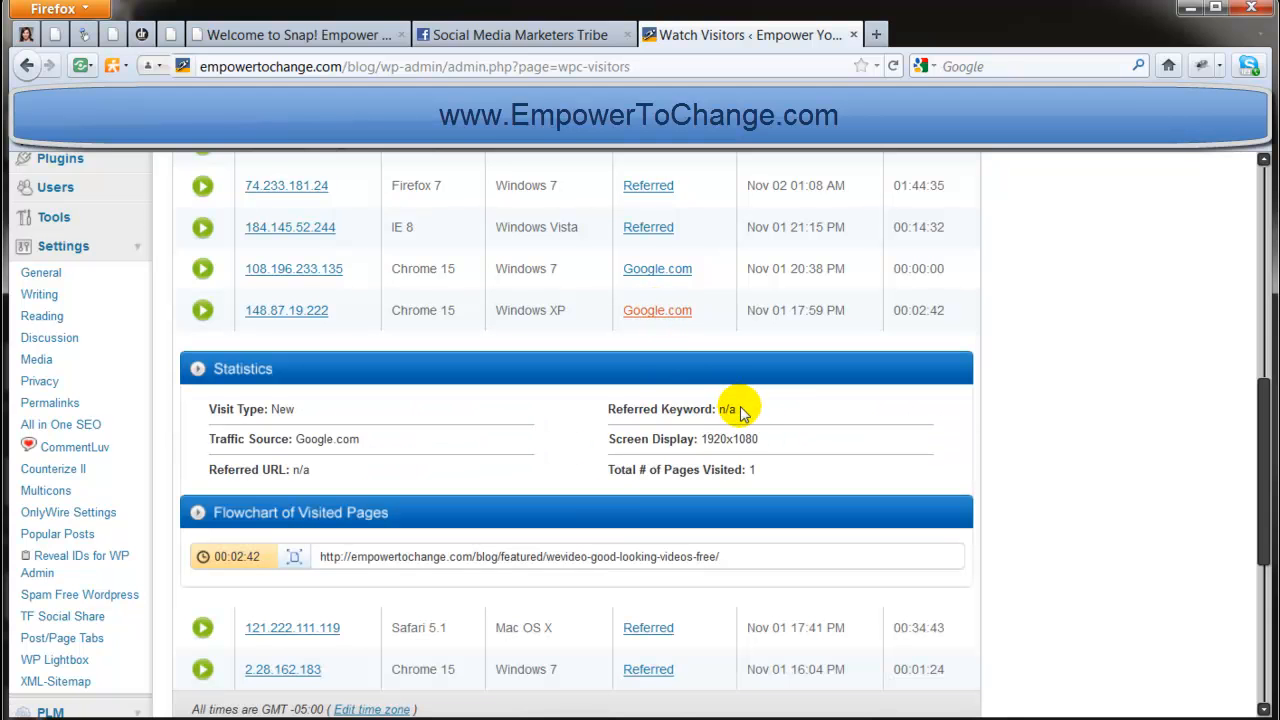
mouse_move(736, 422)
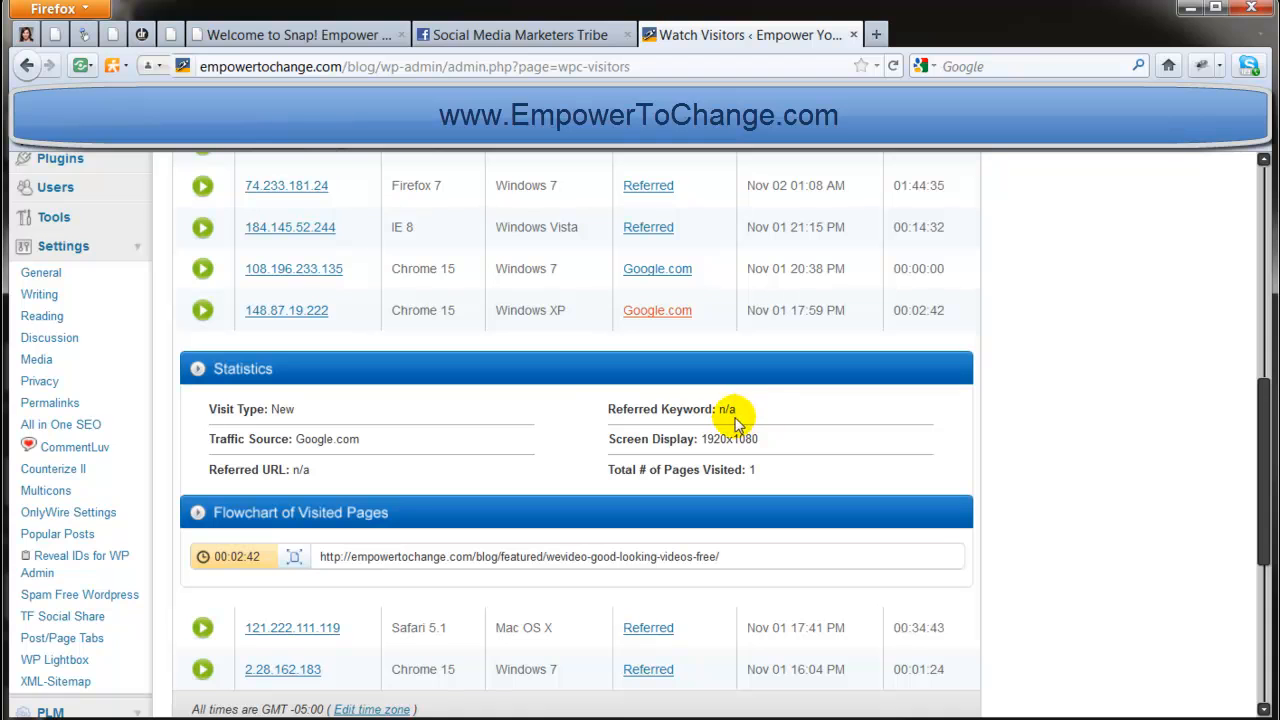
mouse_move(728, 424)
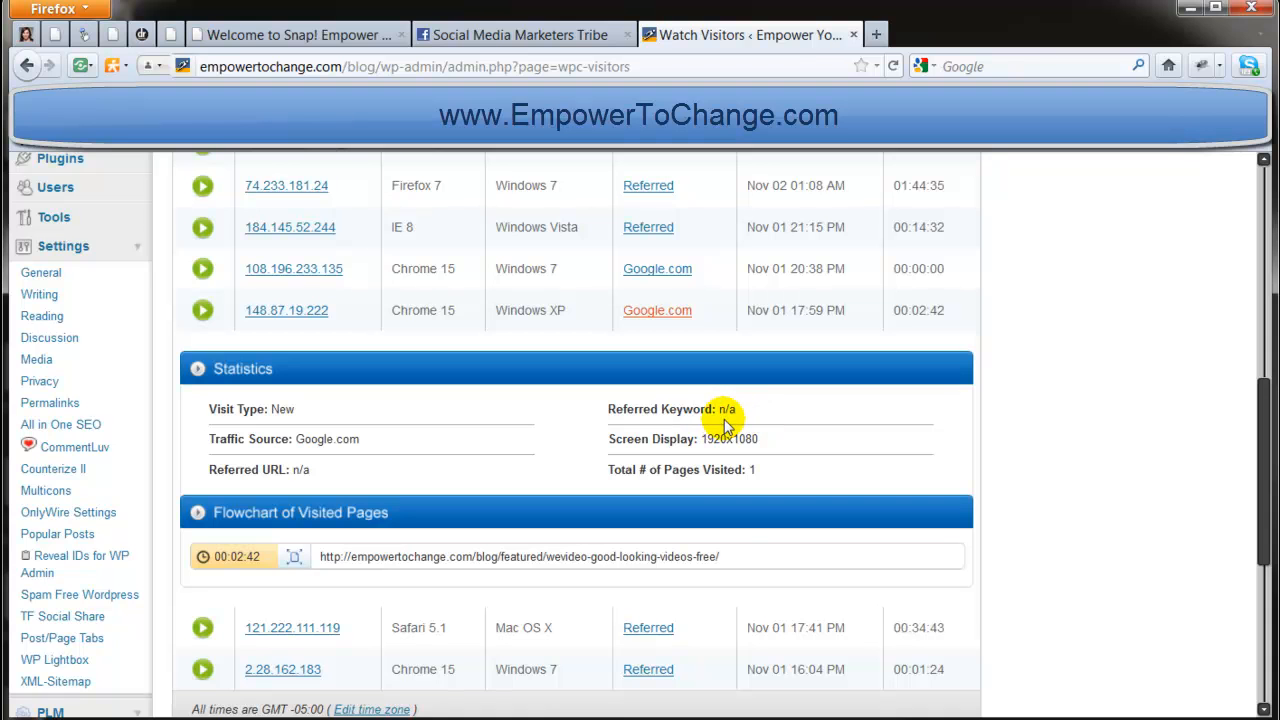
mouse_move(560, 570)
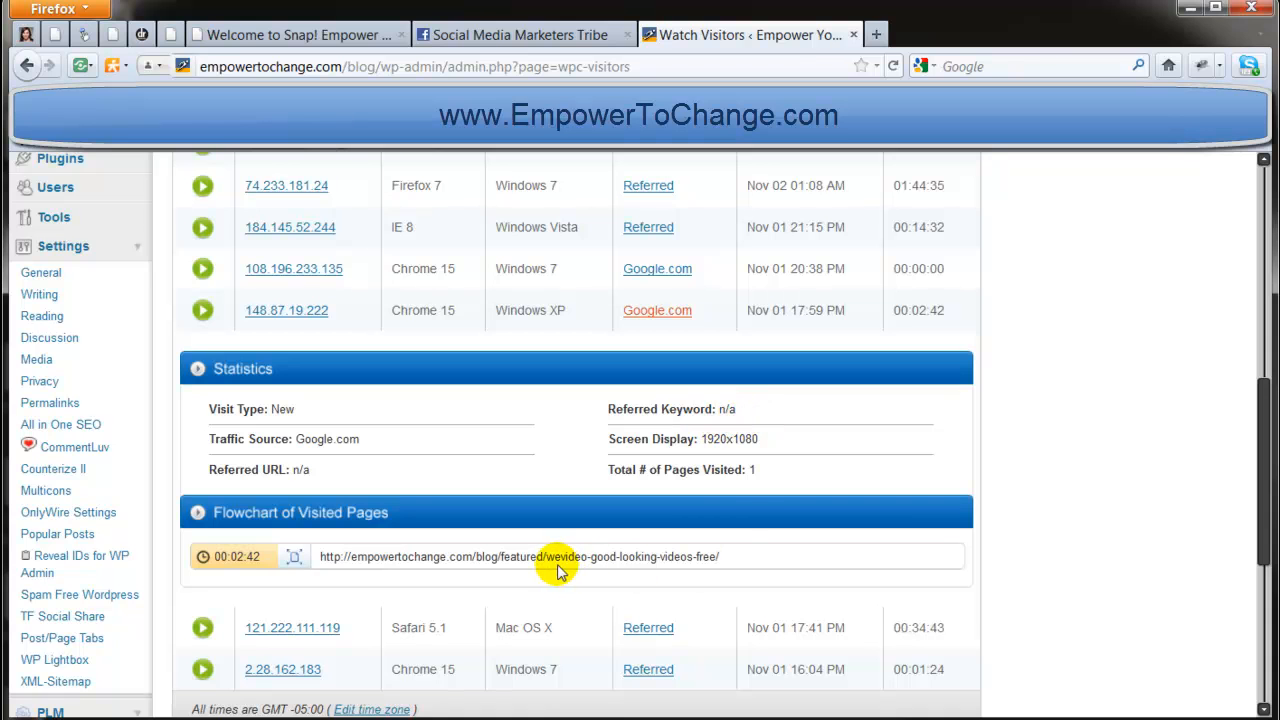
mouse_move(688, 572)
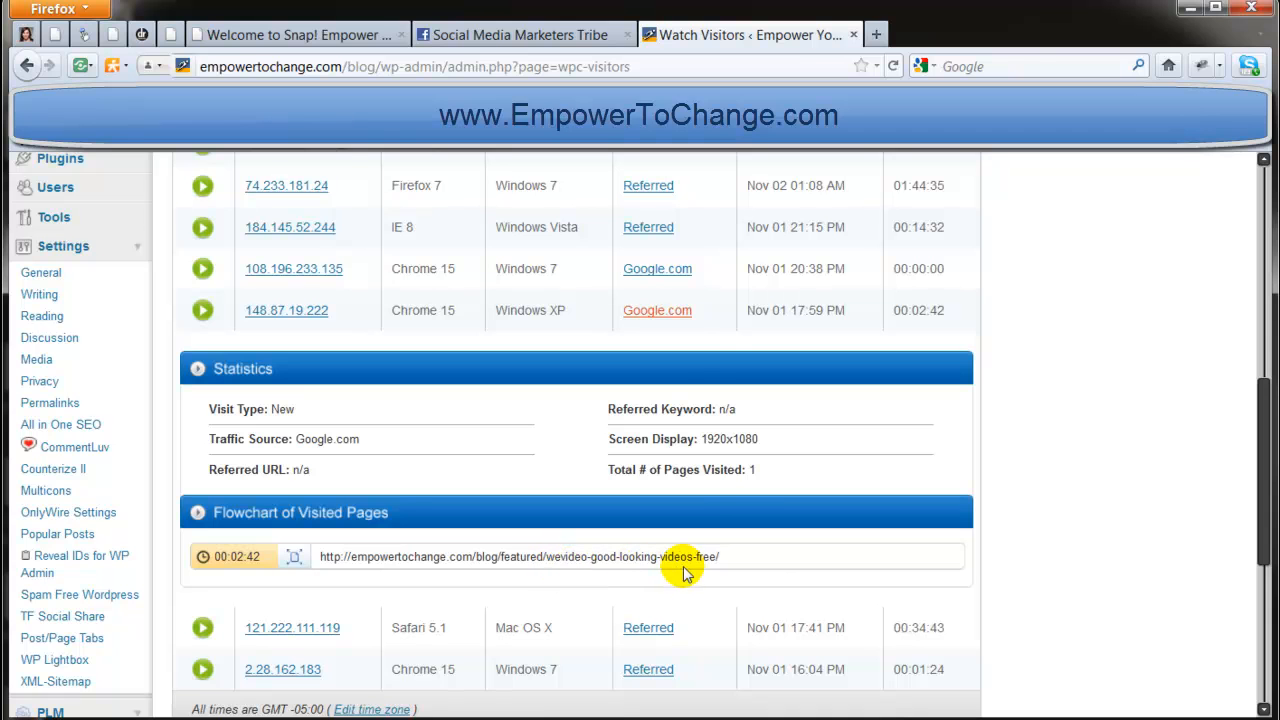
mouse_move(656, 310)
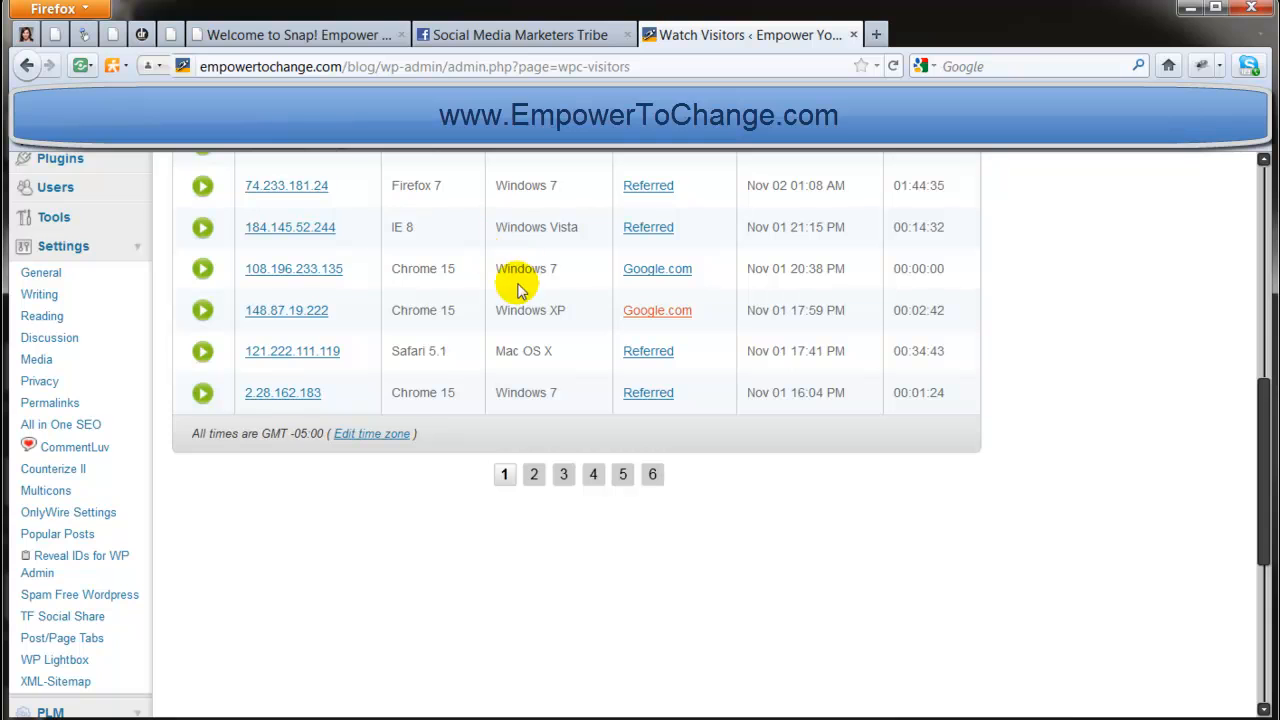
mouse_move(556, 316)
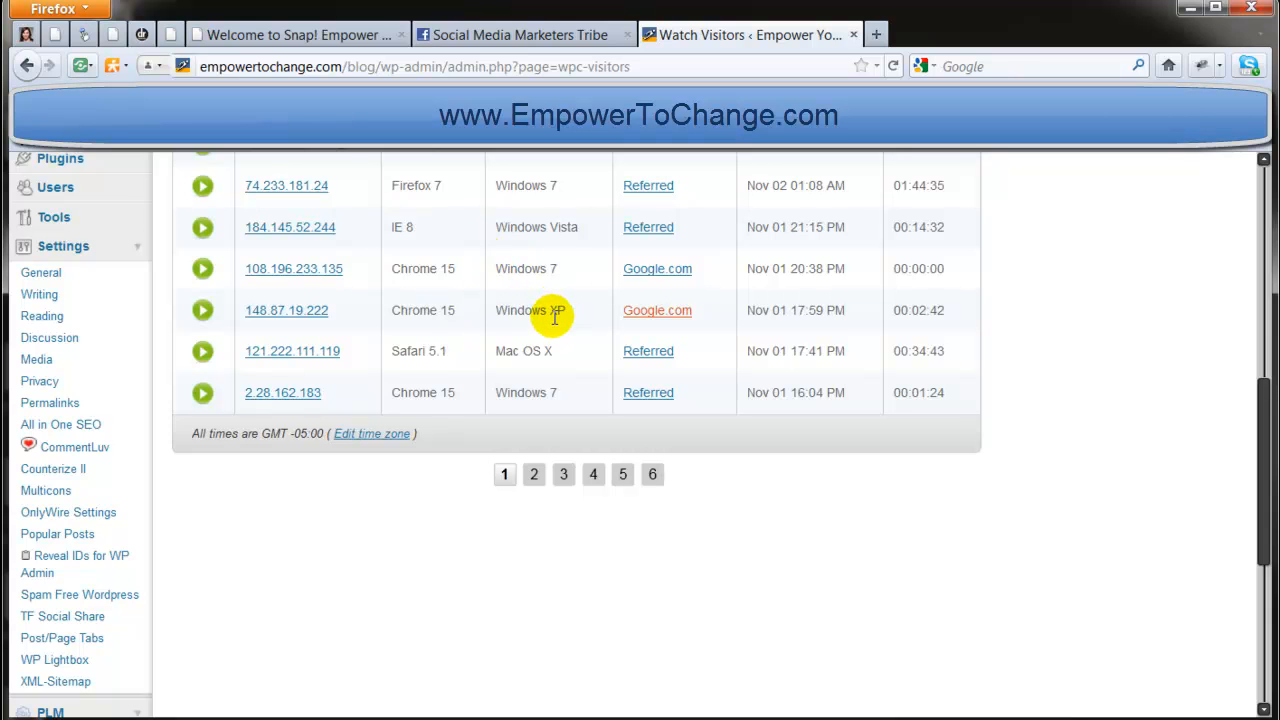
mouse_move(464, 528)
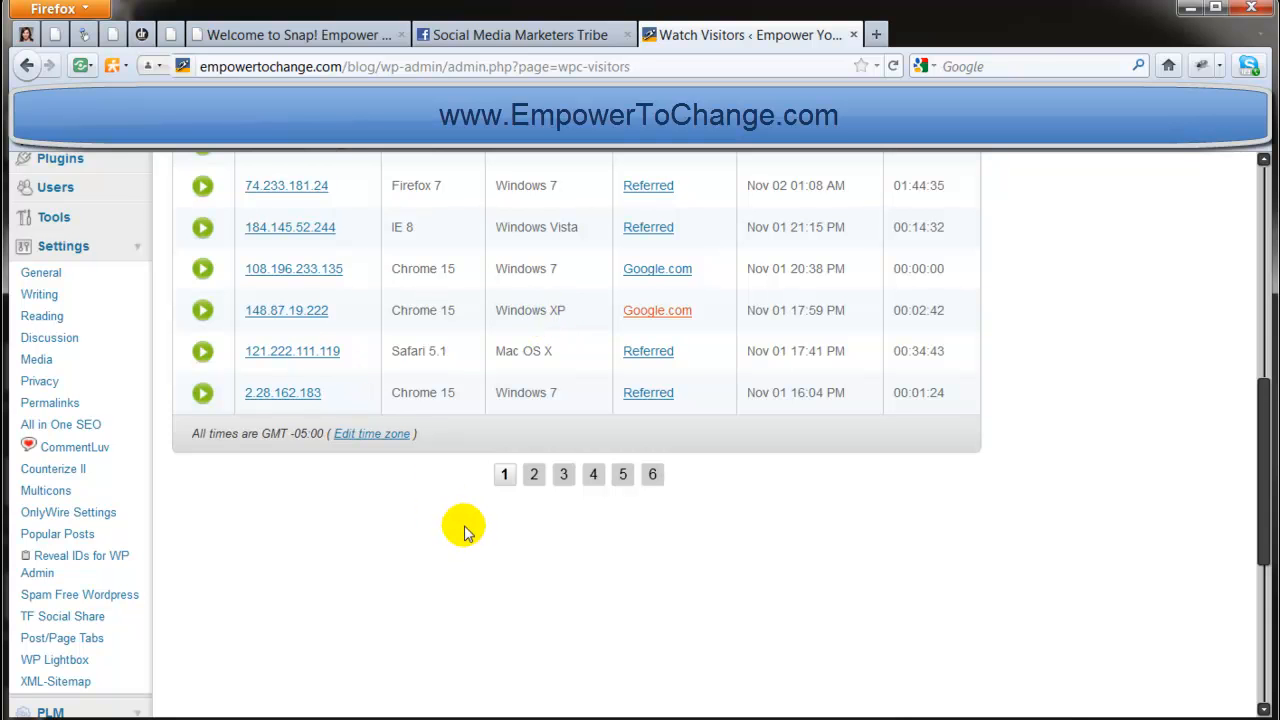
- Go to page 2 of the visitor records
click(532, 474)
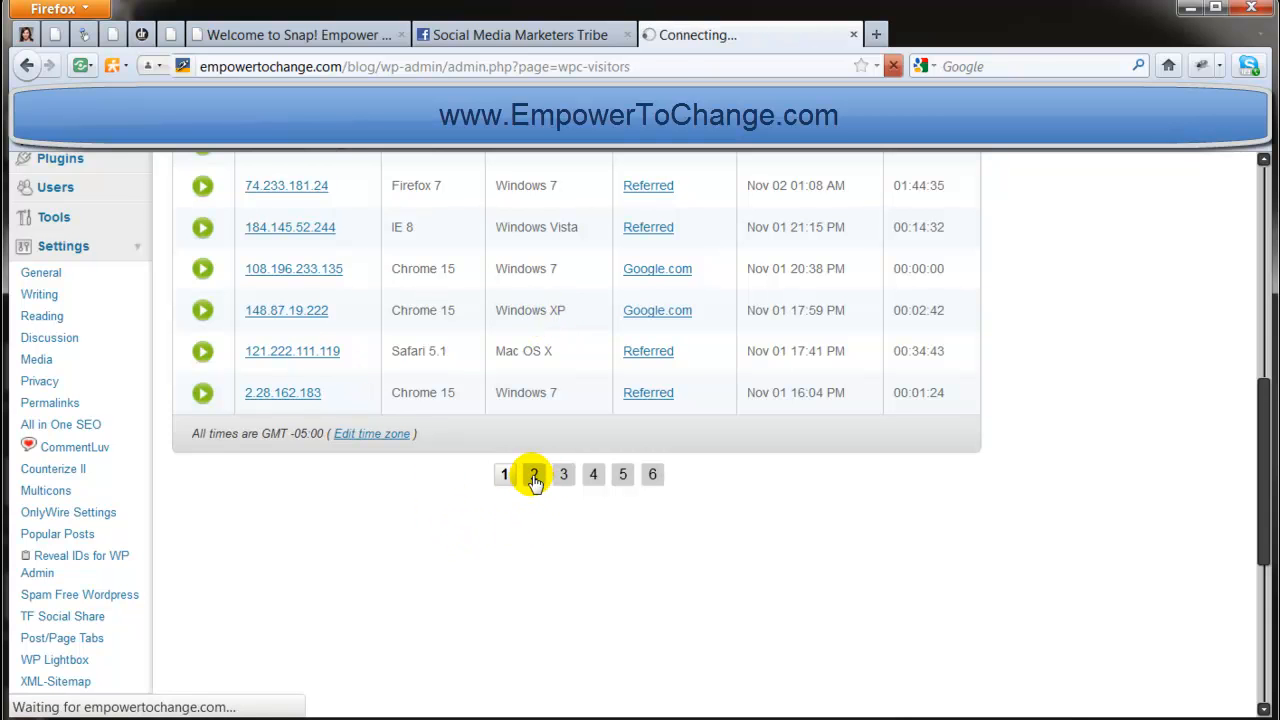
- Expand the Firefox 7 Google.com visitor's statistics: 11 pages visited, 1360x768 screen
click(532, 474)
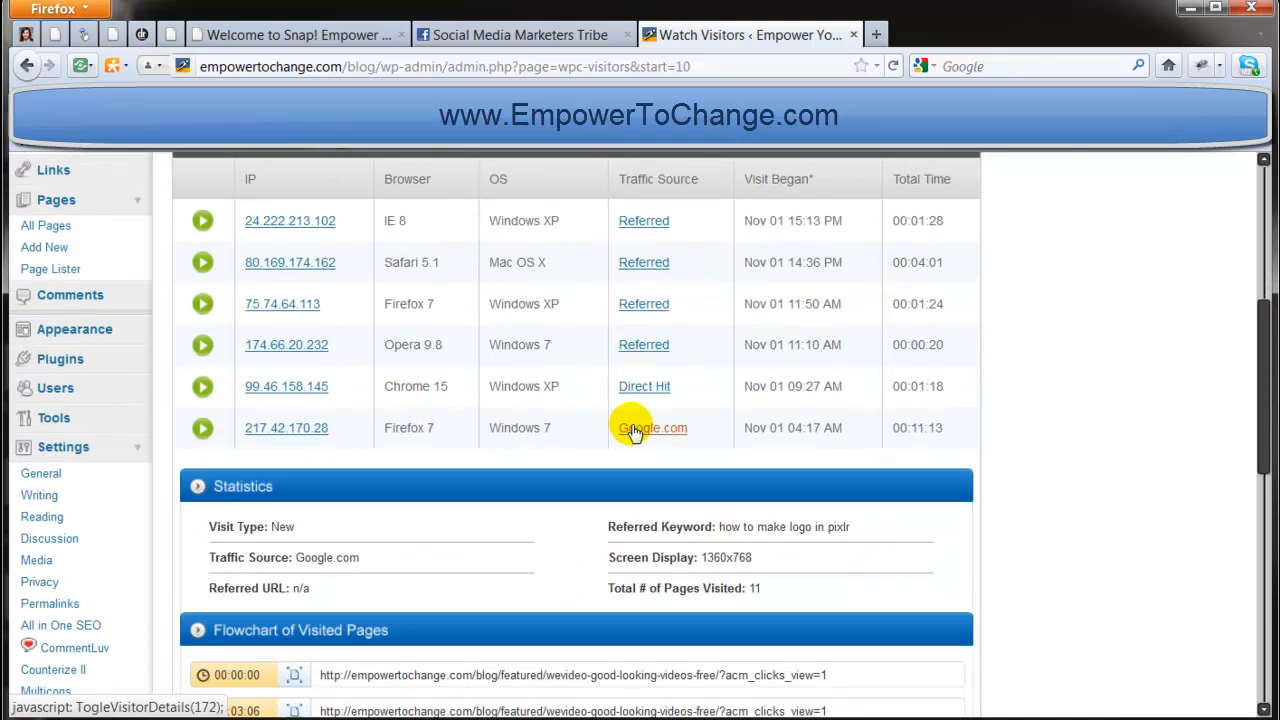
mouse_move(756, 548)
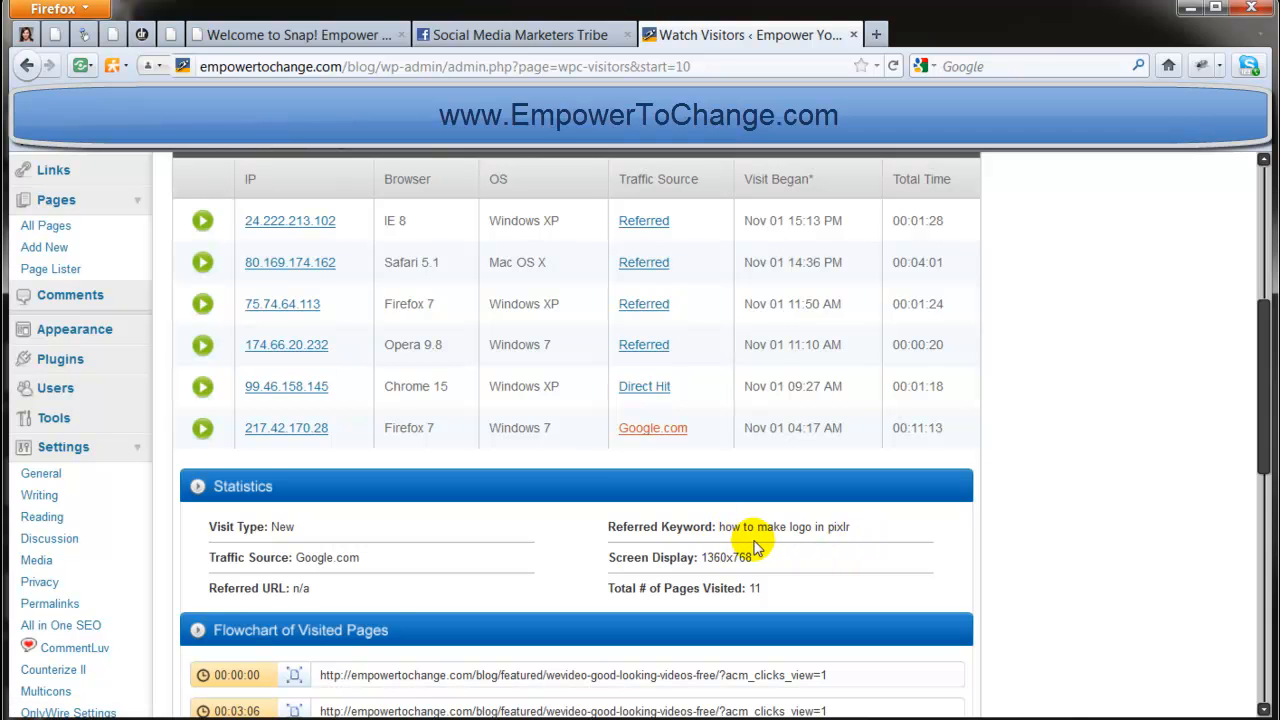
mouse_move(1150, 384)
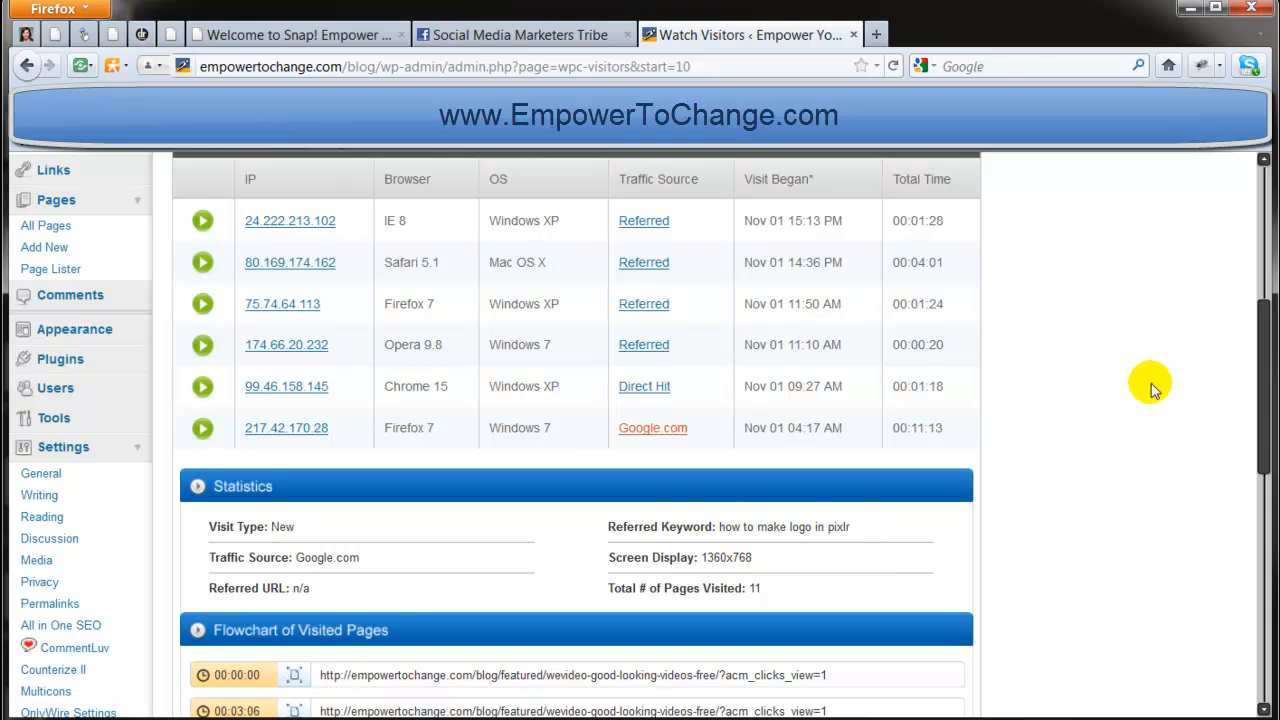
scroll(down, 3)
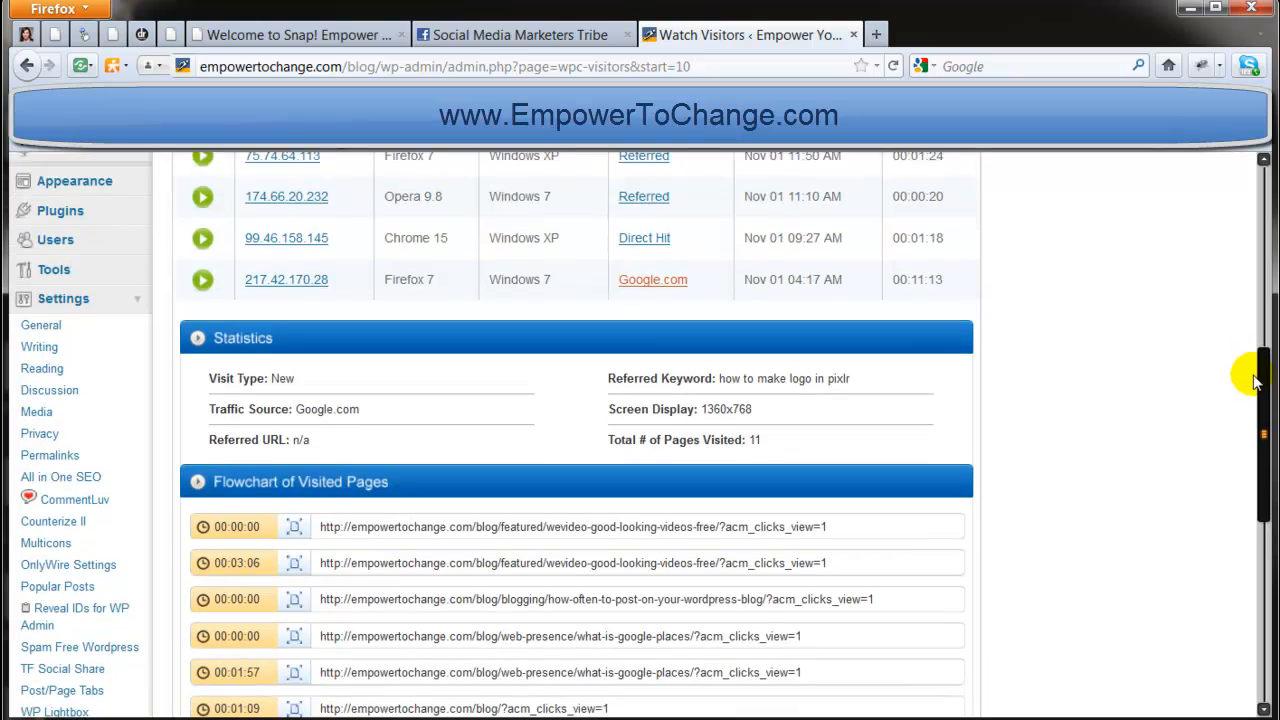
scroll(down, 3)
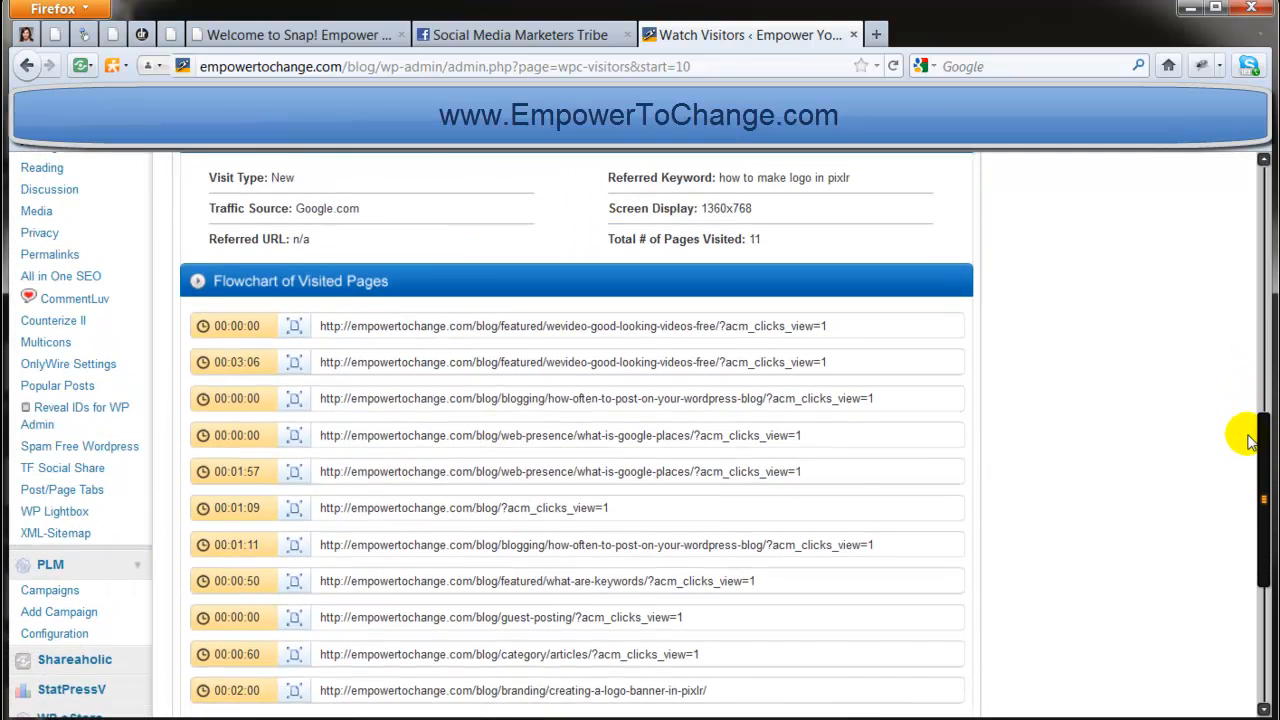
scroll(up, 3)
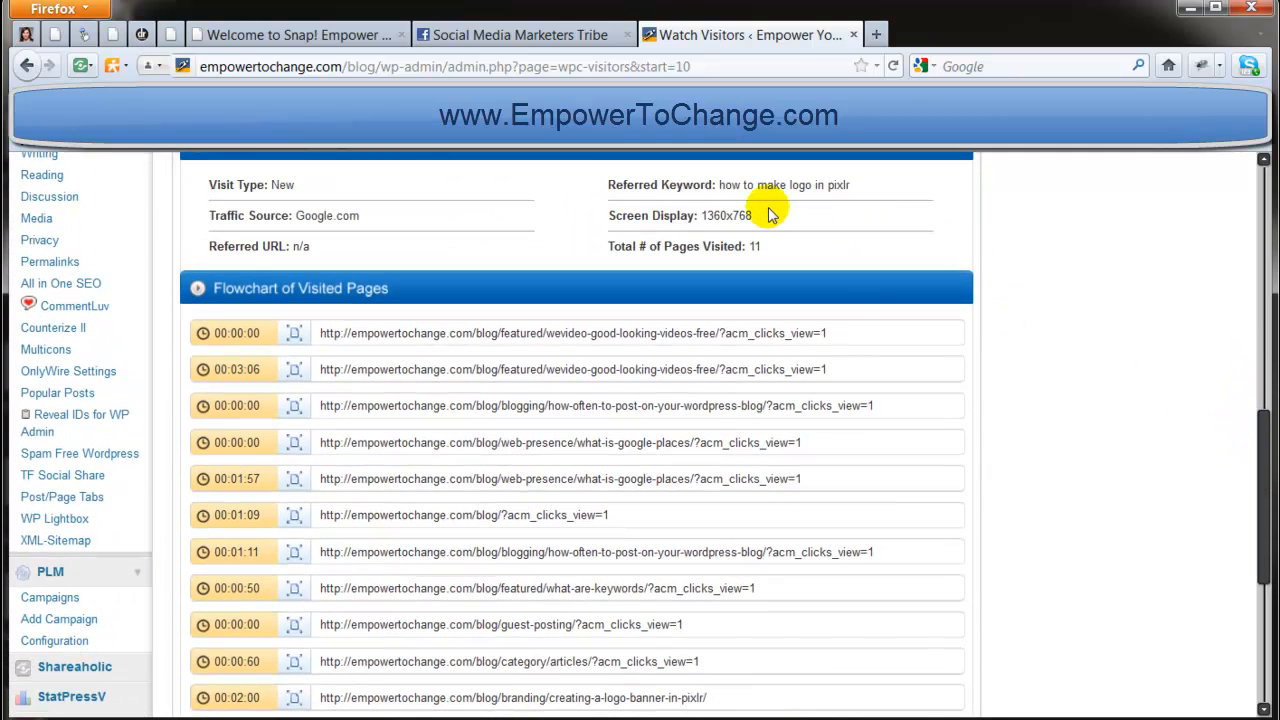
mouse_move(784, 404)
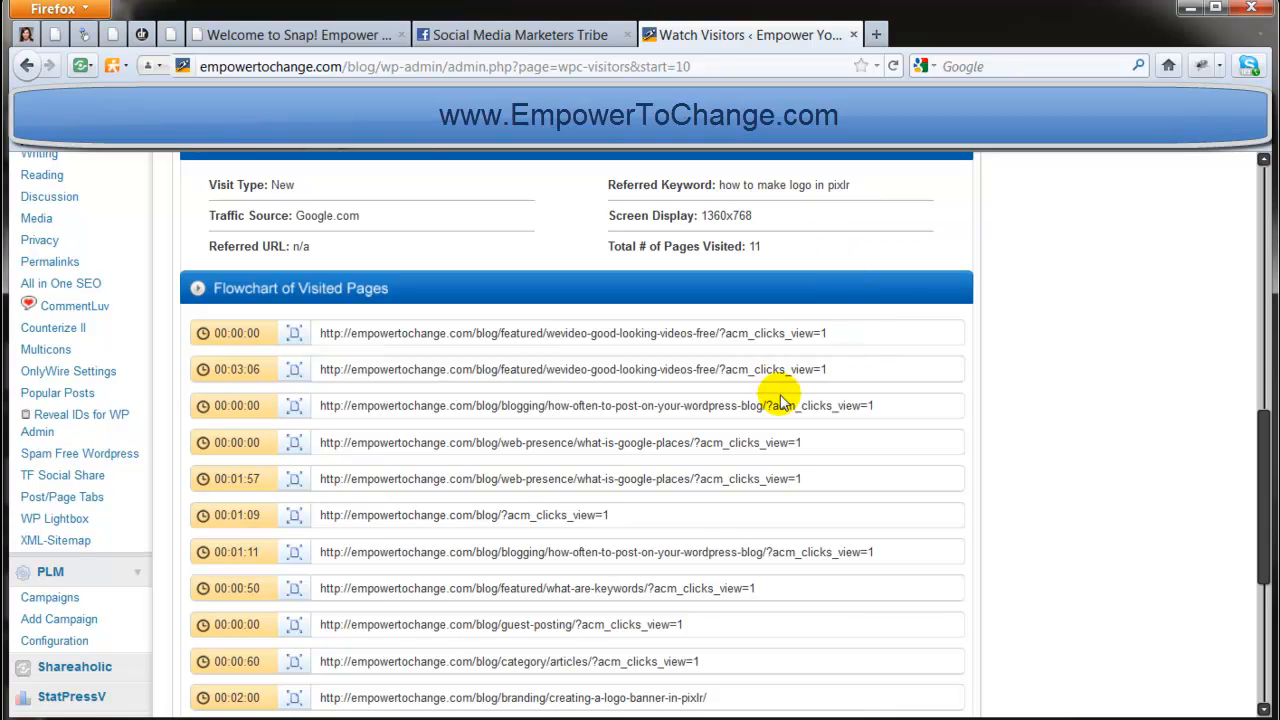
mouse_move(670, 472)
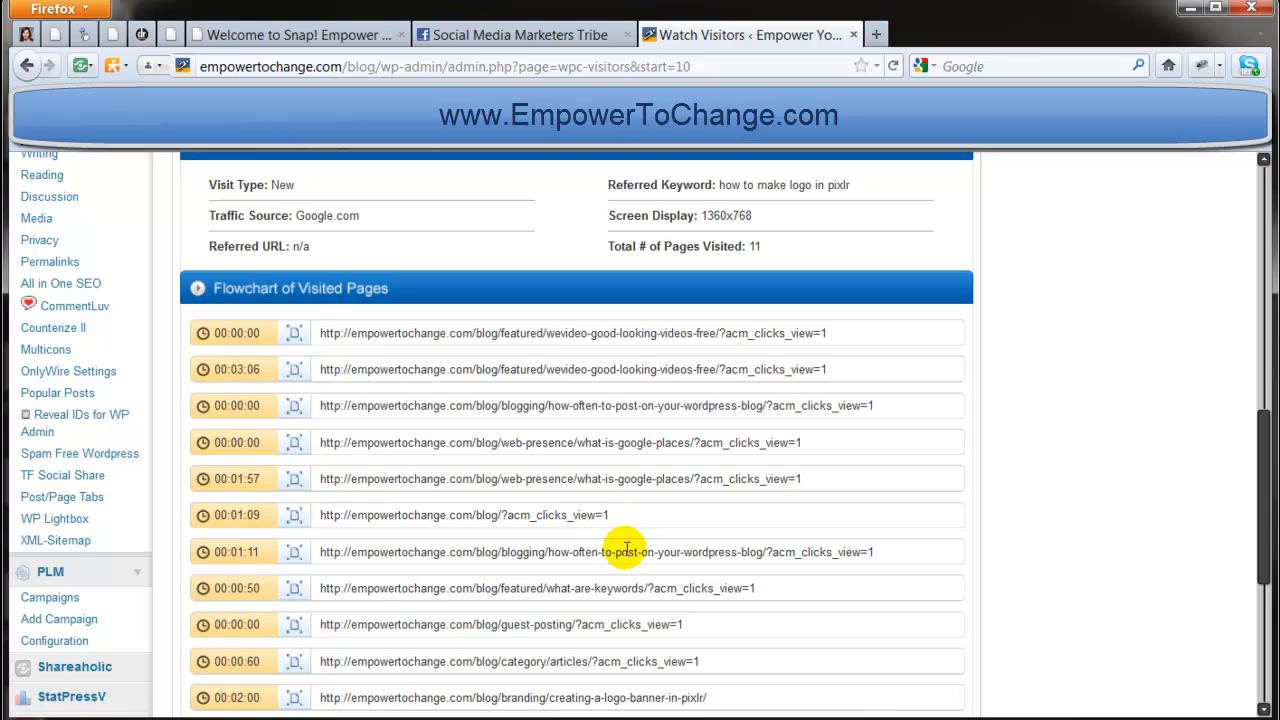
scroll(down, 3)
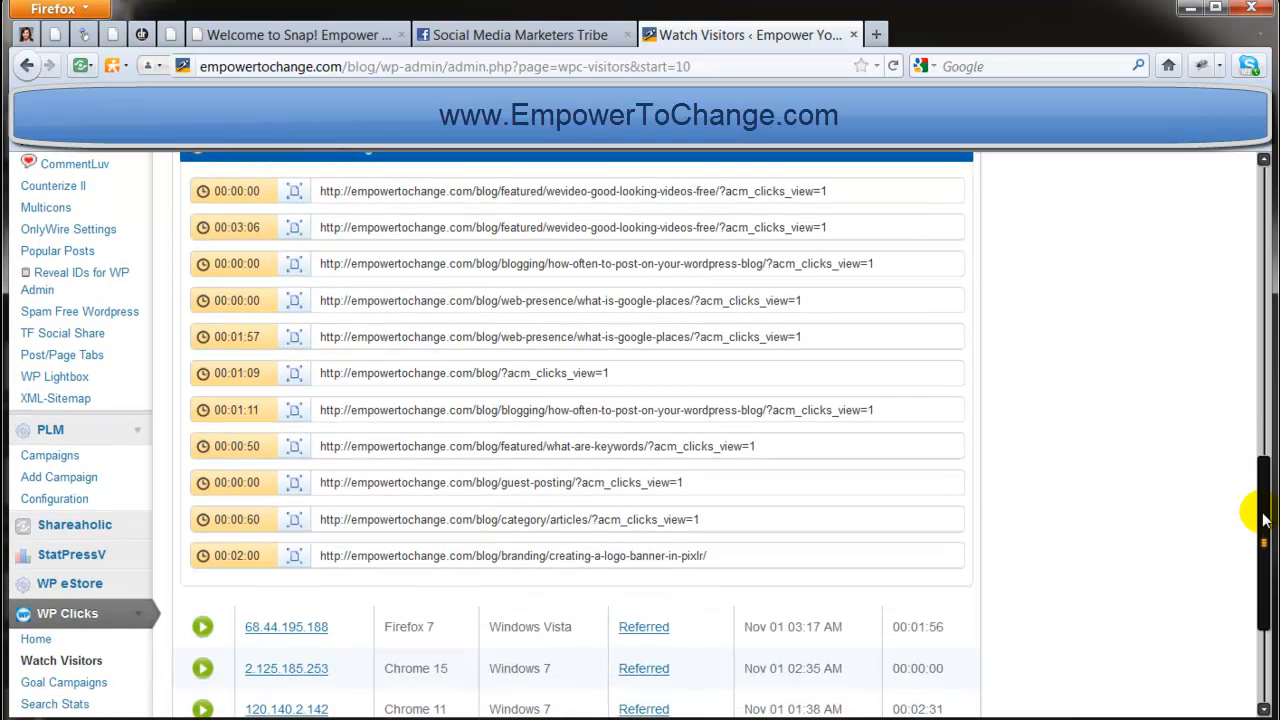
mouse_move(1176, 496)
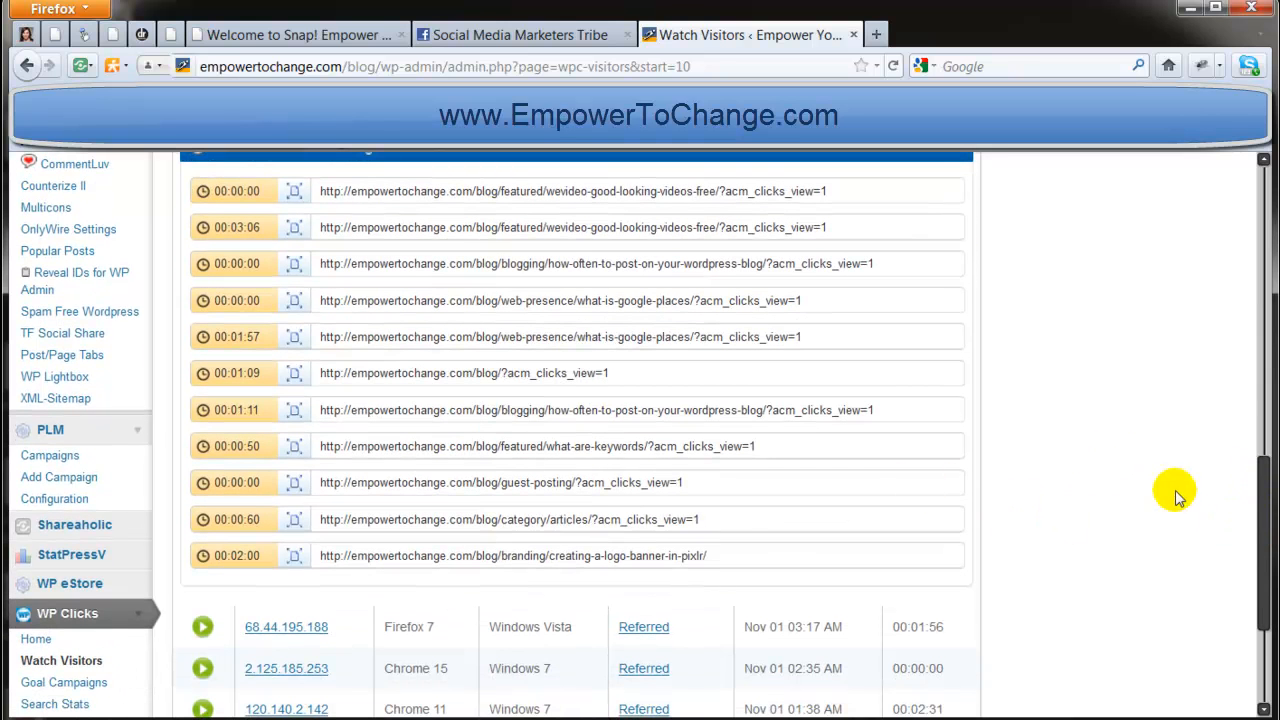
mouse_move(1216, 568)
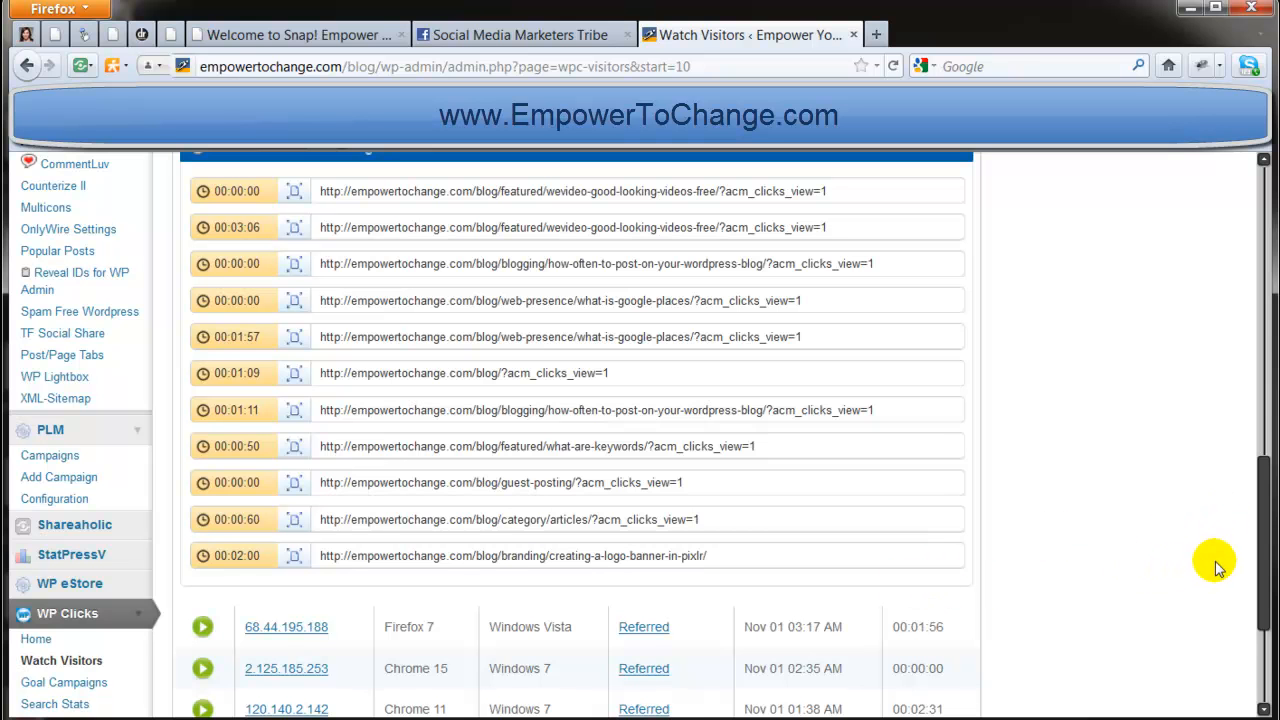
mouse_move(1264, 524)
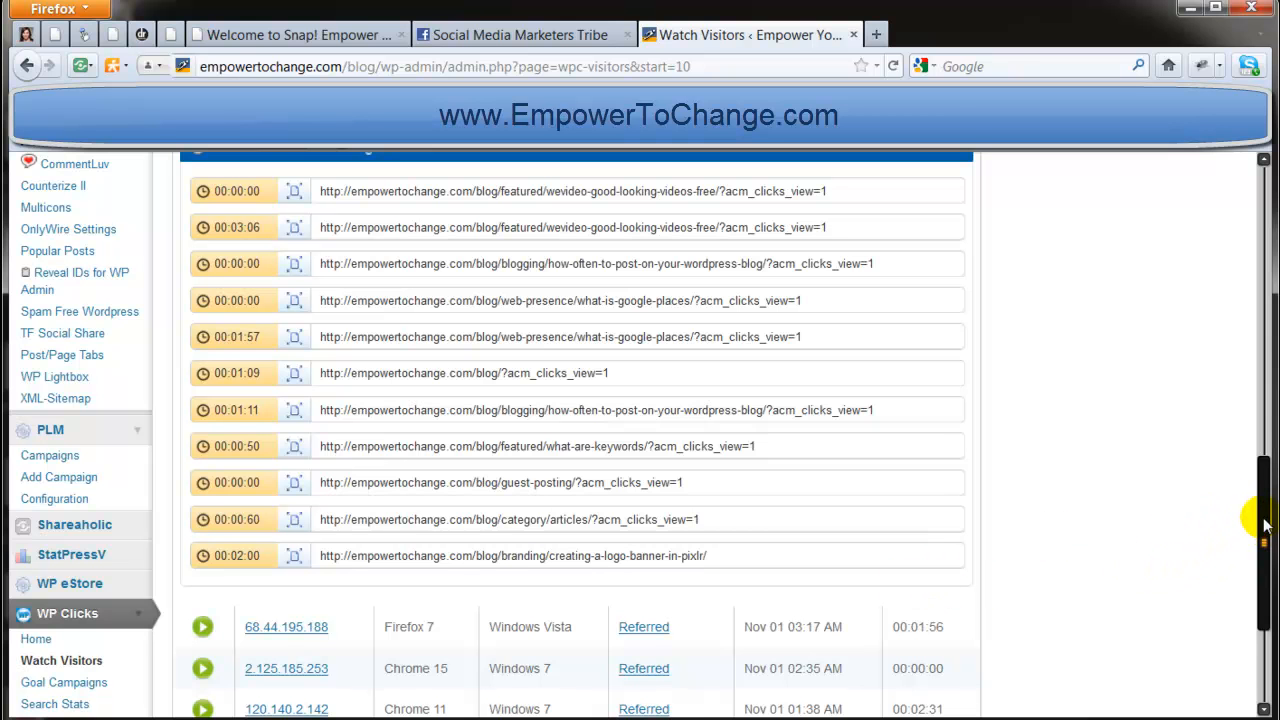
scroll(up, 3)
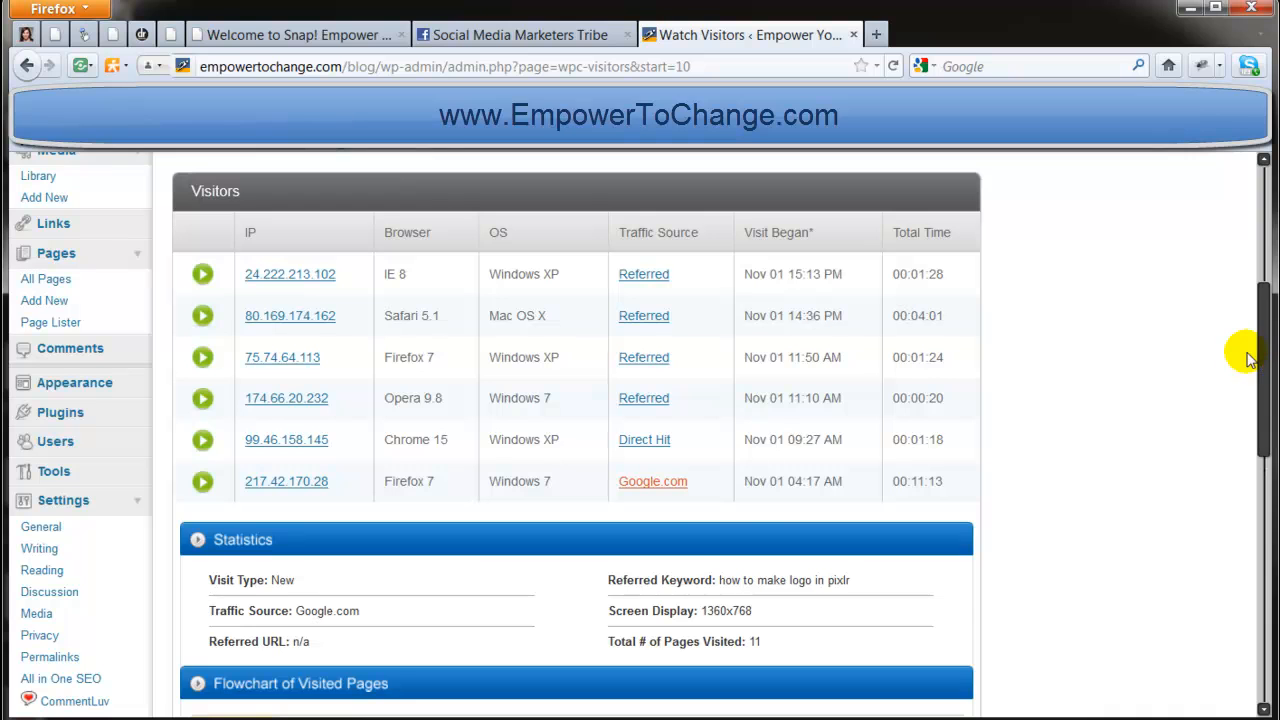
scroll(down, 3)
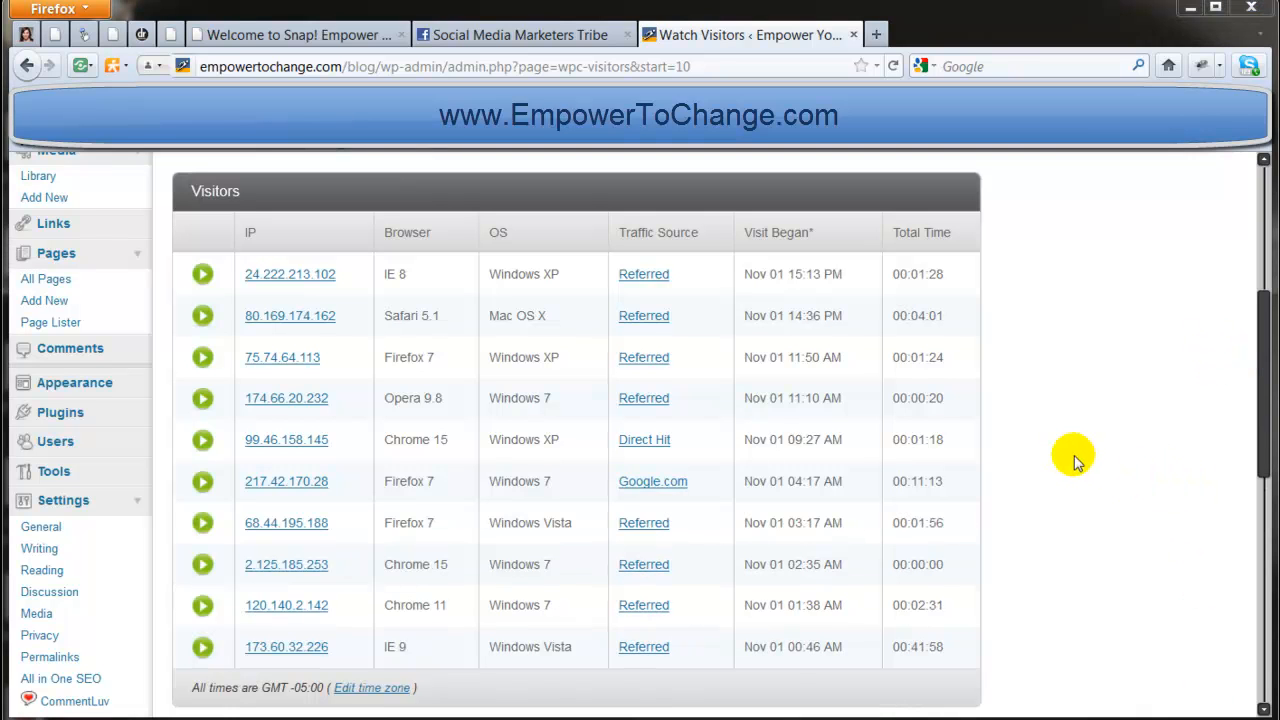
mouse_move(1044, 432)
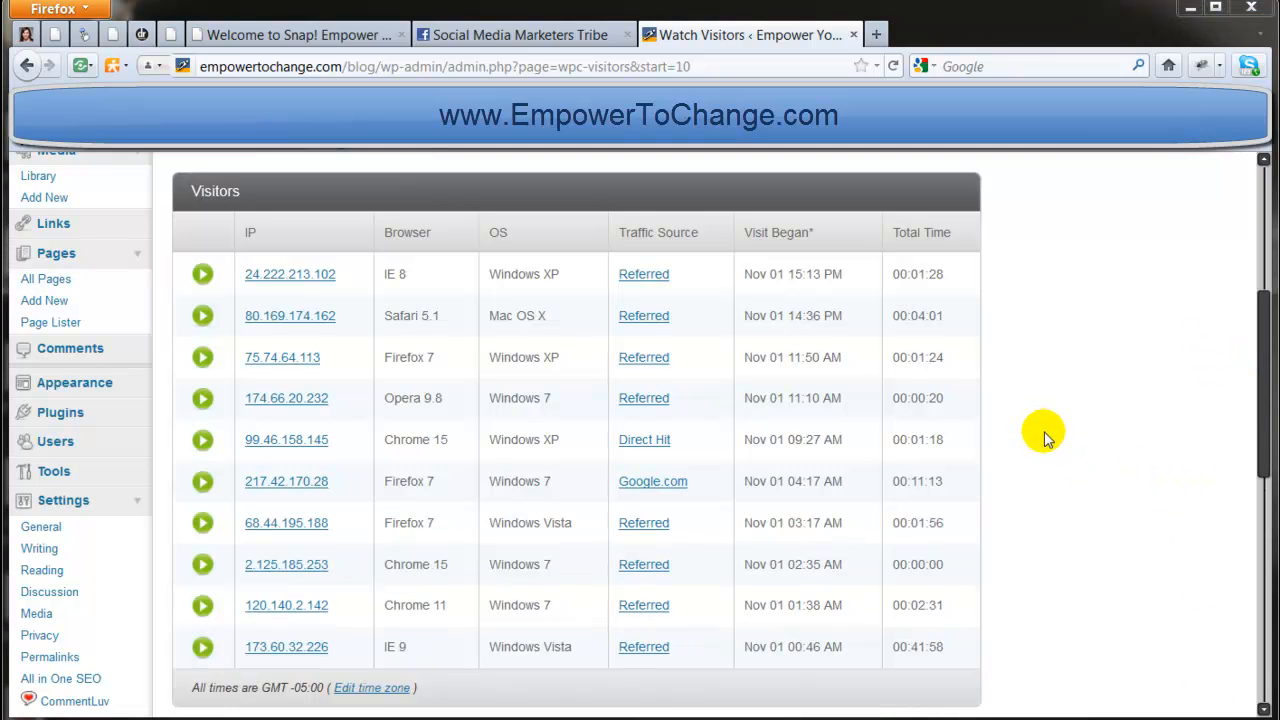
mouse_move(264, 330)
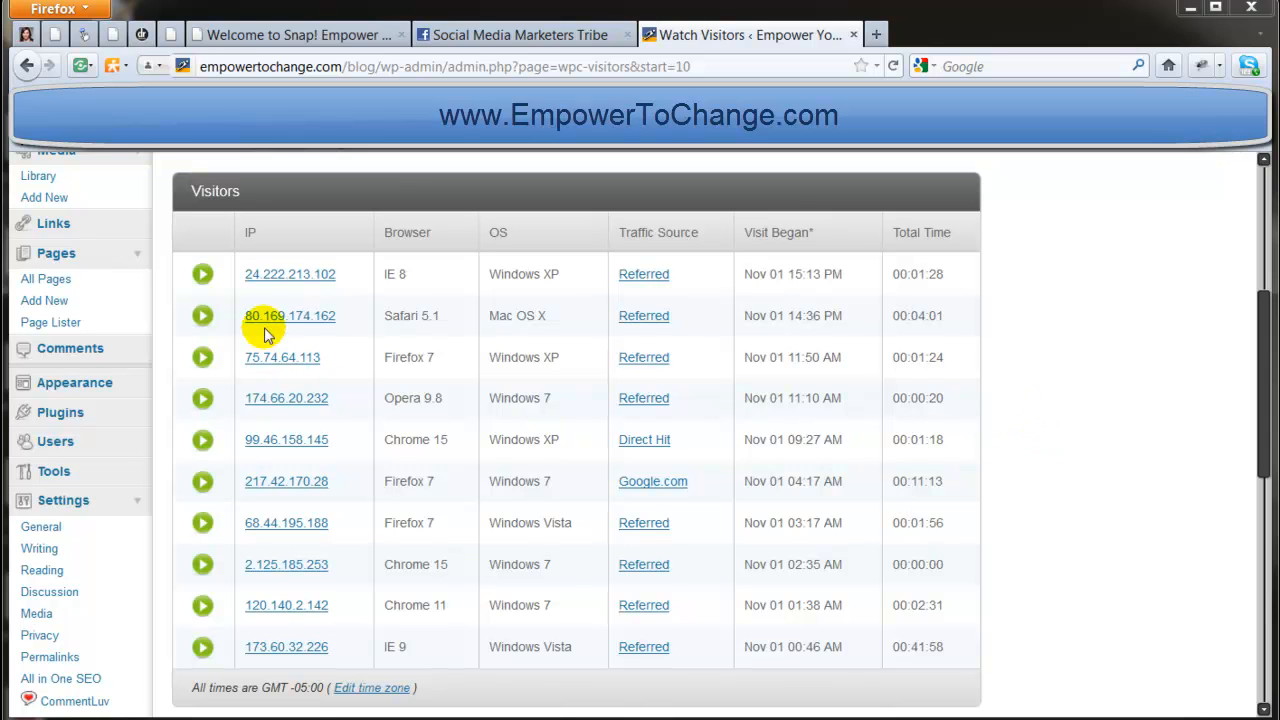
mouse_move(204, 274)
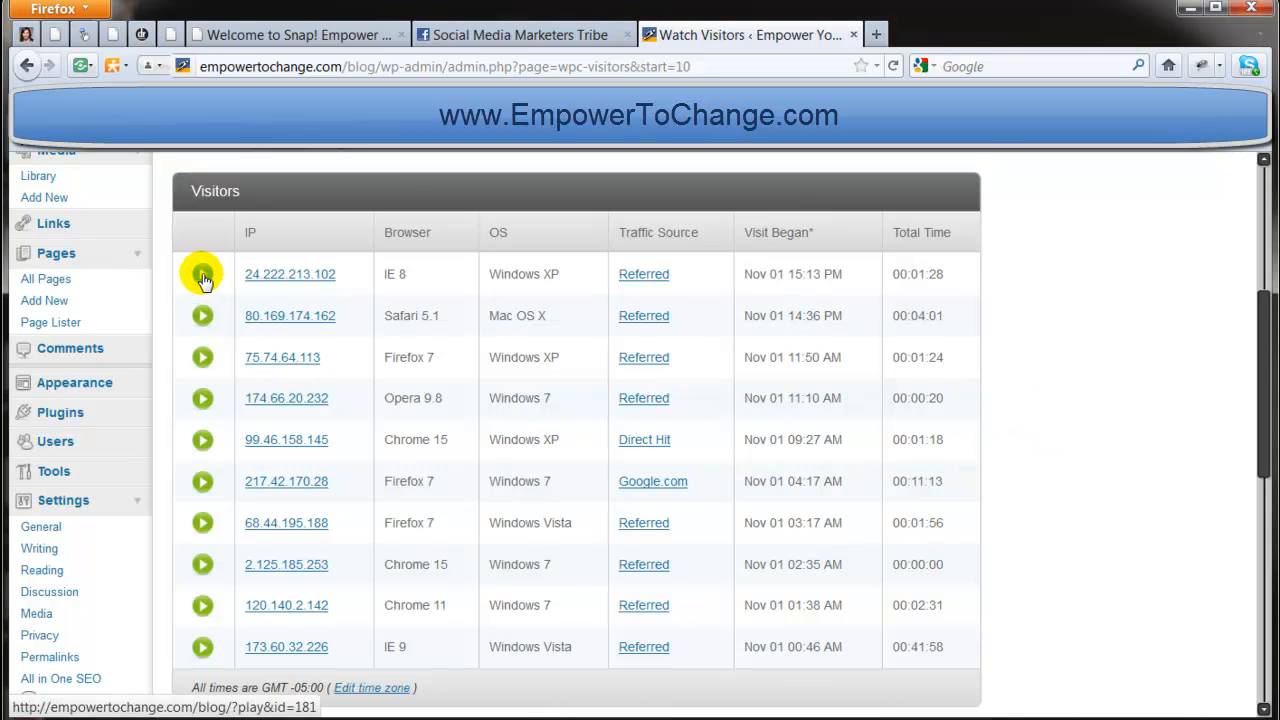
click(202, 274)
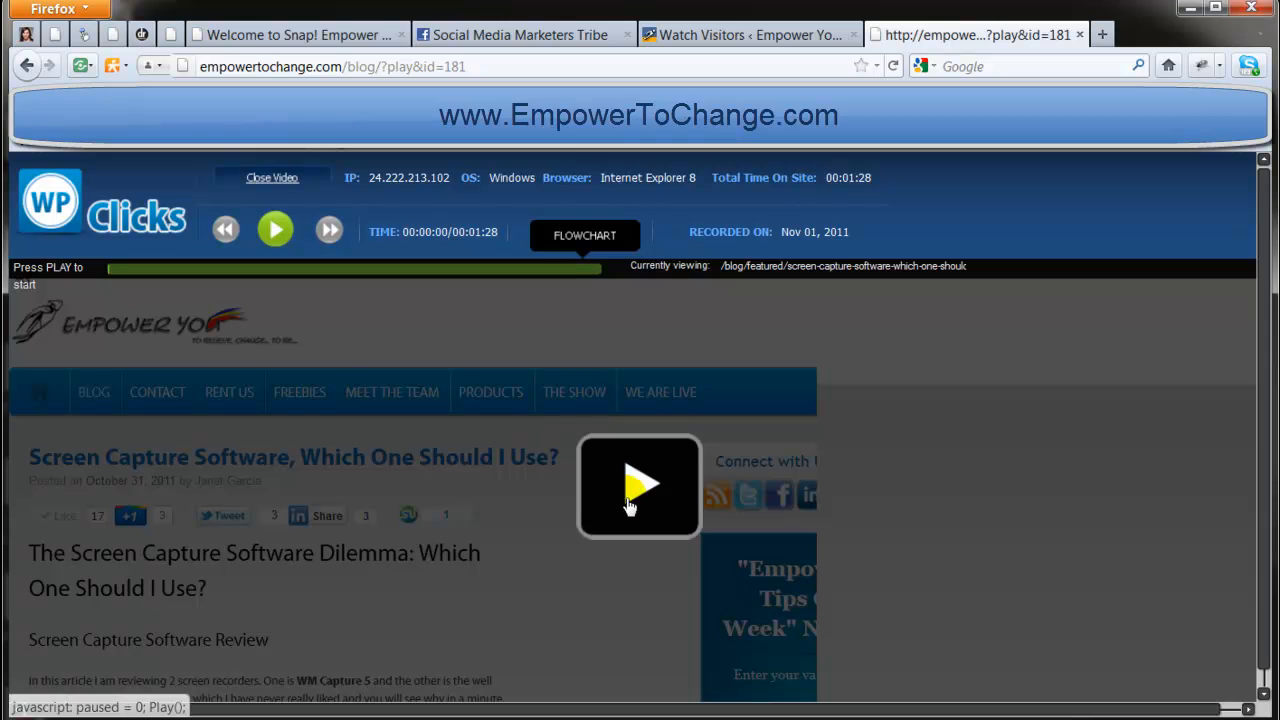
- Play the recorded visit to about 1:06 of 1:28, following the scroll past CamStudio to the author bio
click(276, 228)
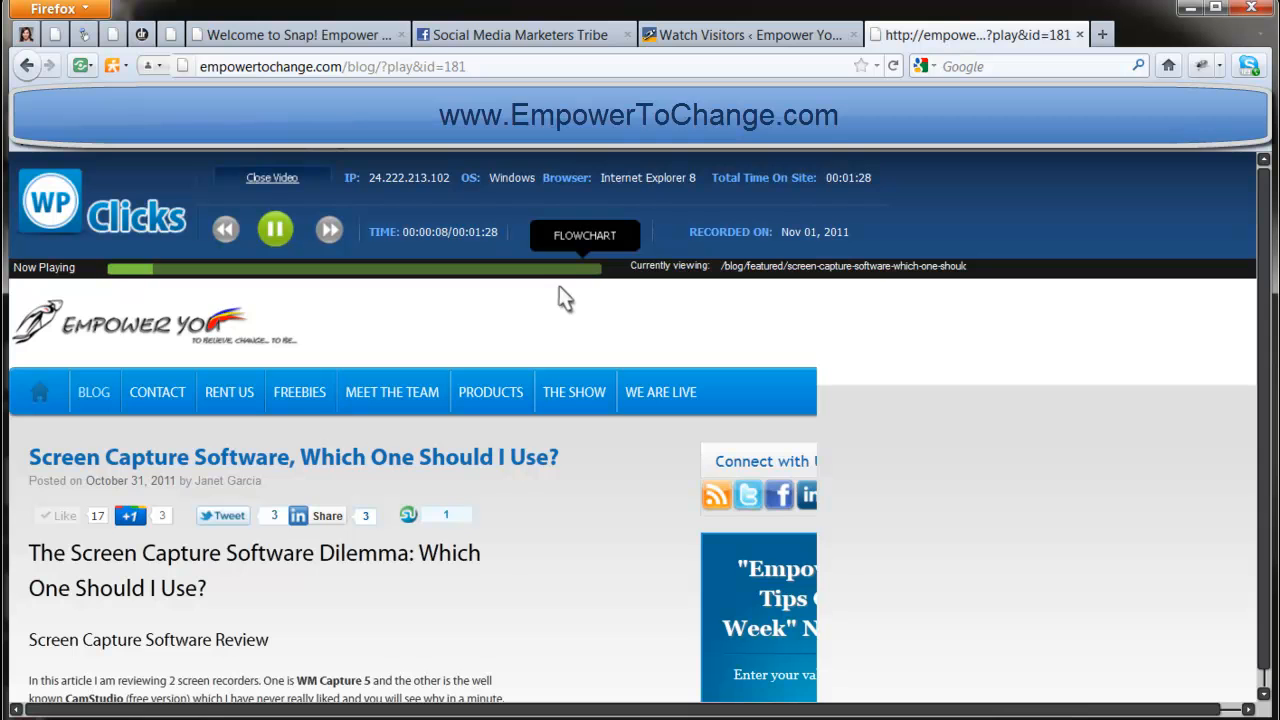
scroll(down, 3)
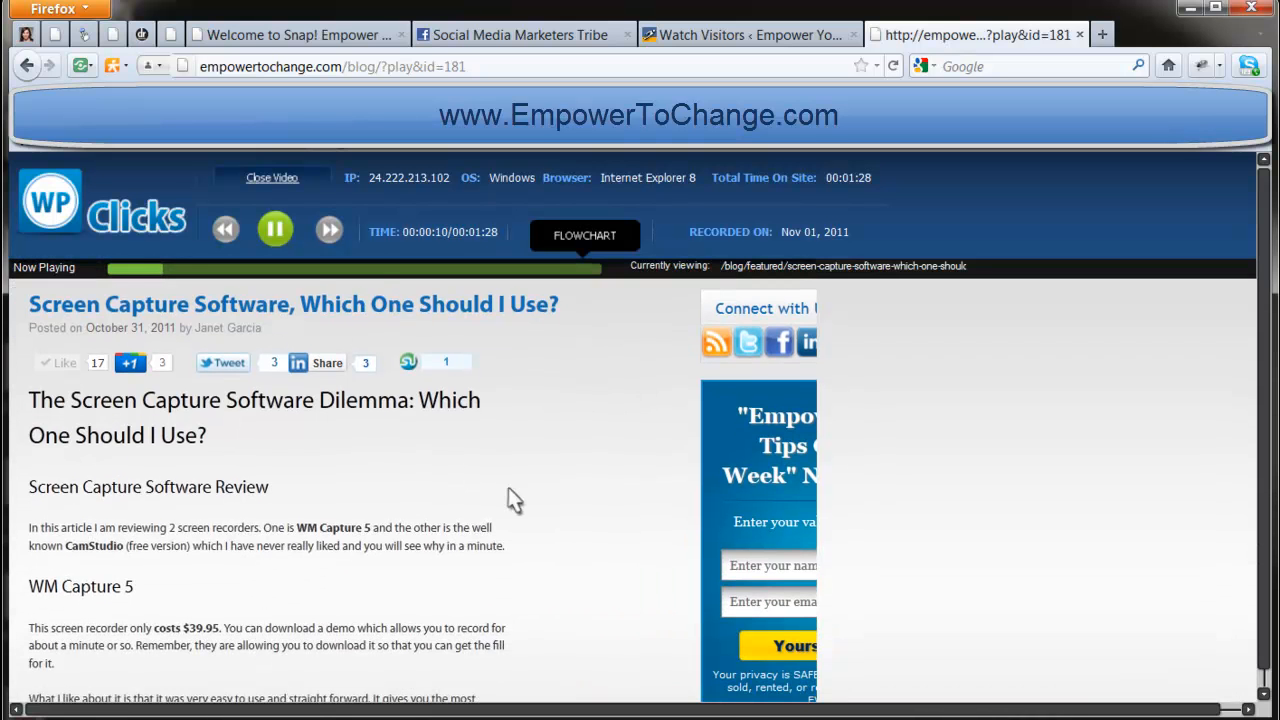
scroll(down, 3)
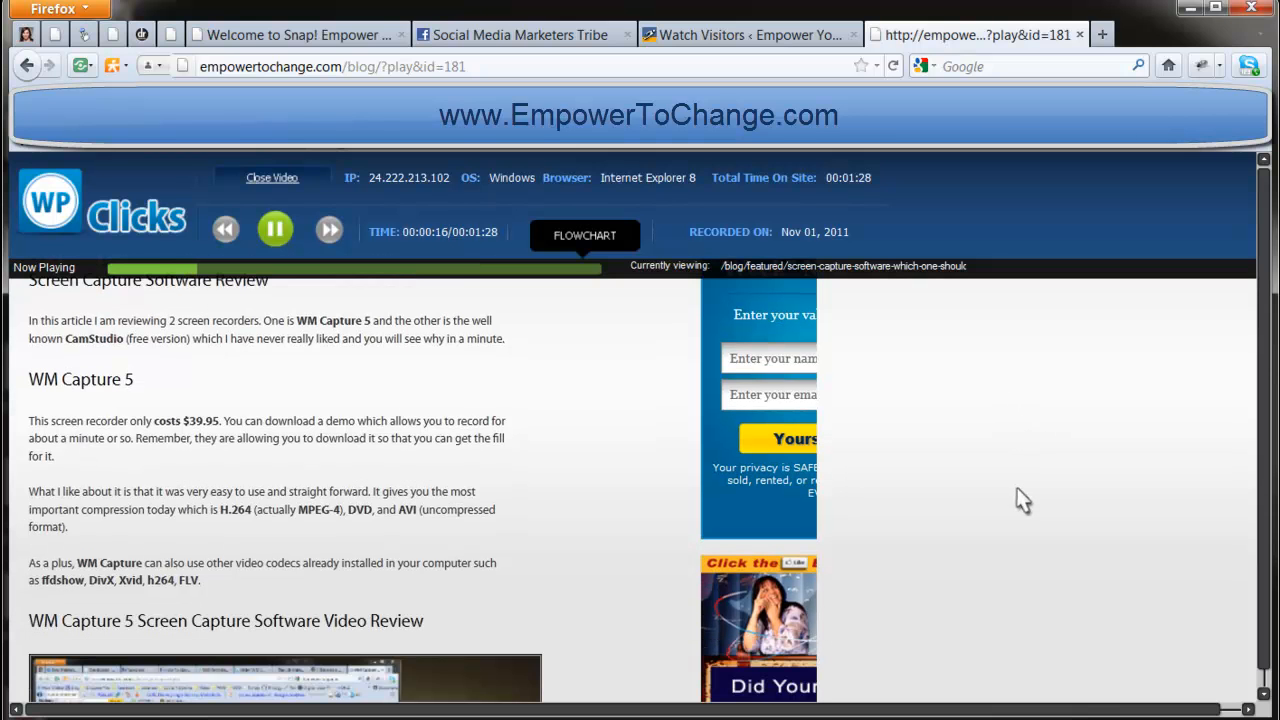
scroll(down, 3)
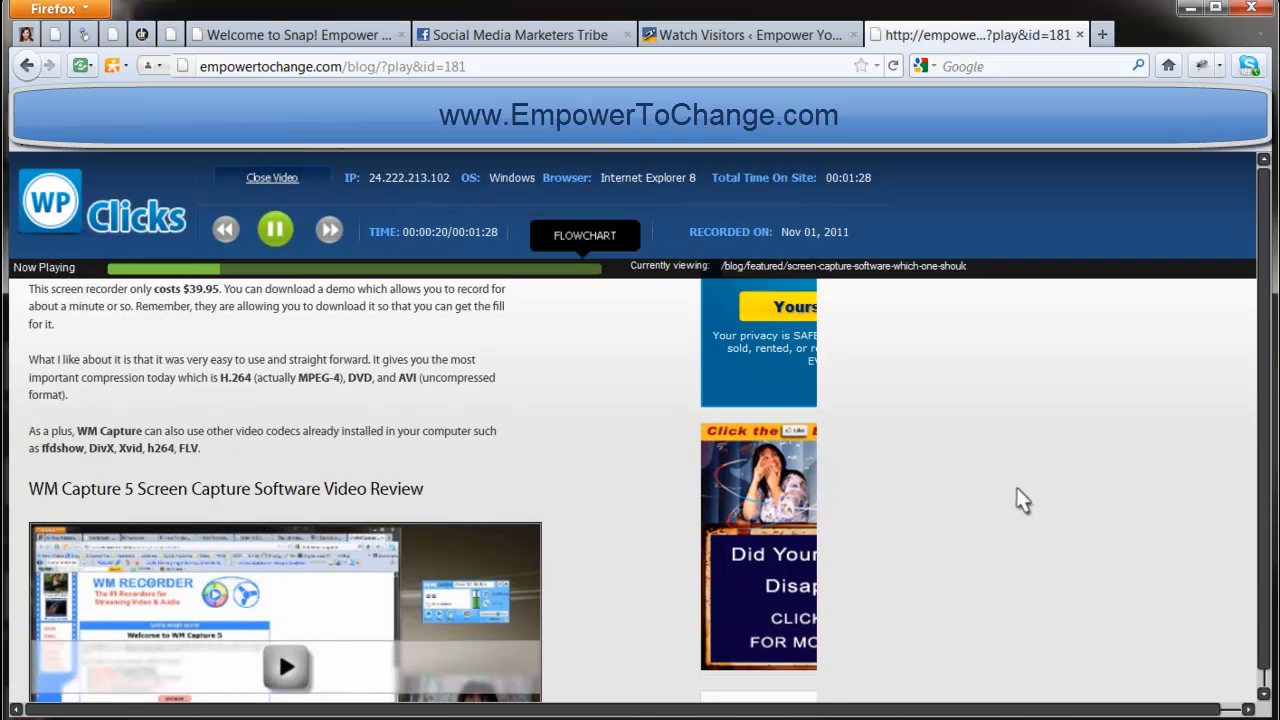
scroll(down, 3)
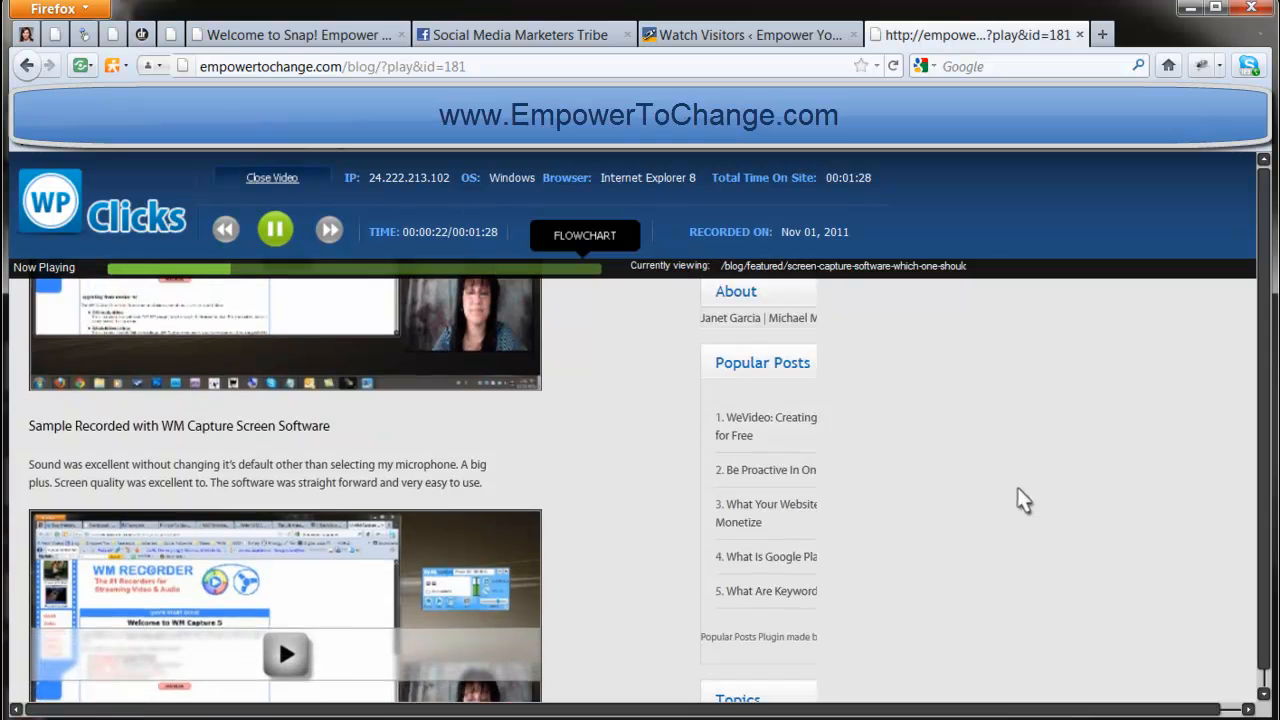
scroll(down, 3)
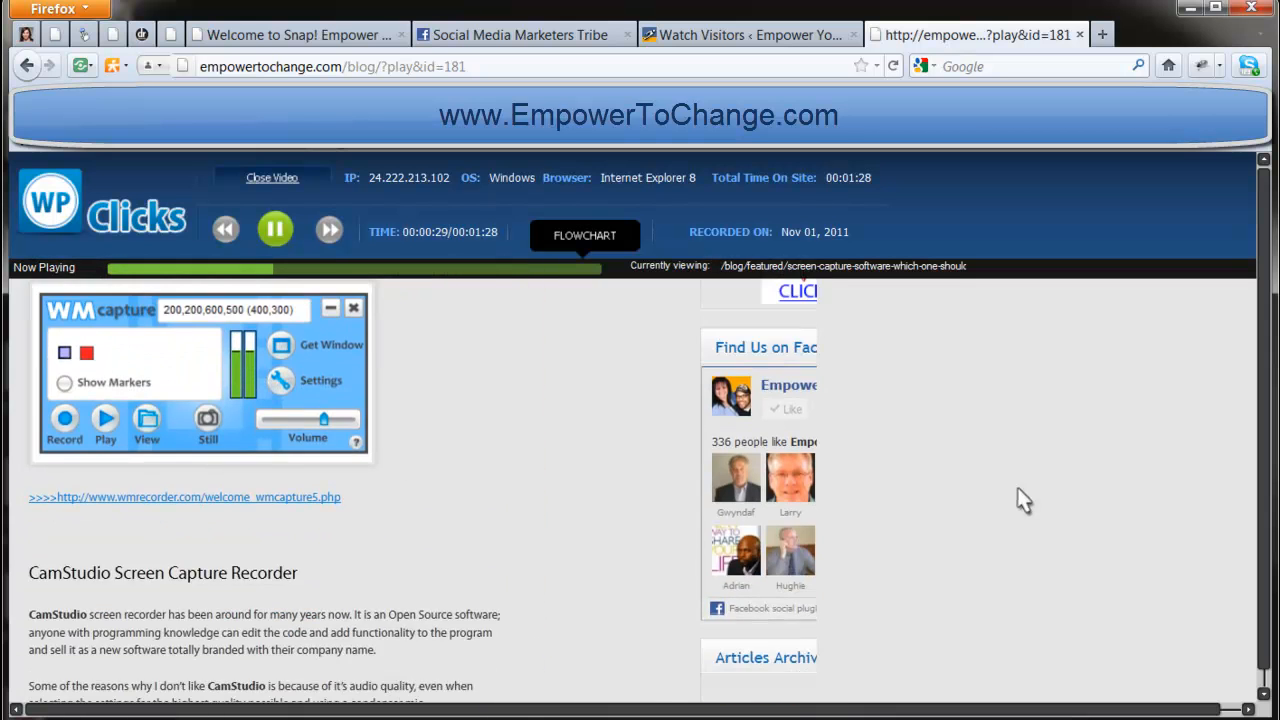
scroll(down, 3)
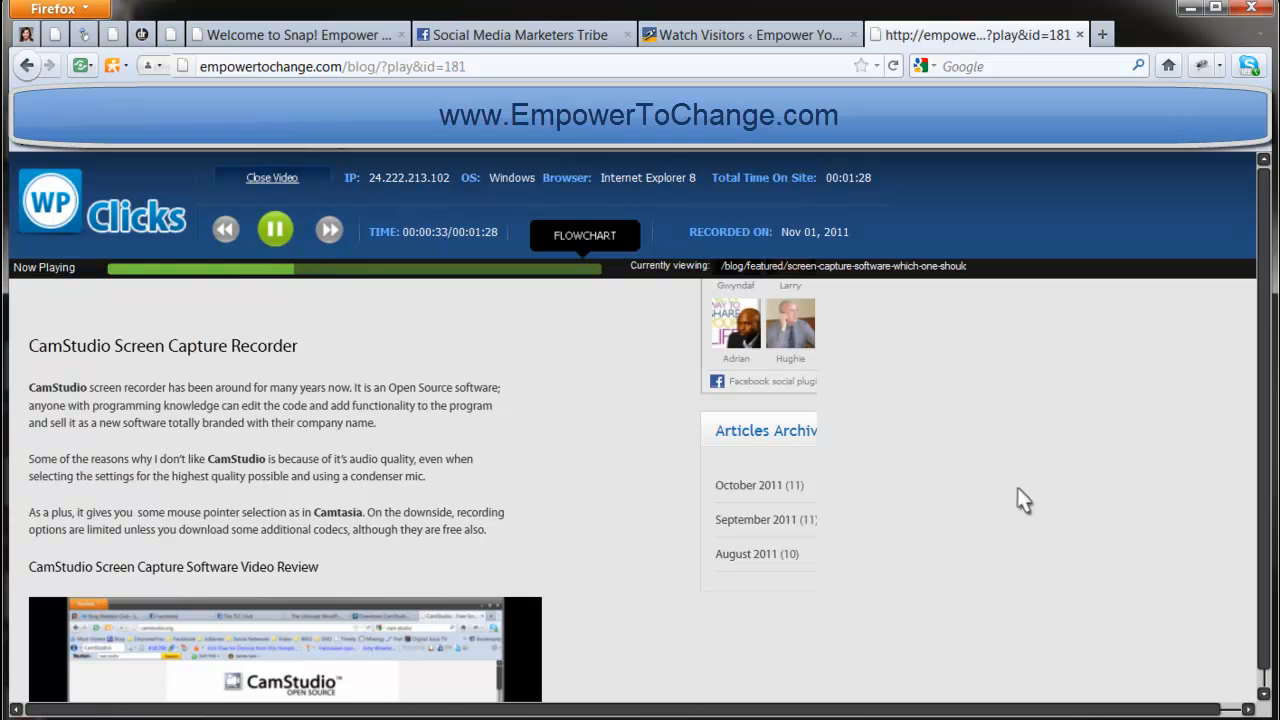
scroll(down, 3)
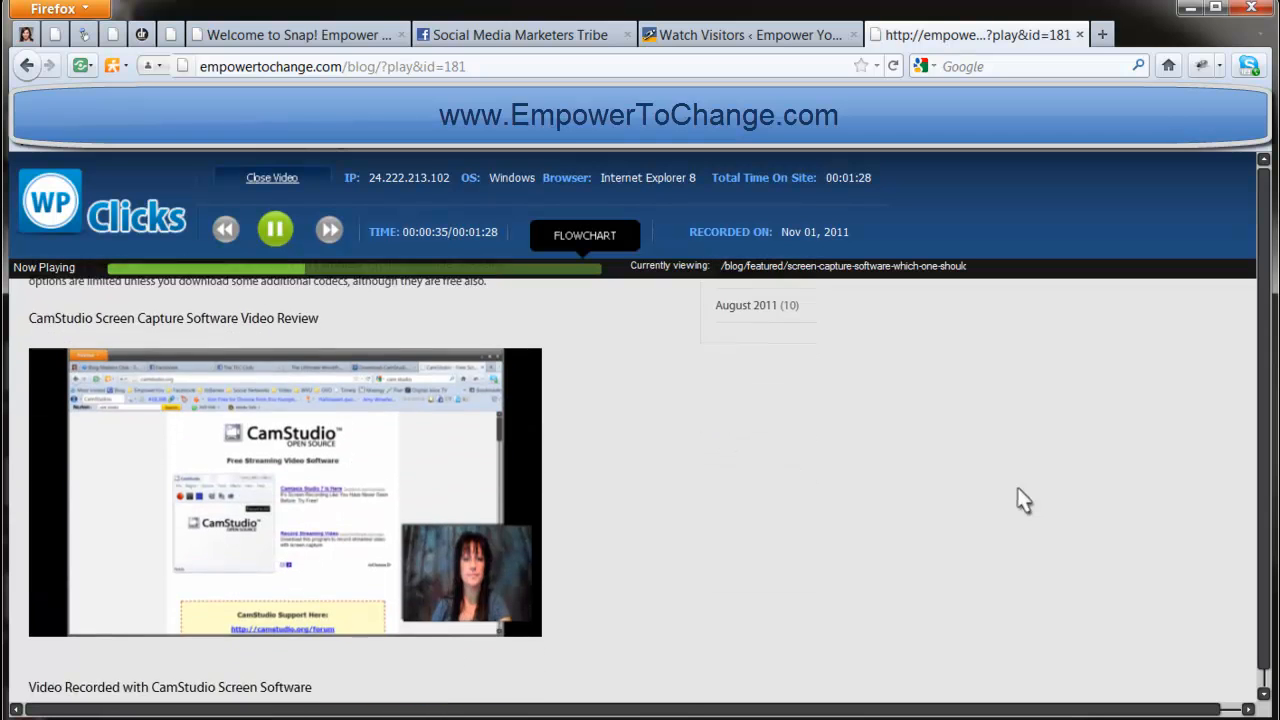
scroll(down, 3)
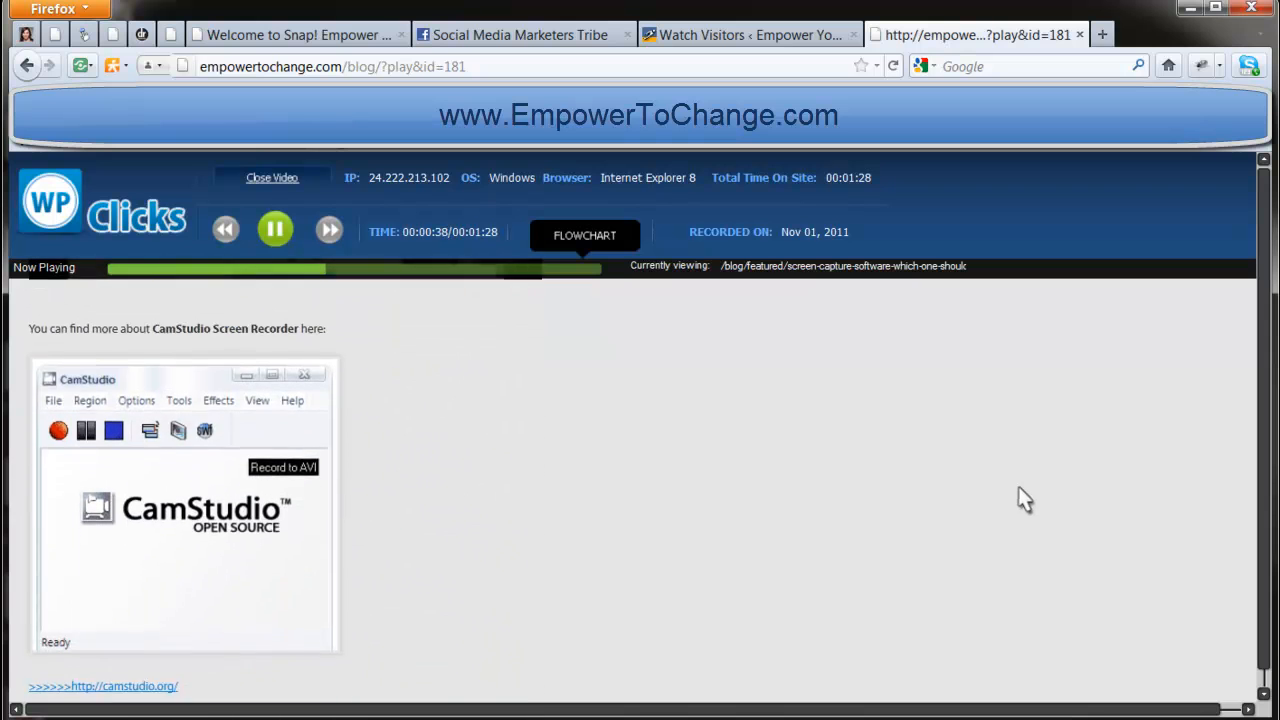
scroll(down, 3)
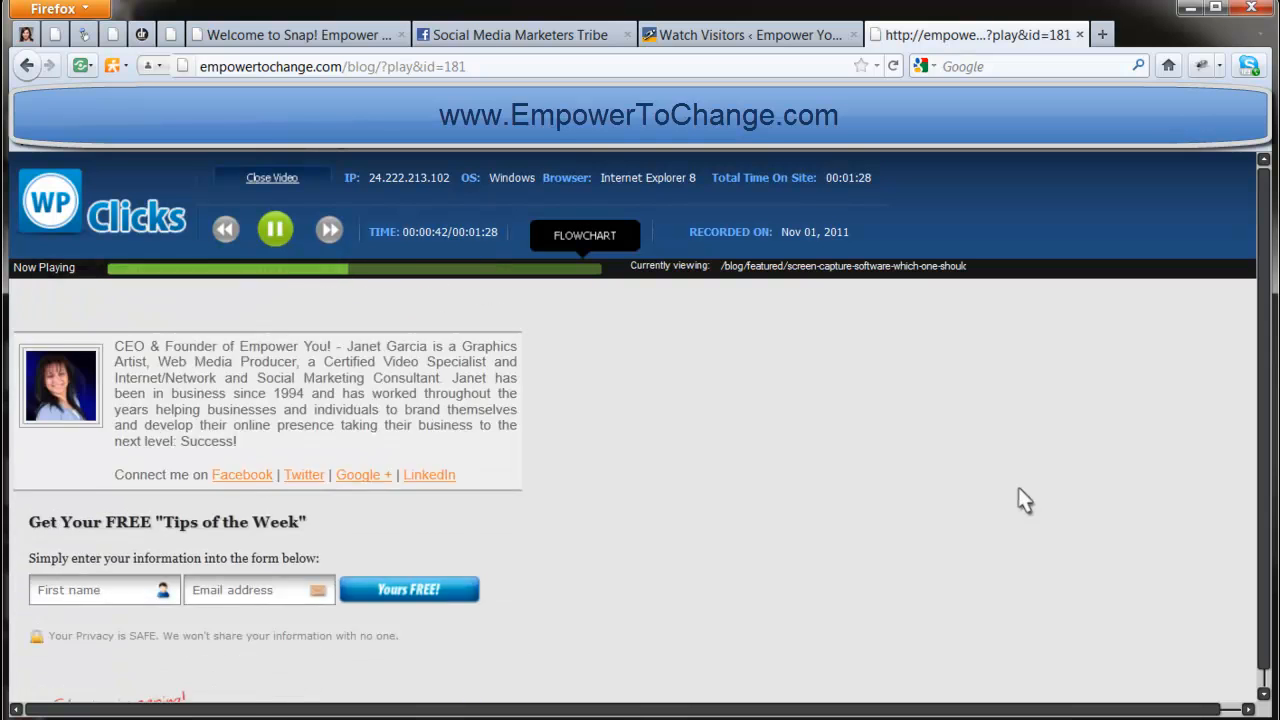
scroll(down, 3)
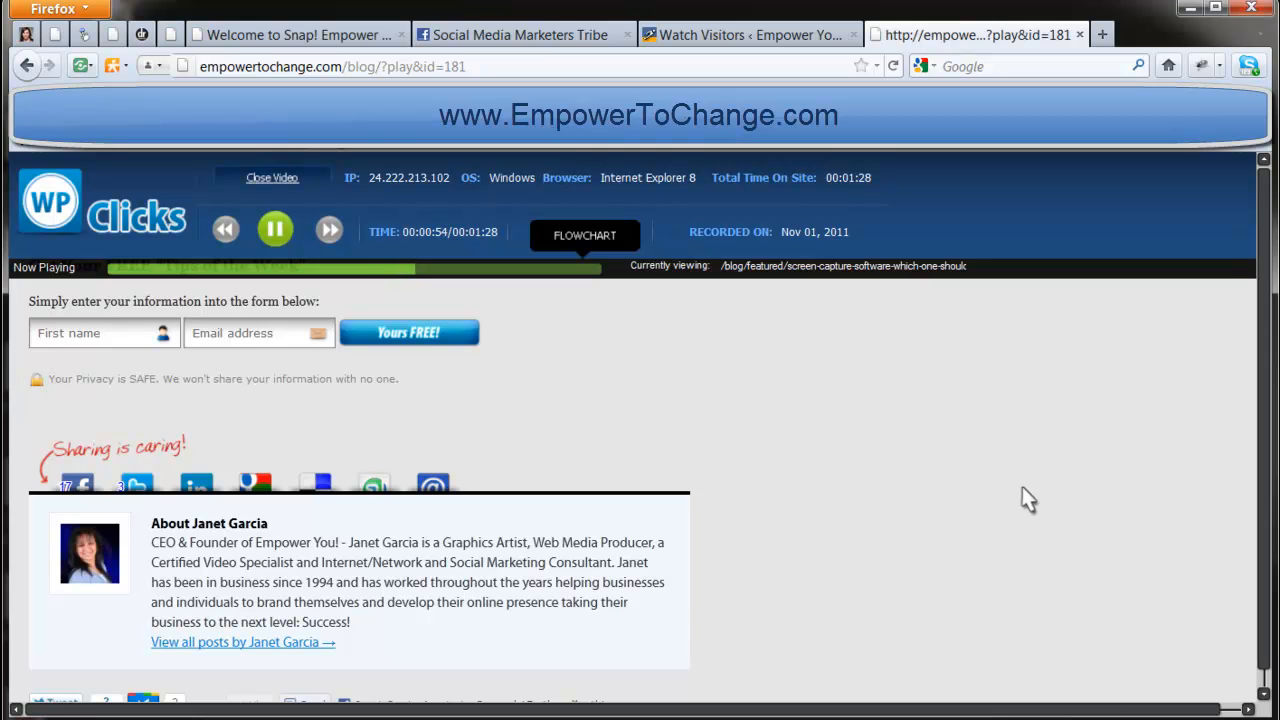
scroll(up, 3)
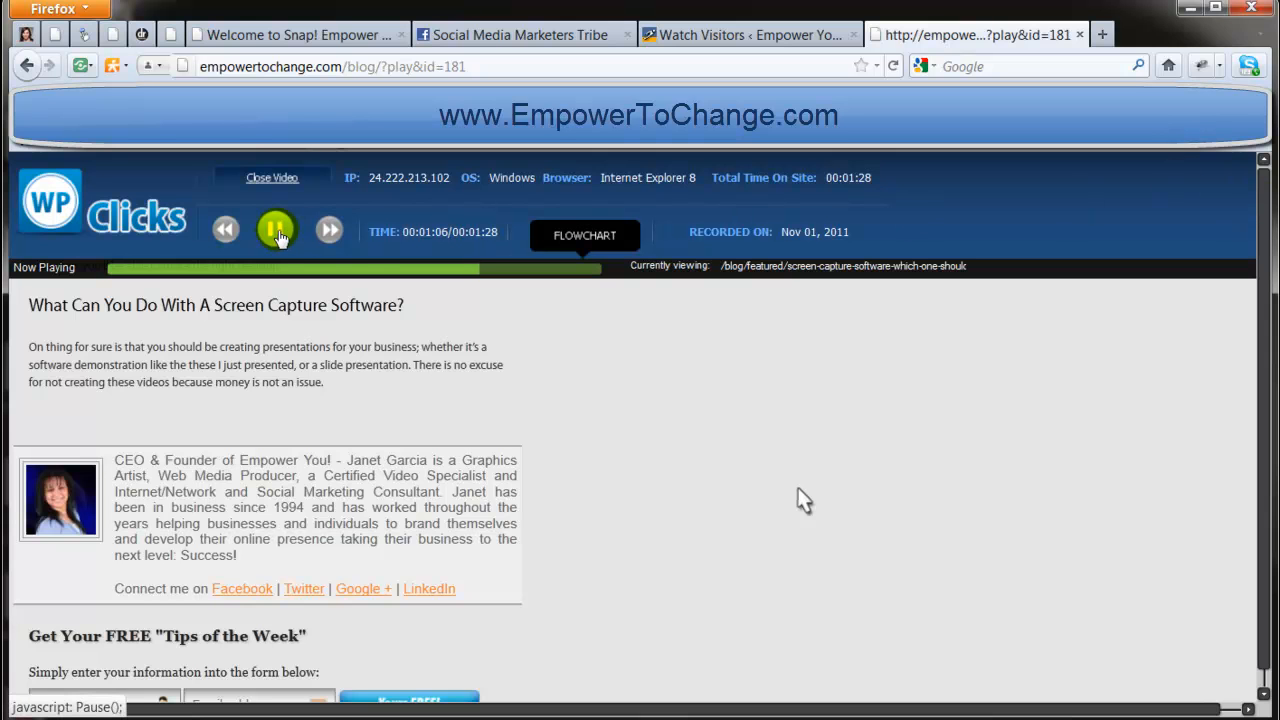
- Pause the replay and return to the visitors list
click(276, 232)
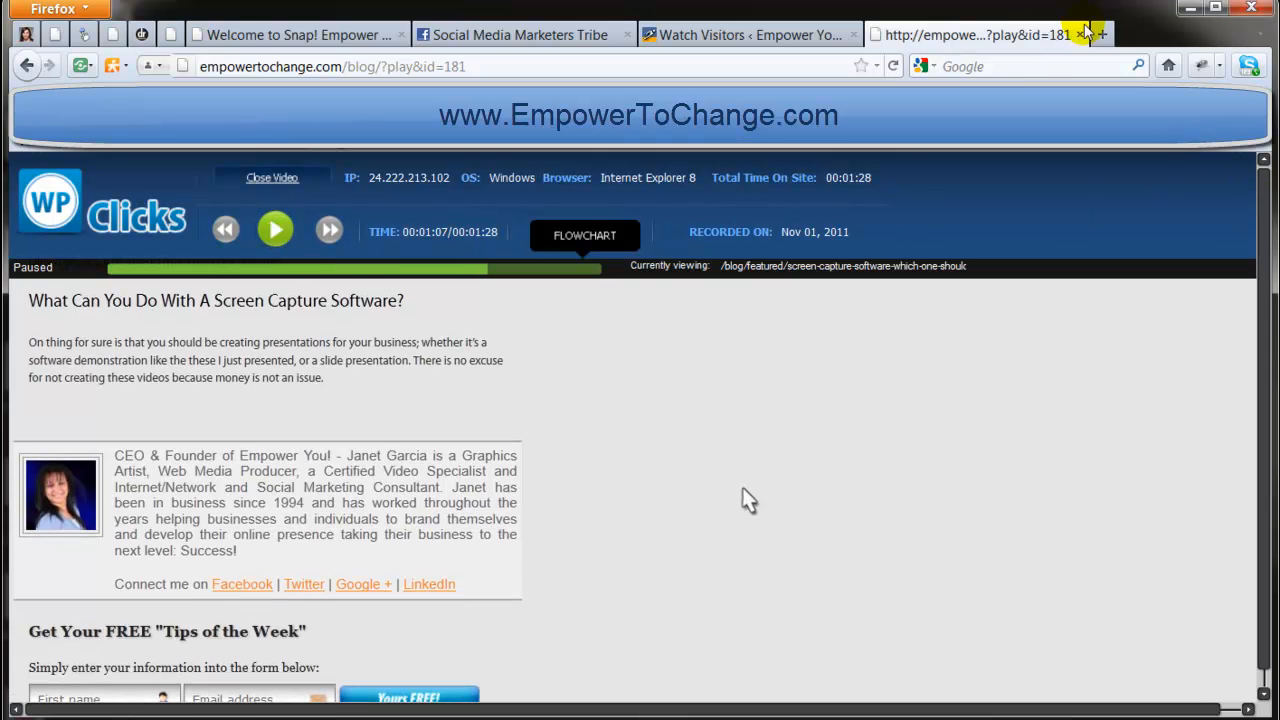
click(1084, 36)
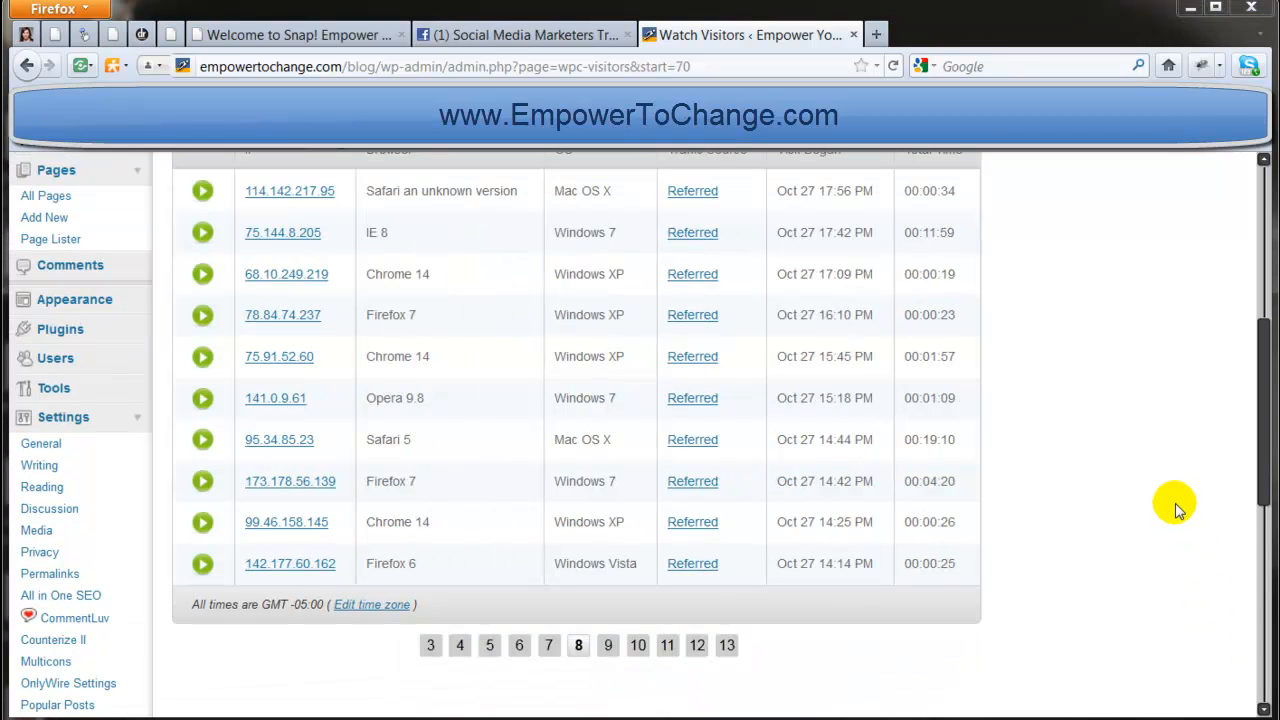
mouse_move(1148, 430)
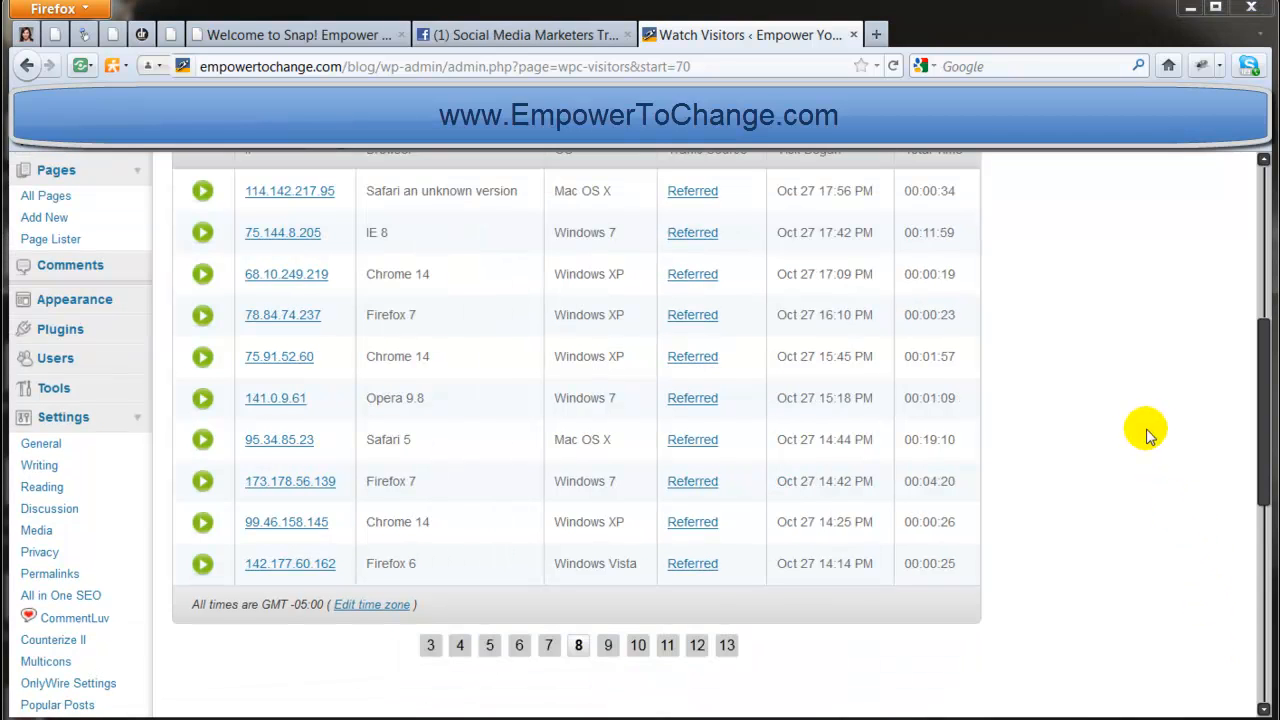
mouse_move(1080, 414)
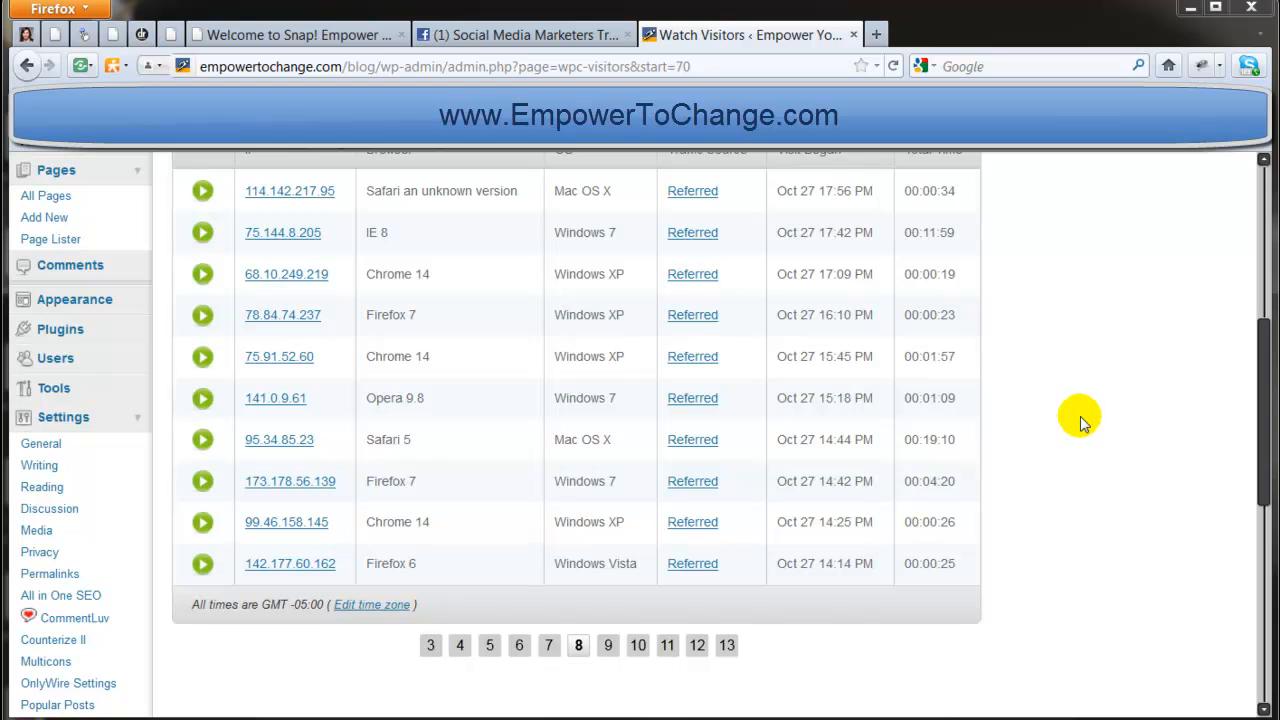
mouse_move(1092, 404)
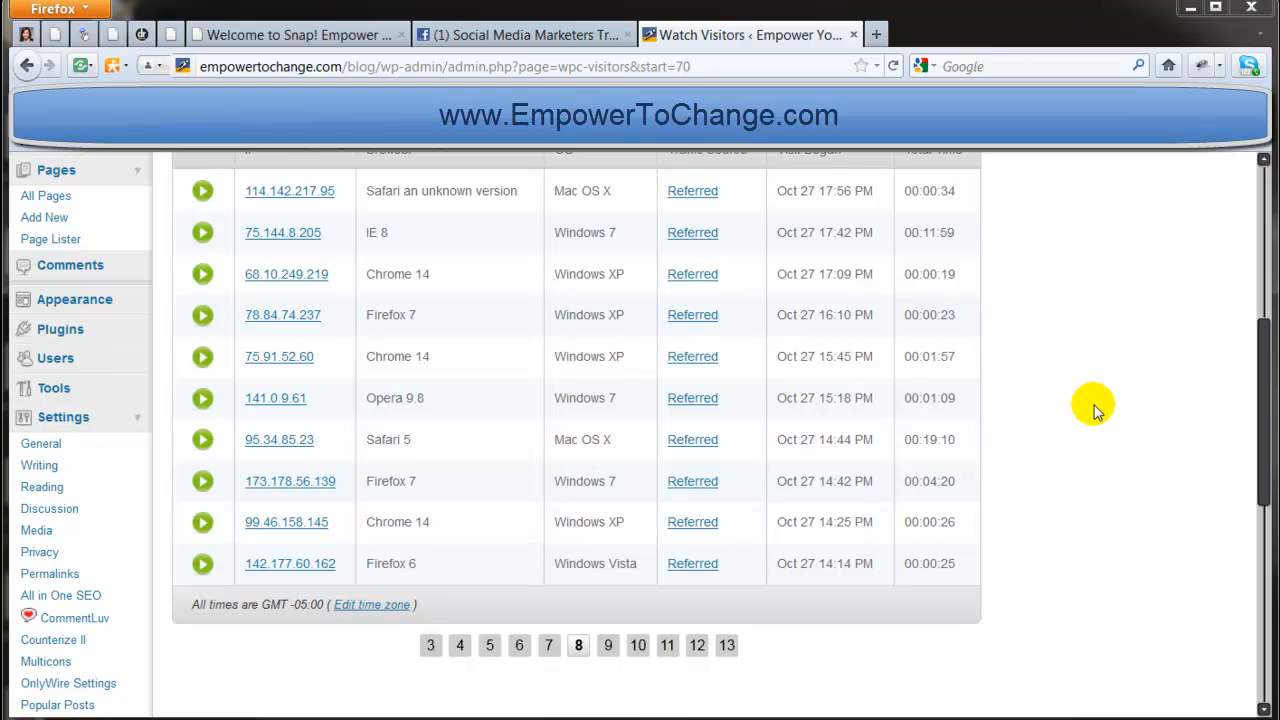
click(204, 356)
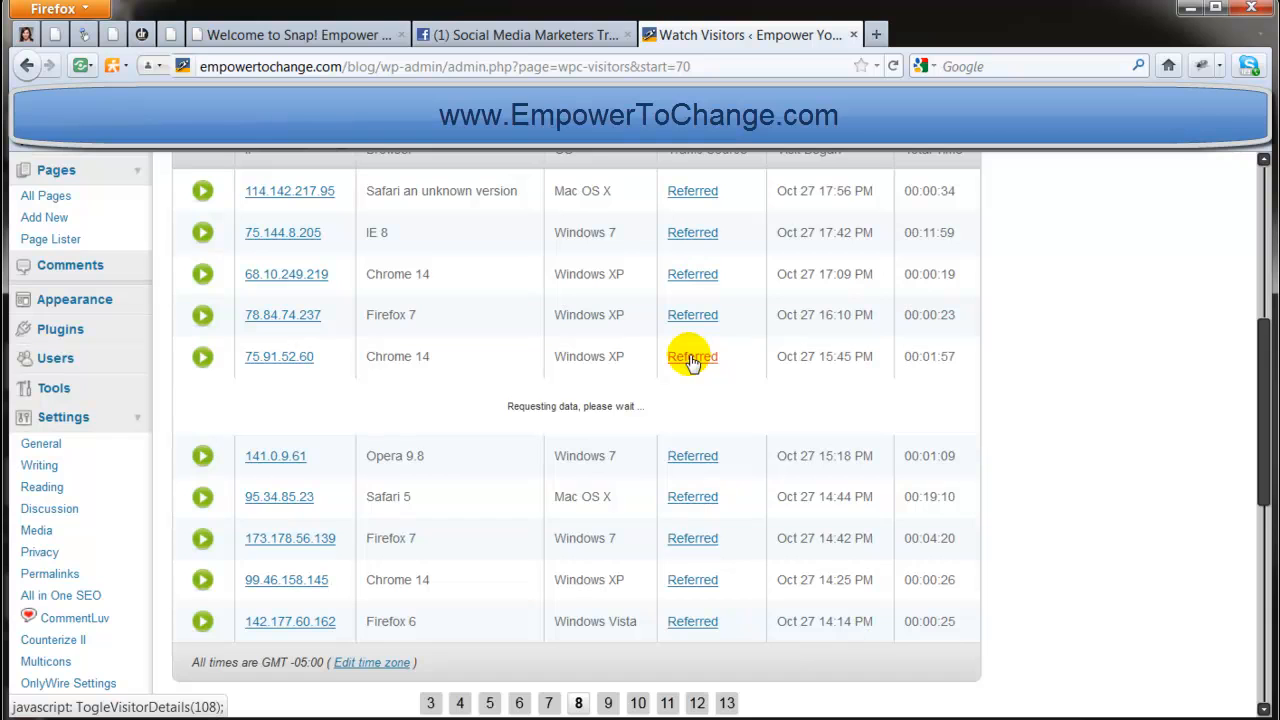
click(202, 356)
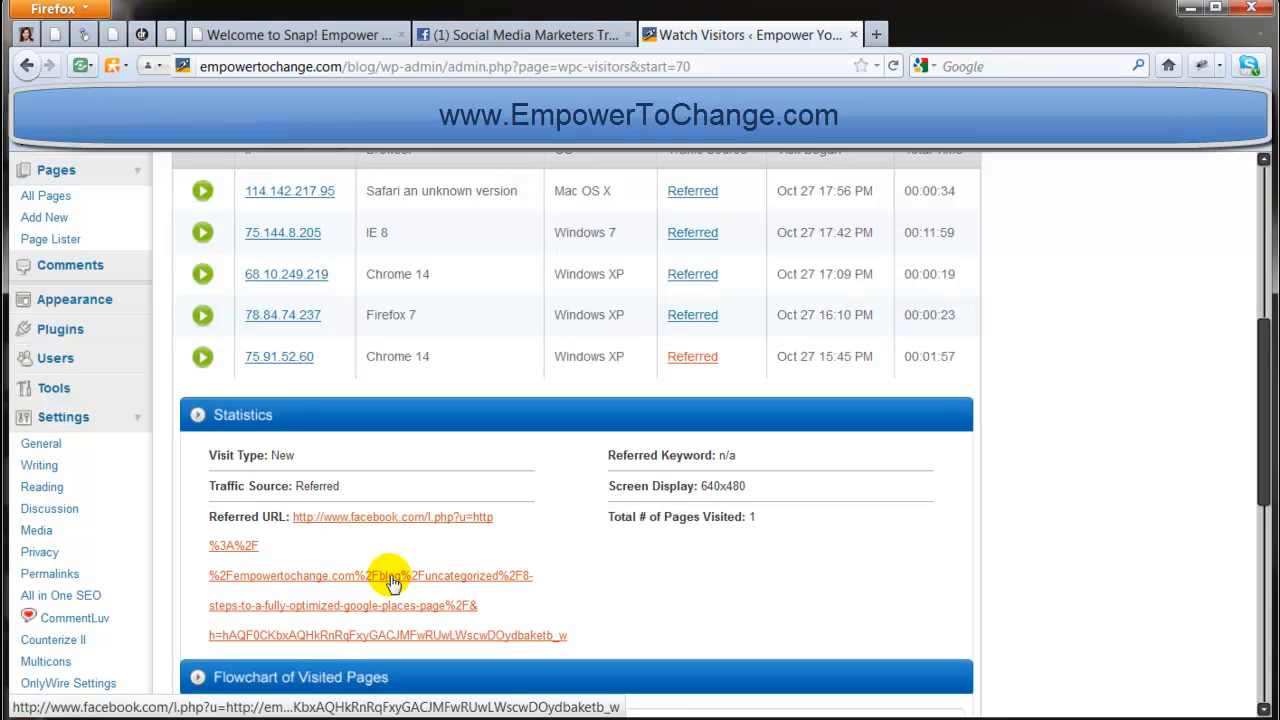
mouse_move(248, 414)
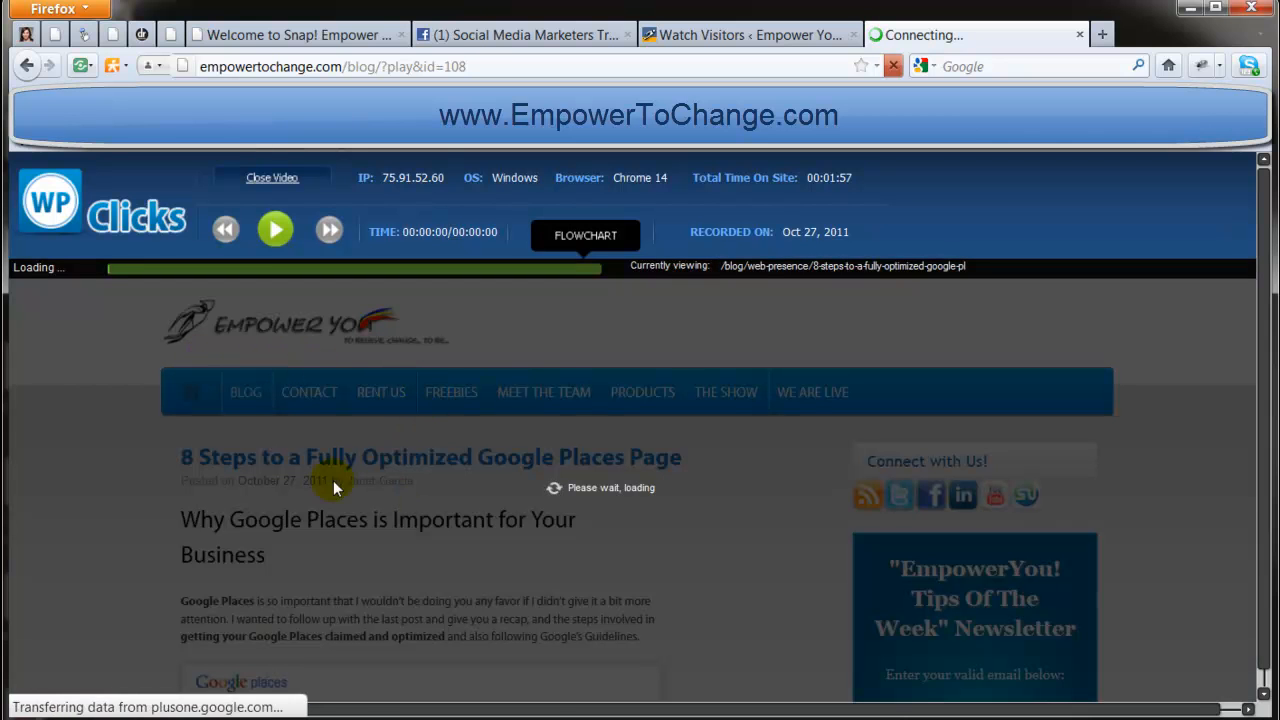
mouse_move(420, 490)
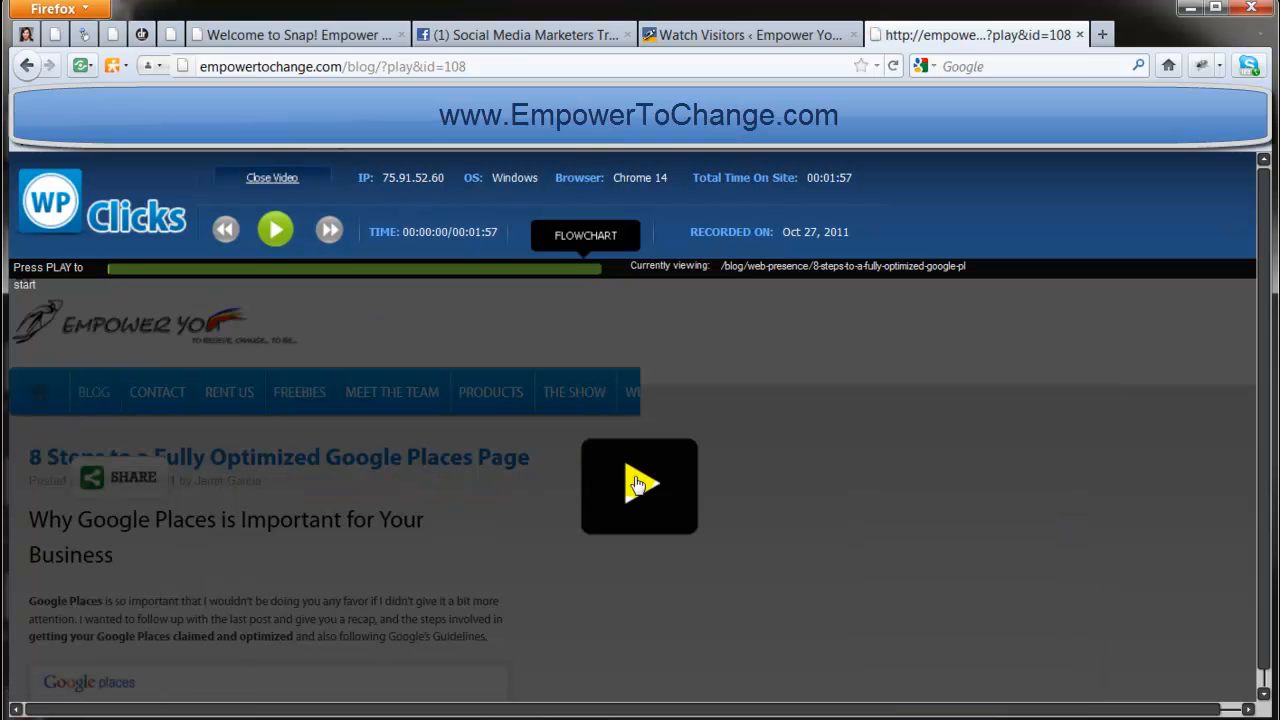
- Play the Chrome 14 visitor's replay to about 1:08 of 1:57 through the Google Places article
click(276, 228)
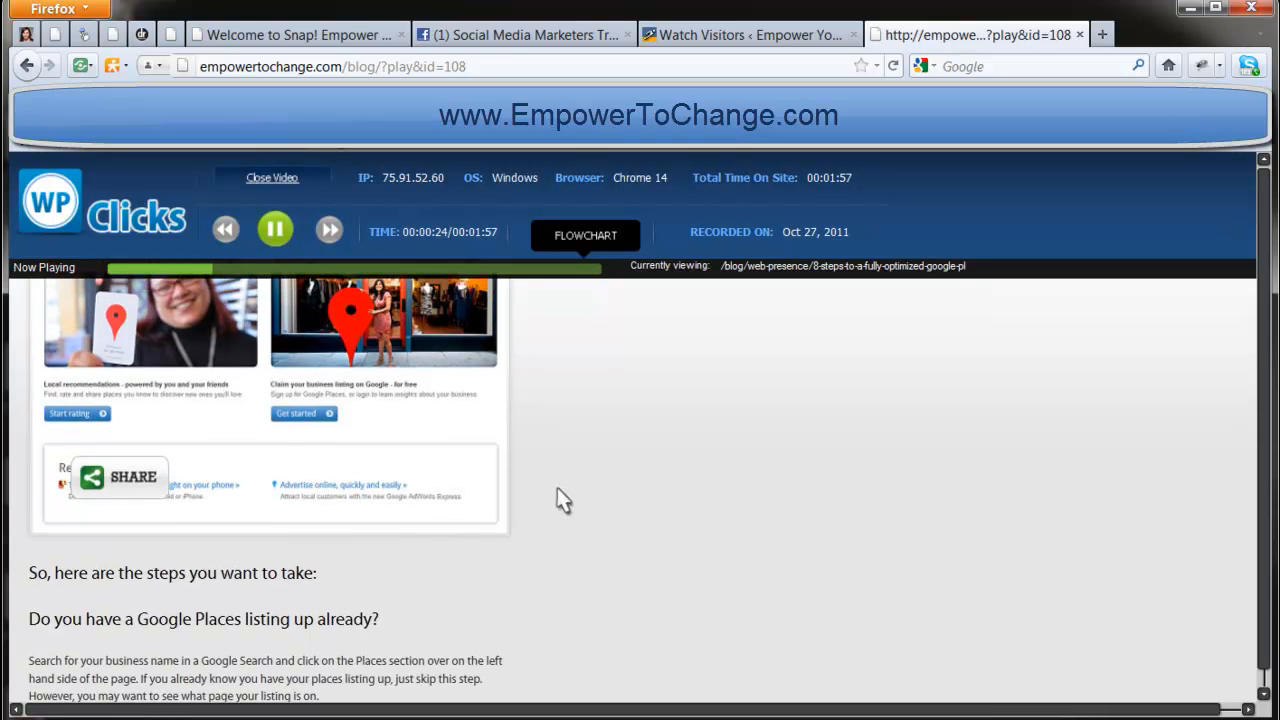
scroll(down, 3)
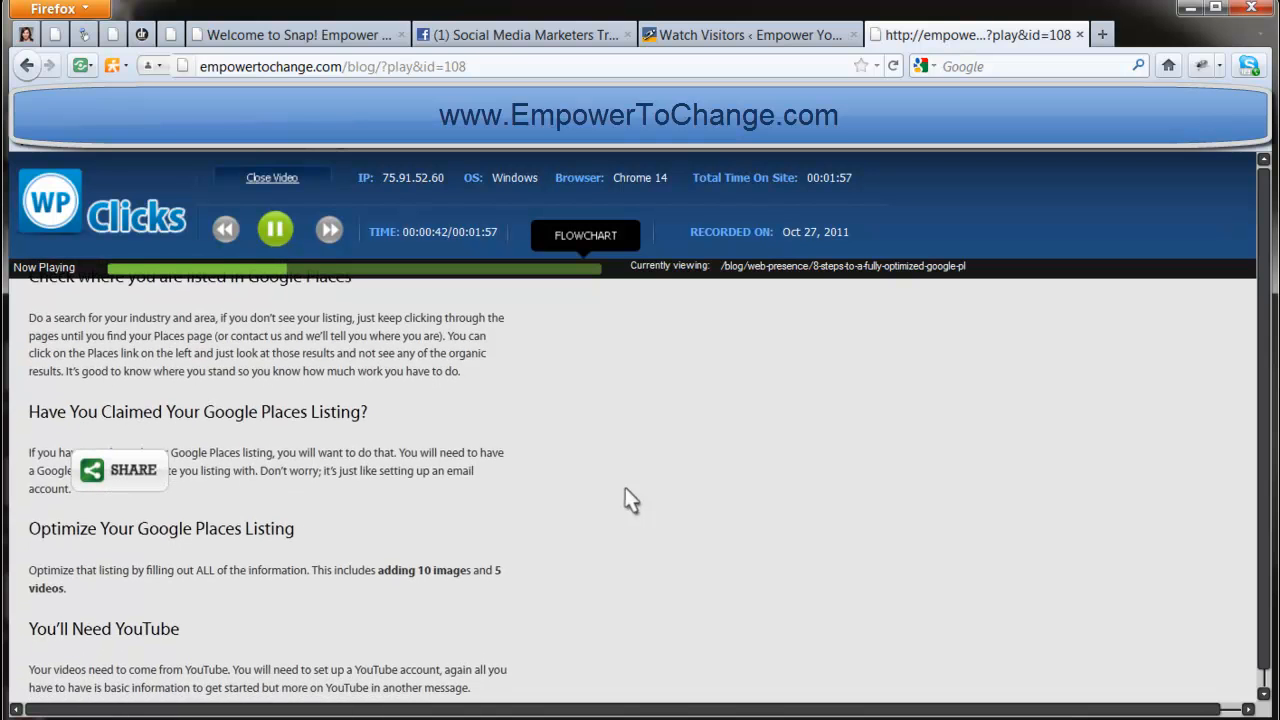
scroll(down, 3)
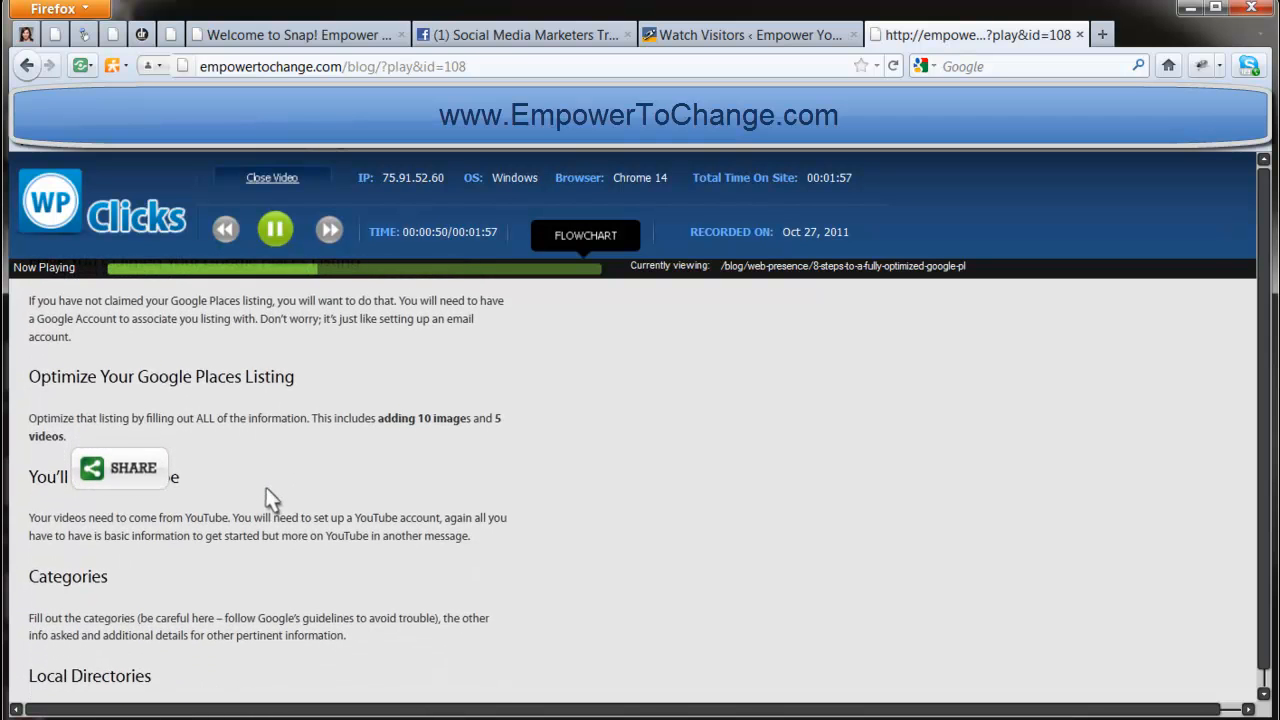
scroll(down, 3)
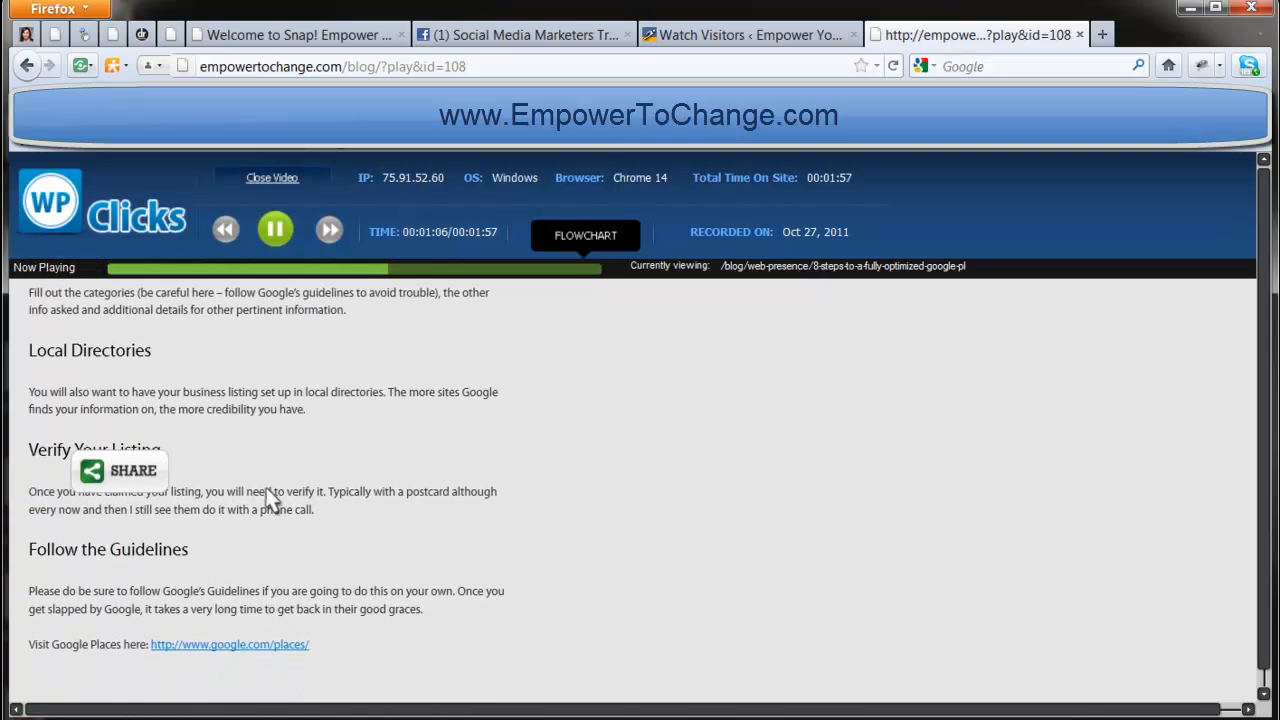
scroll(down, 3)
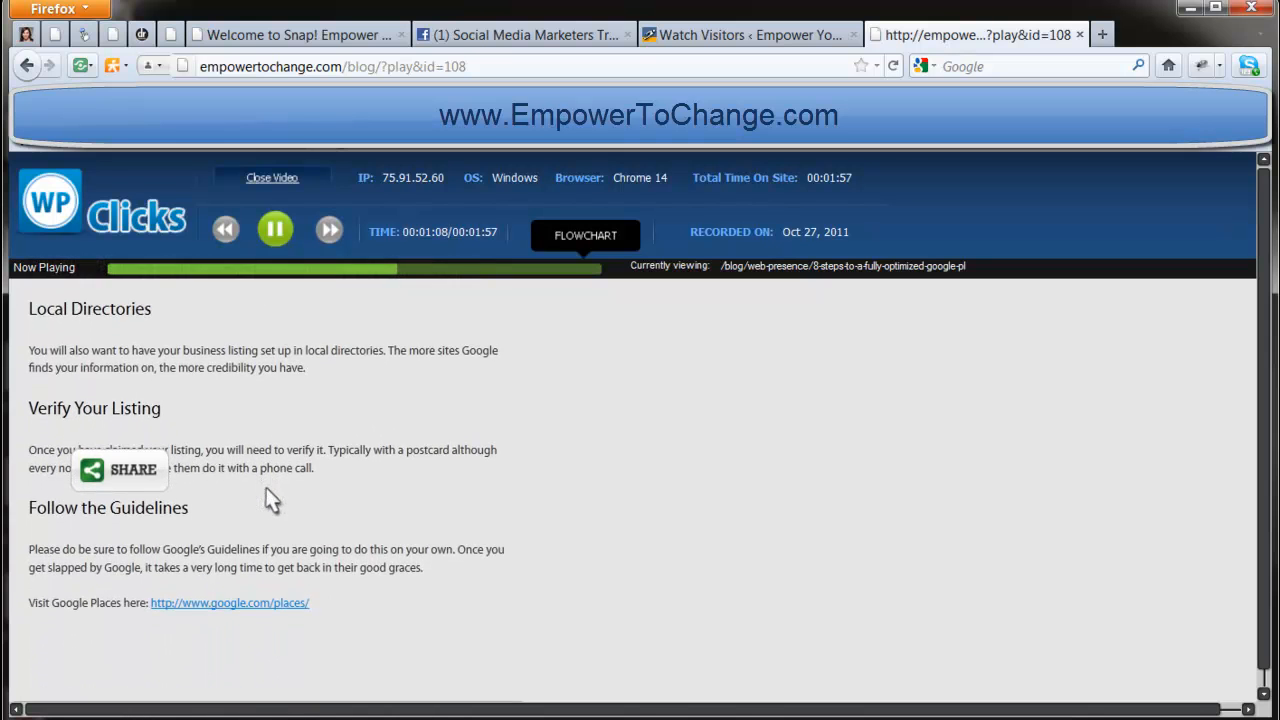
- Follow the replay as the visitor scrolls past the author bio to the Tips of the Week signup form
scroll(down, 3)
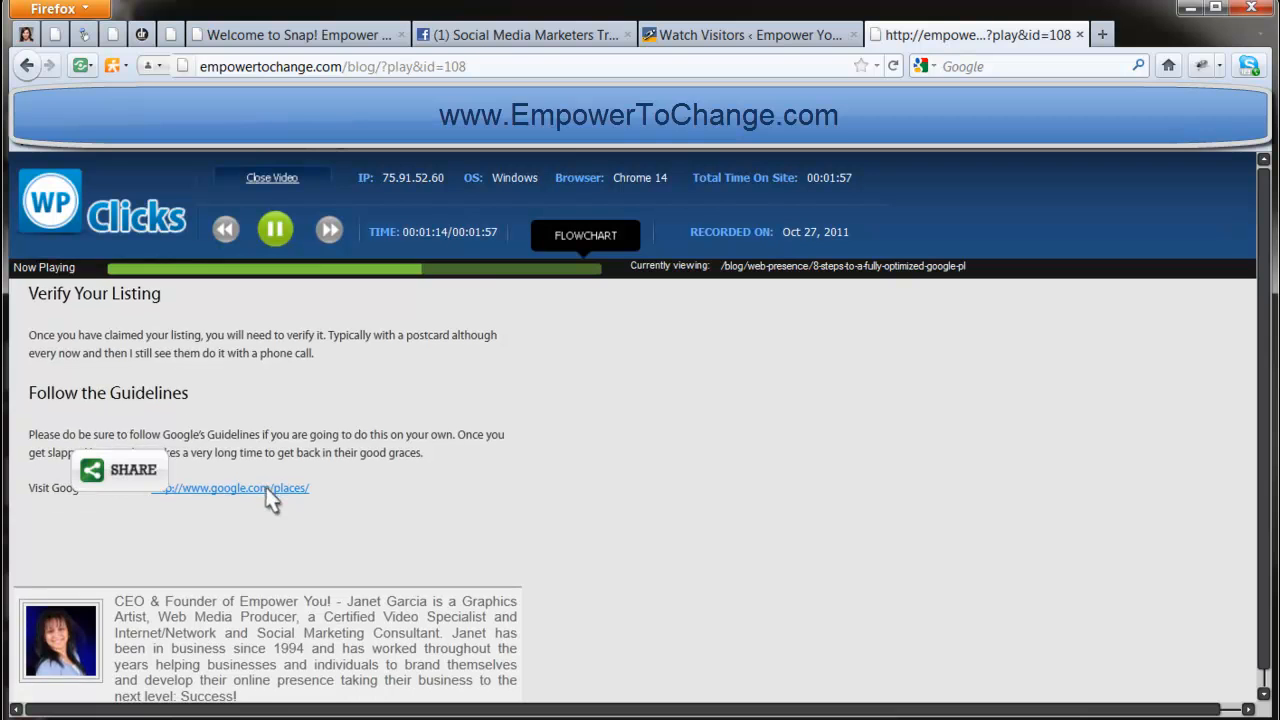
scroll(down, 3)
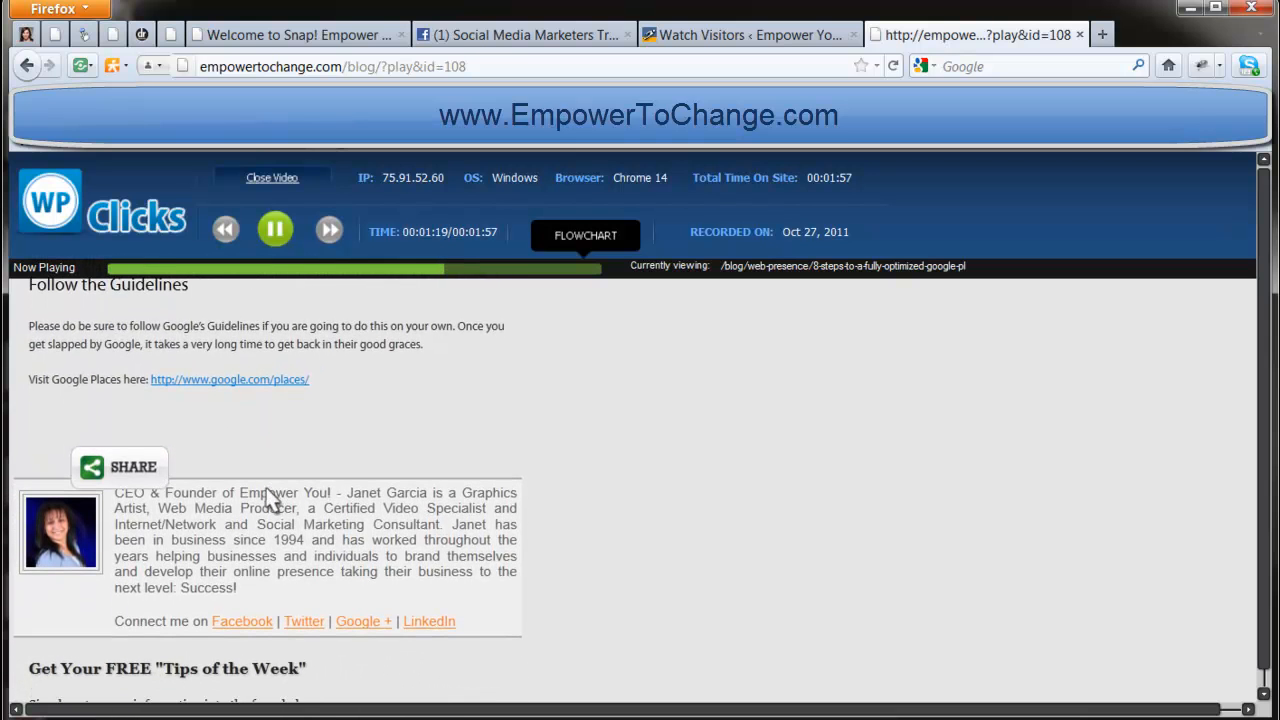
scroll(down, 3)
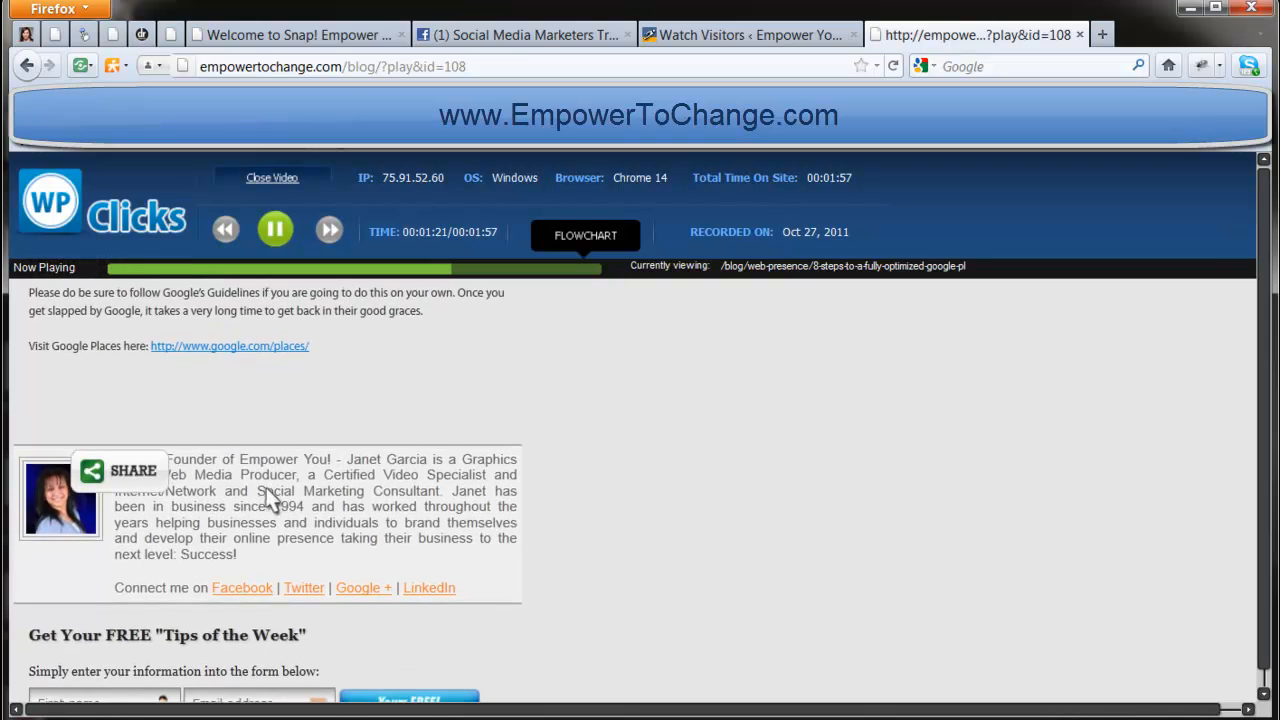
scroll(down, 3)
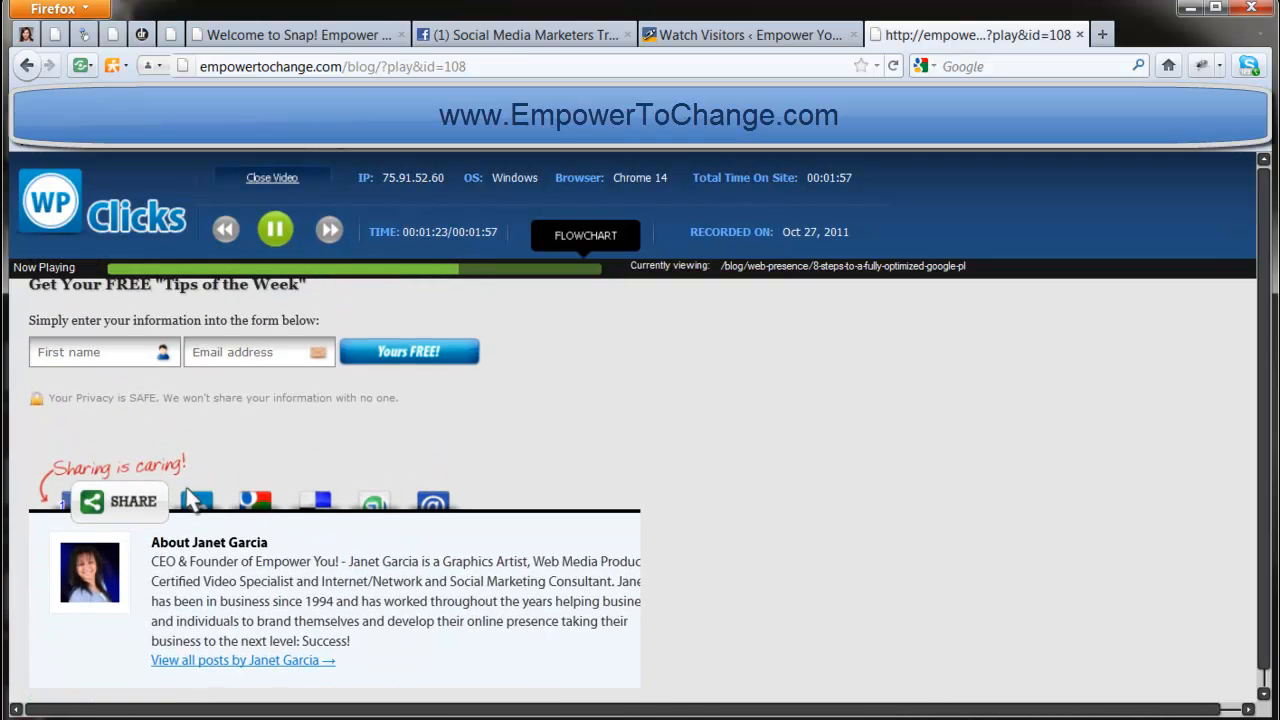
scroll(up, 3)
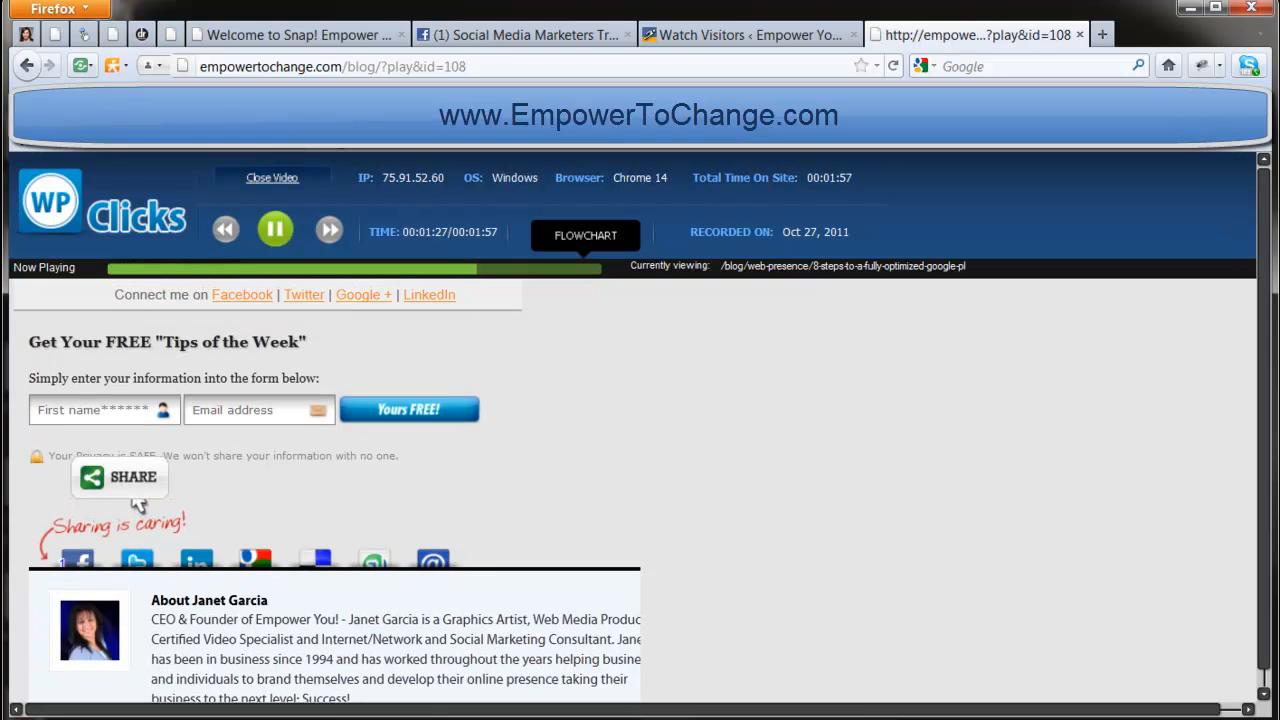
mouse_move(1156, 588)
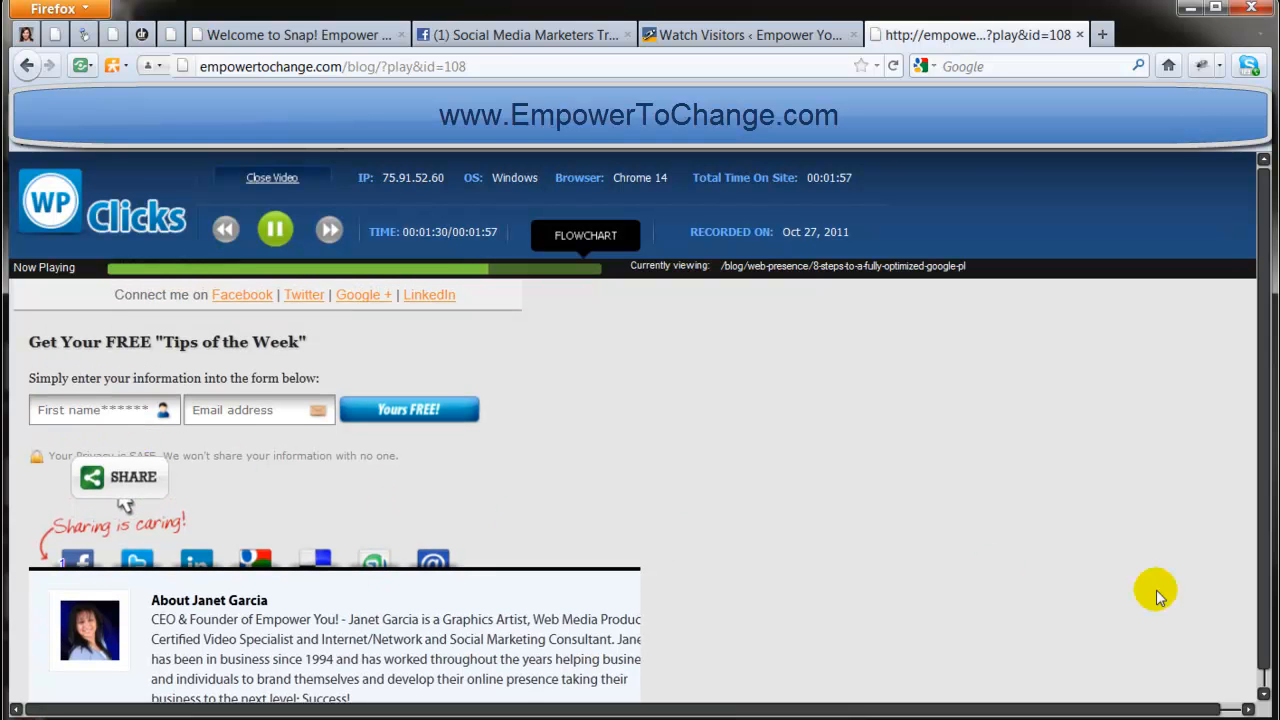
mouse_move(78, 498)
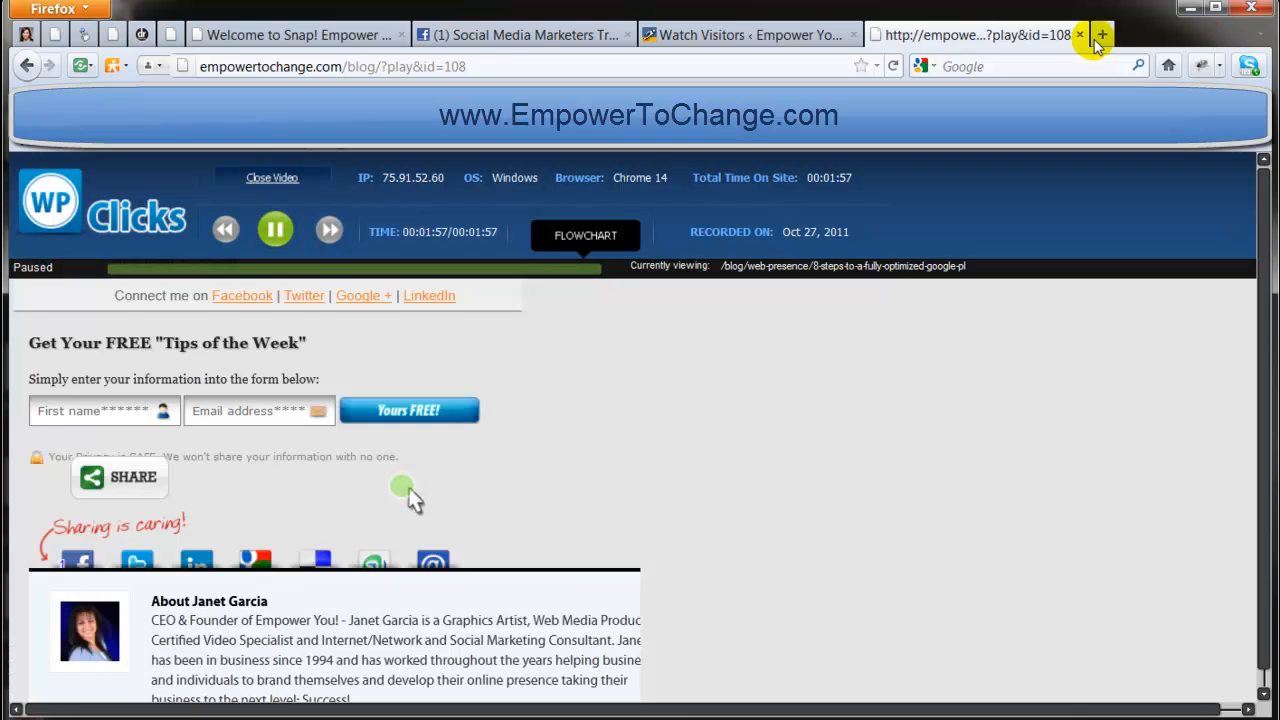
- Close the finished replay and return to the Watch Visitors list
click(1080, 36)
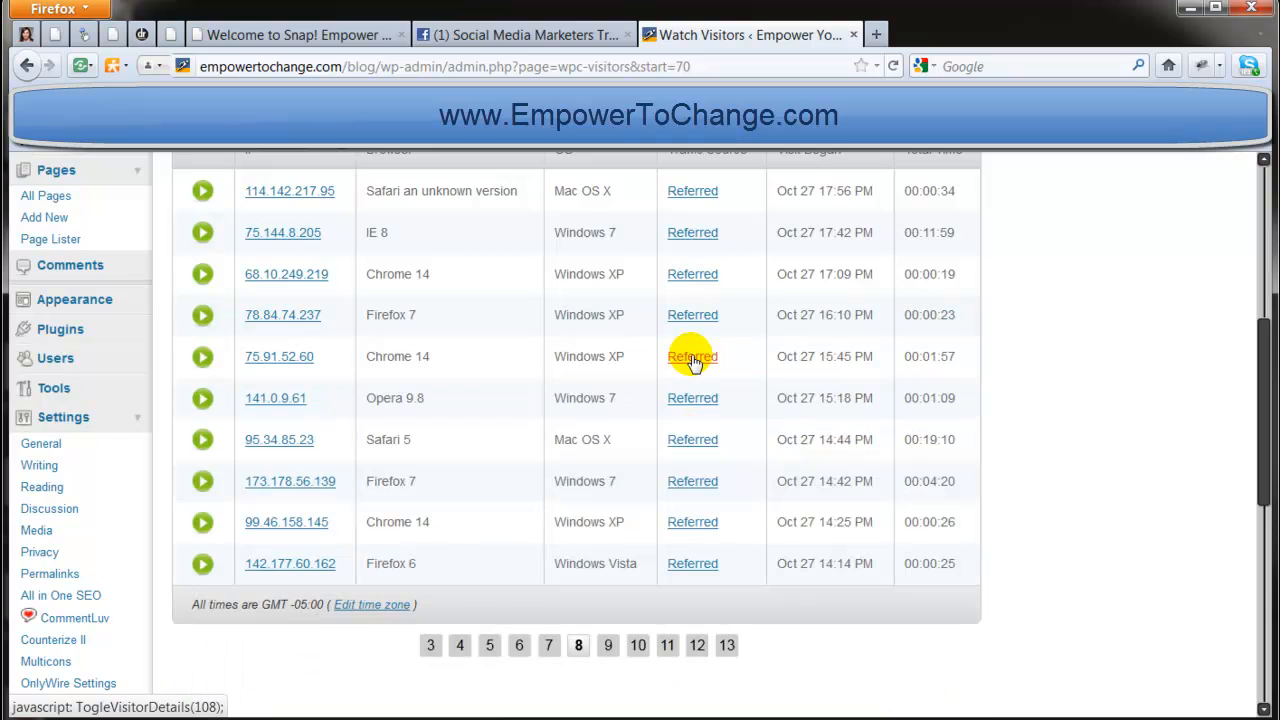
scroll(up, 3)
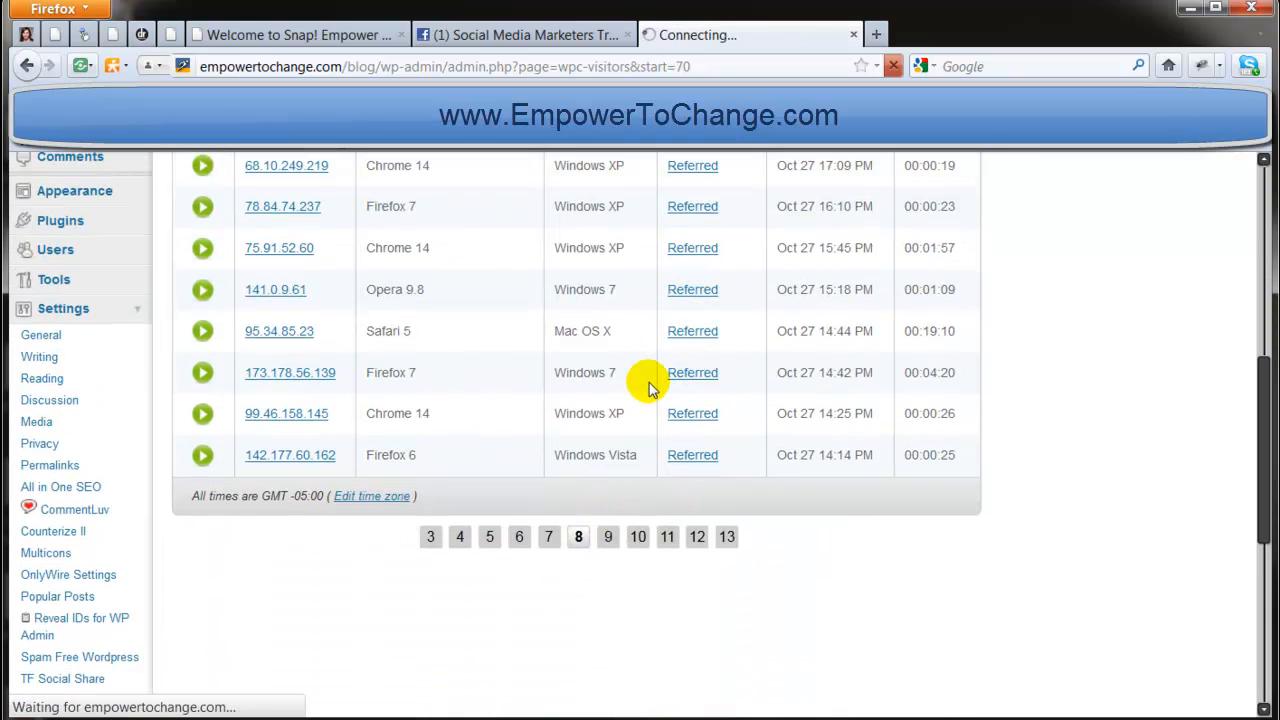
click(608, 536)
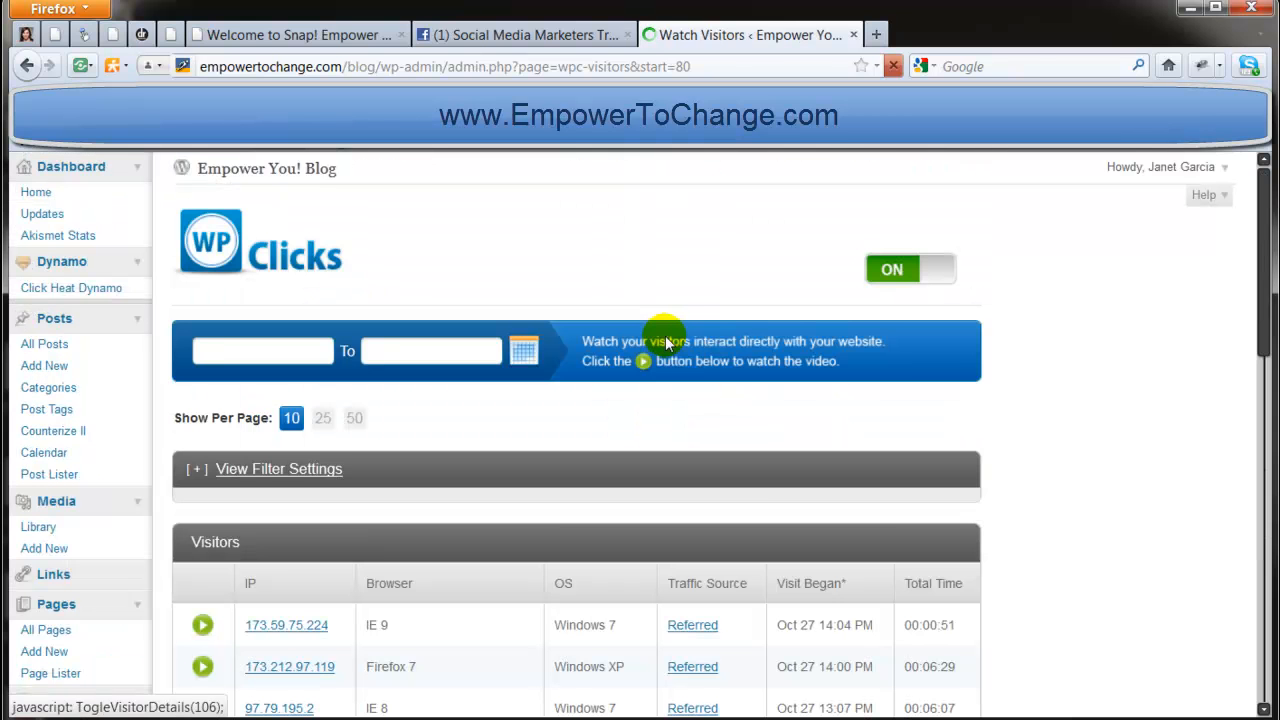
- Go to page 6 of the visitor list showing the Oct 28 visits
scroll(down, 3)
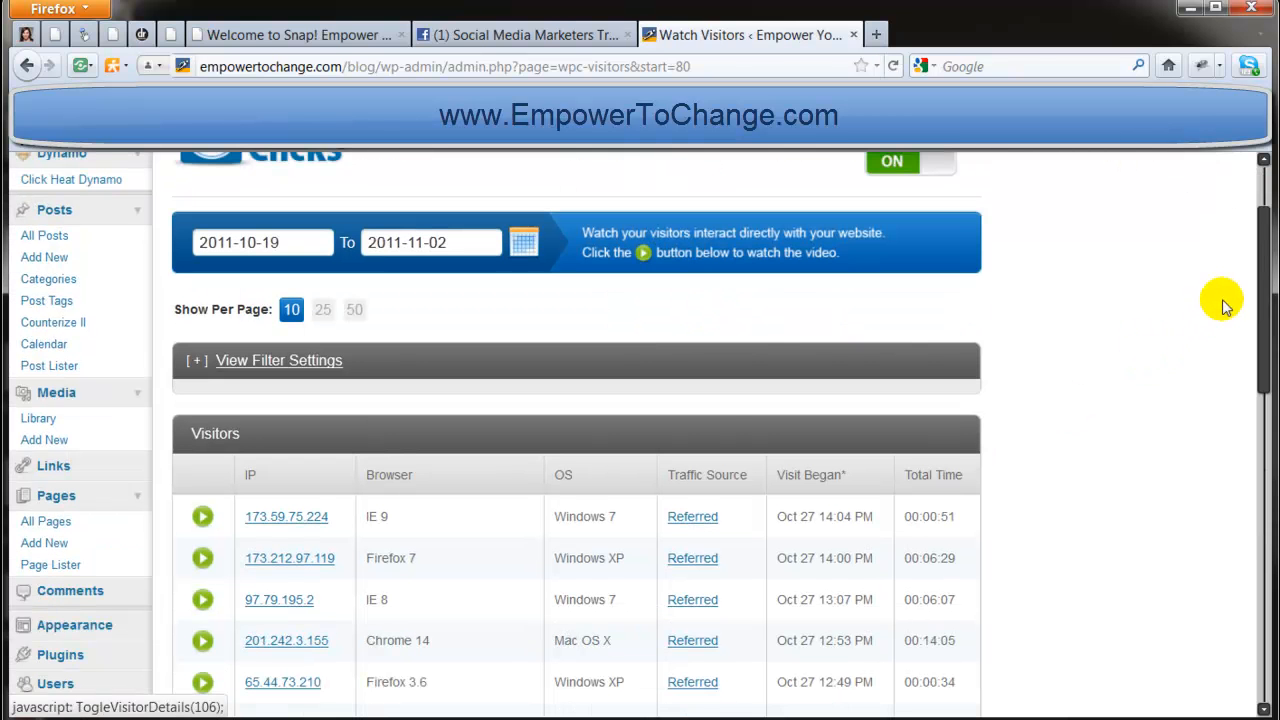
scroll(down, 3)
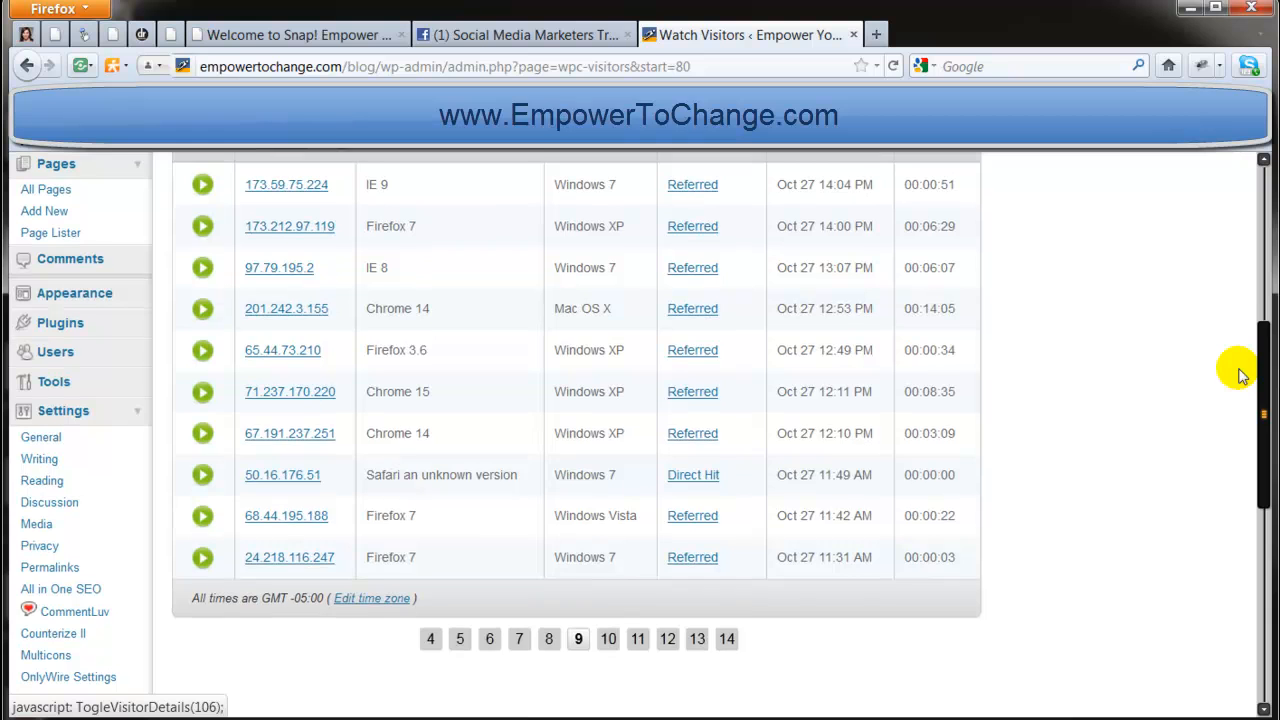
scroll(up, 3)
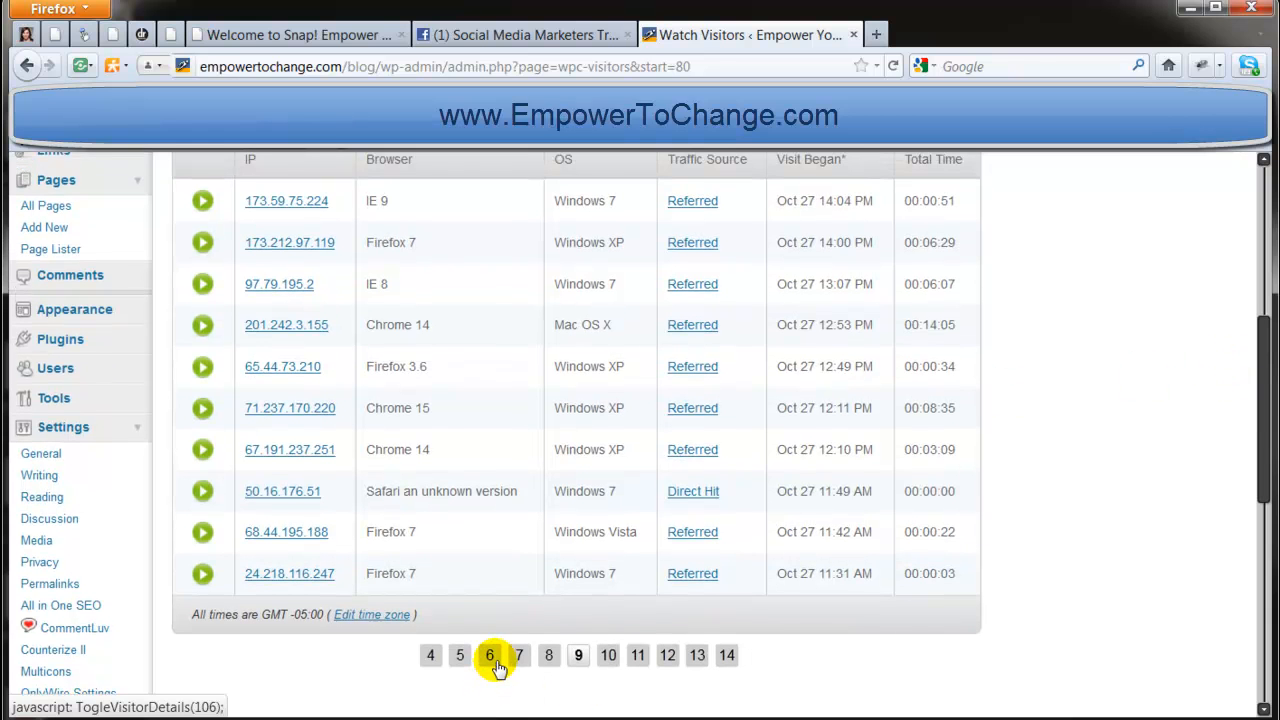
click(518, 656)
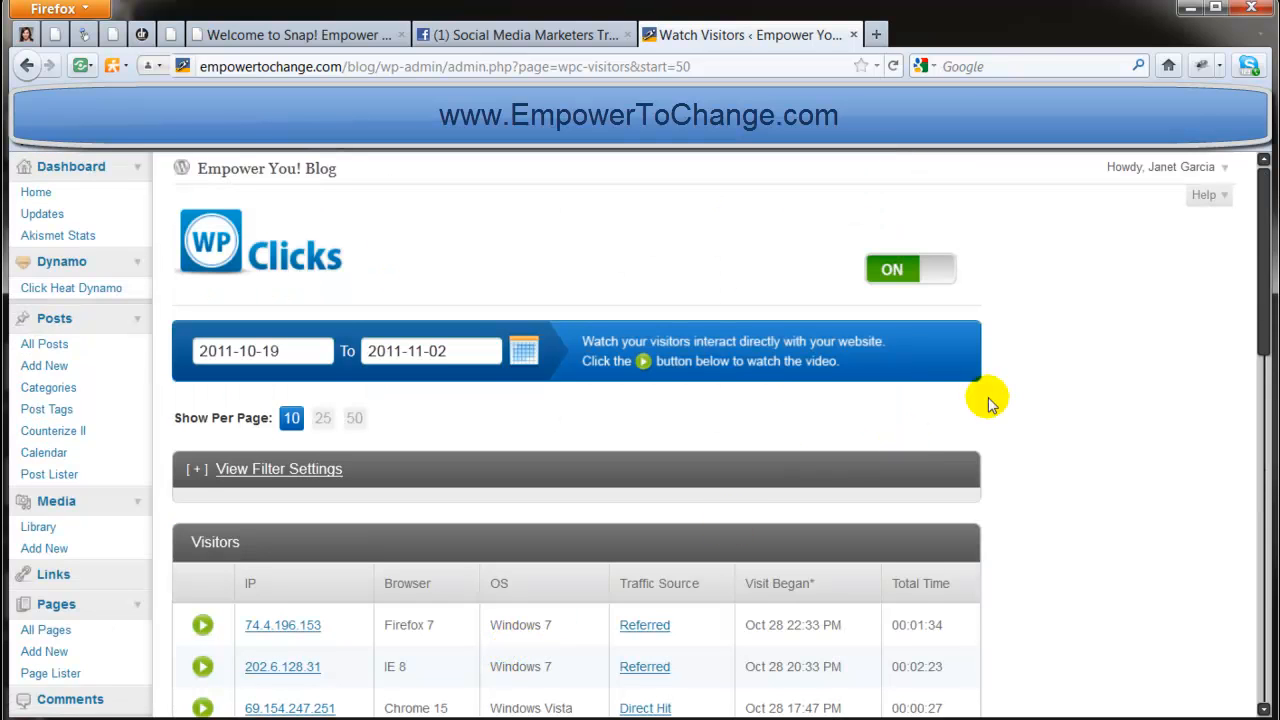
scroll(down, 3)
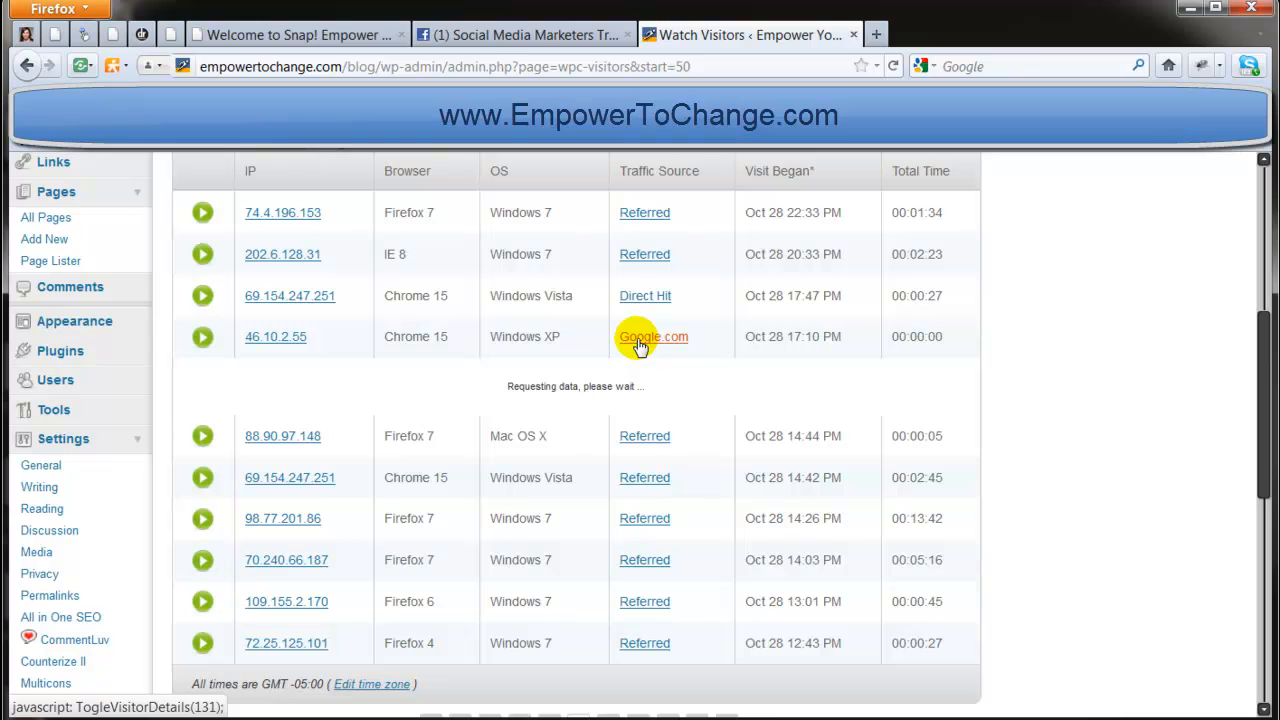
click(204, 336)
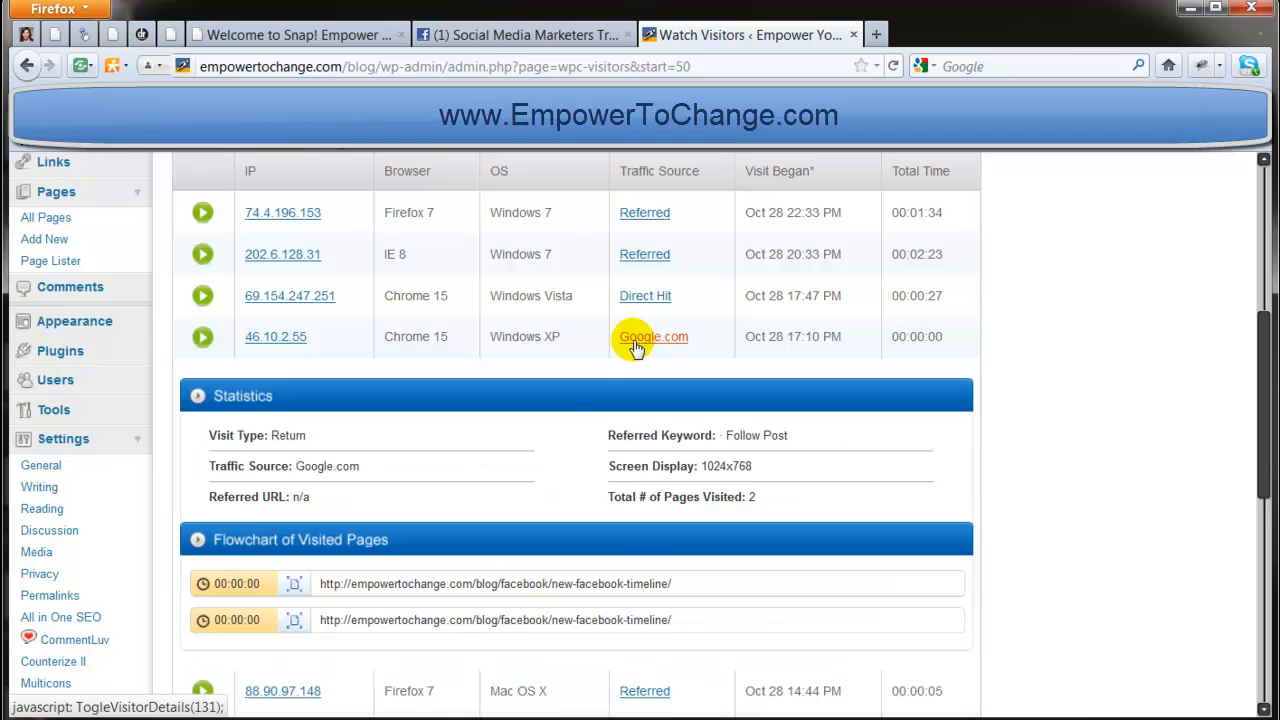
mouse_move(612, 482)
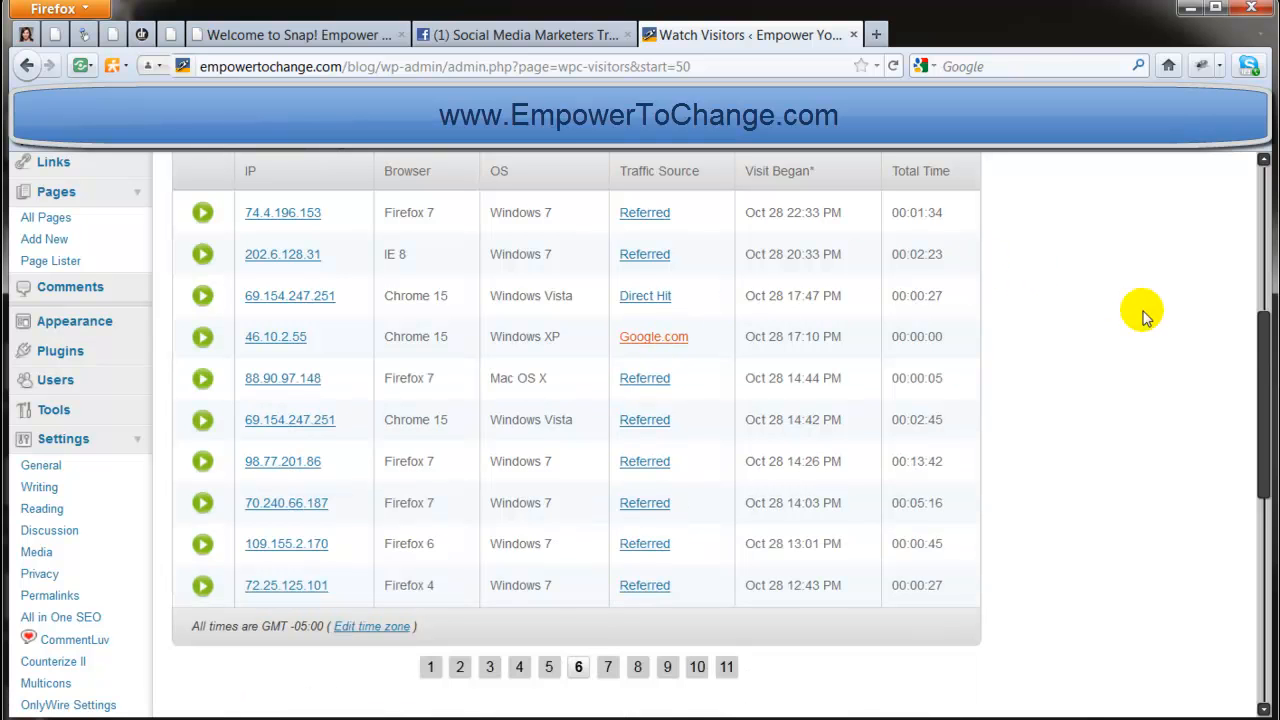
scroll(up, 3)
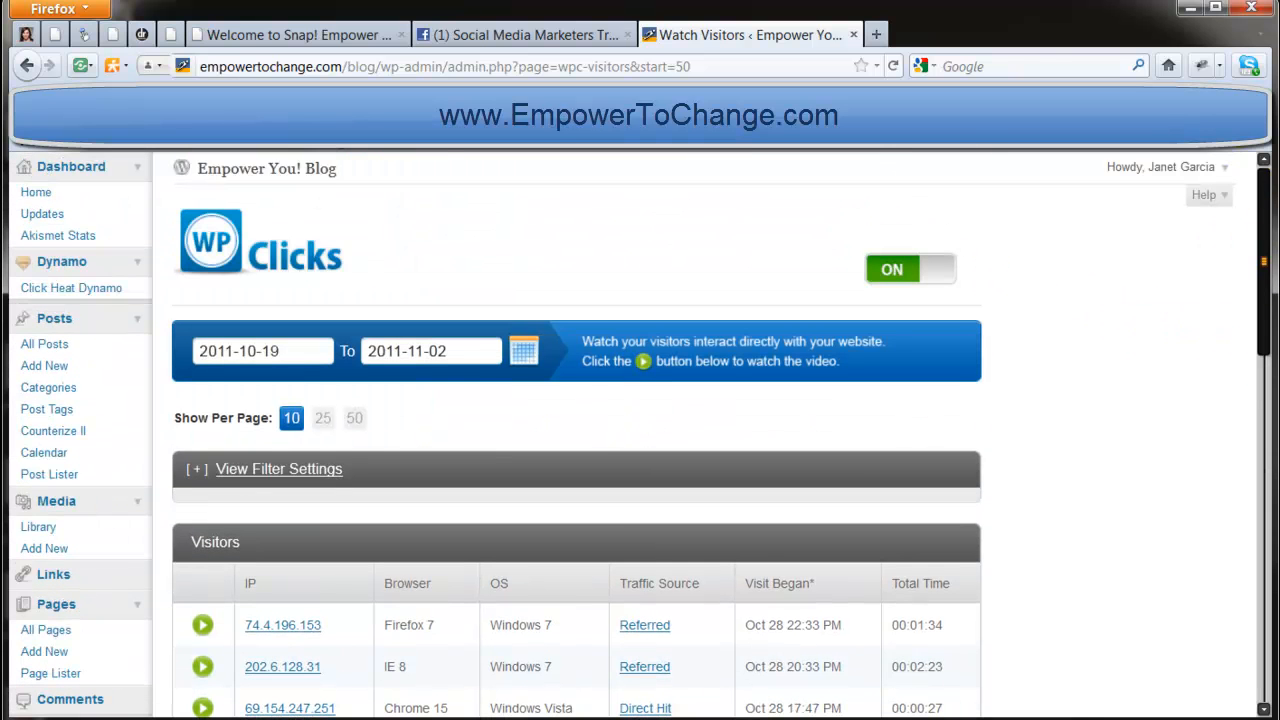
mouse_move(1108, 404)
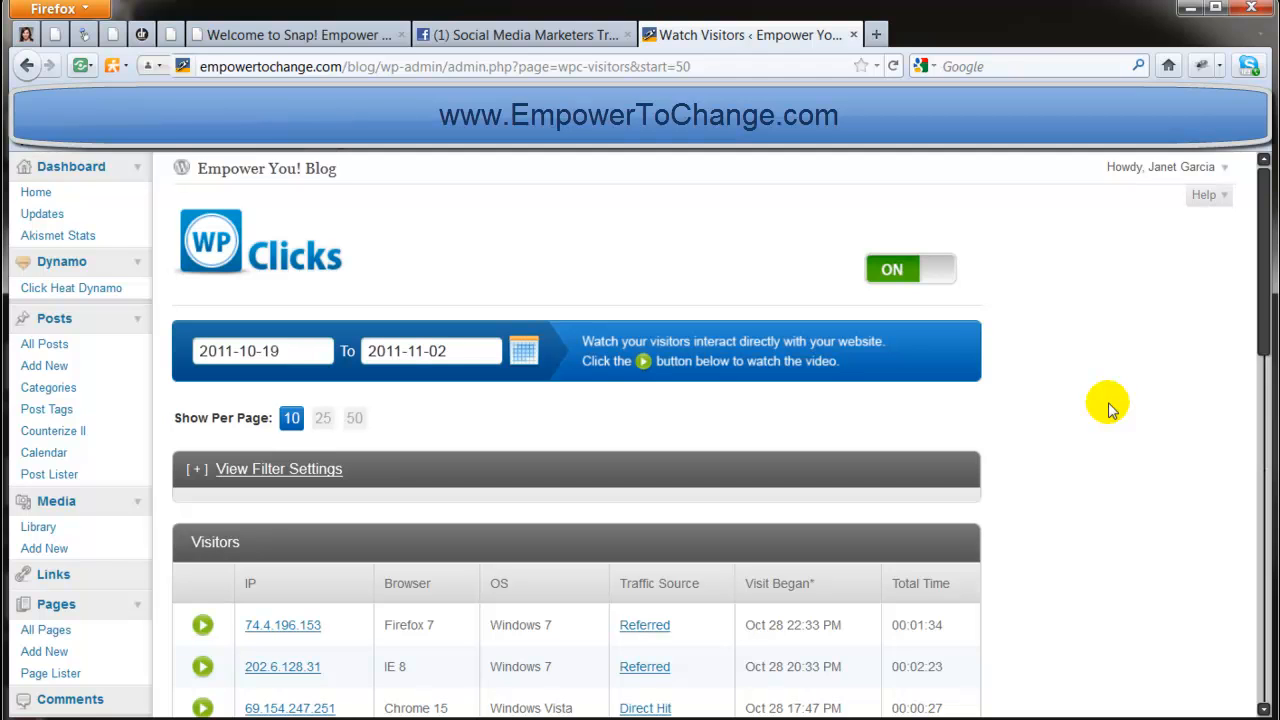
mouse_move(1070, 400)
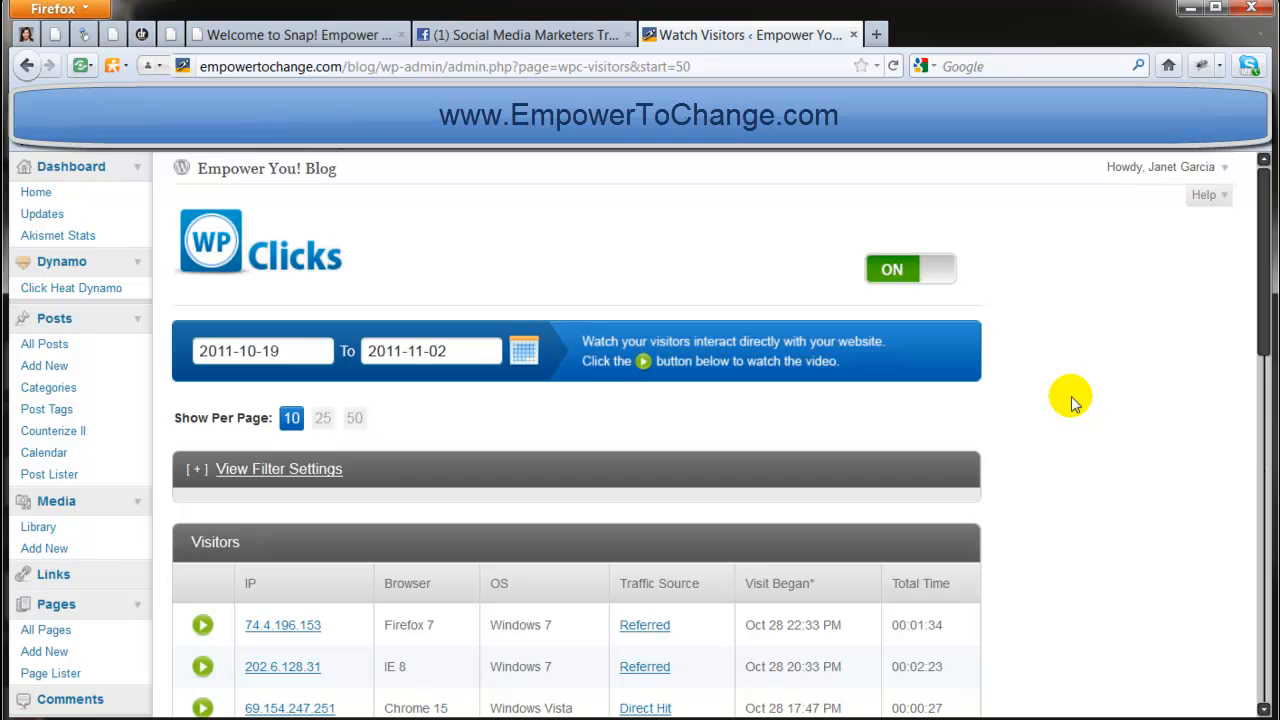